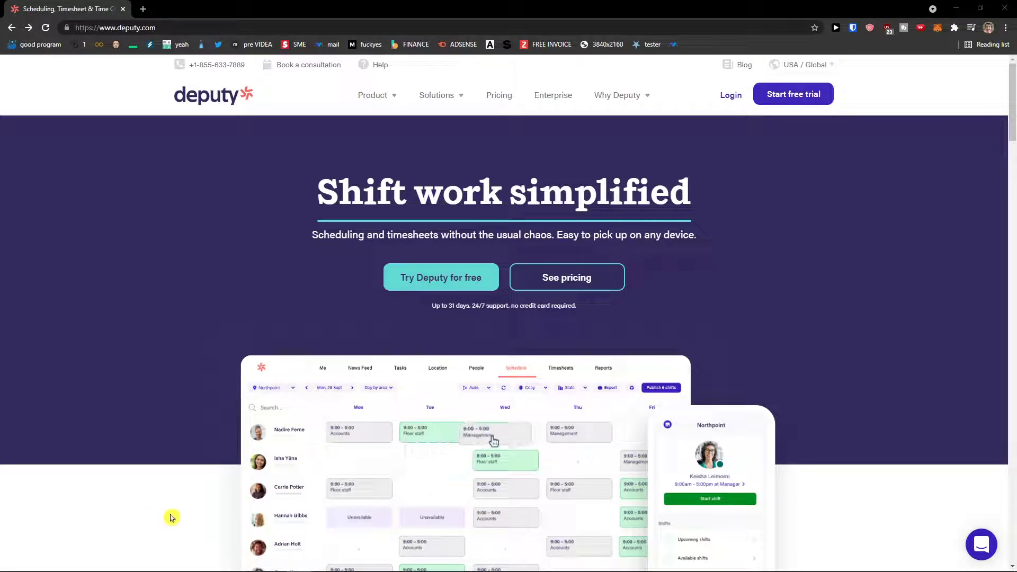
# Scroll the Deputy homepage toward the free-trial sign-up.
pyautogui.scroll(-3)
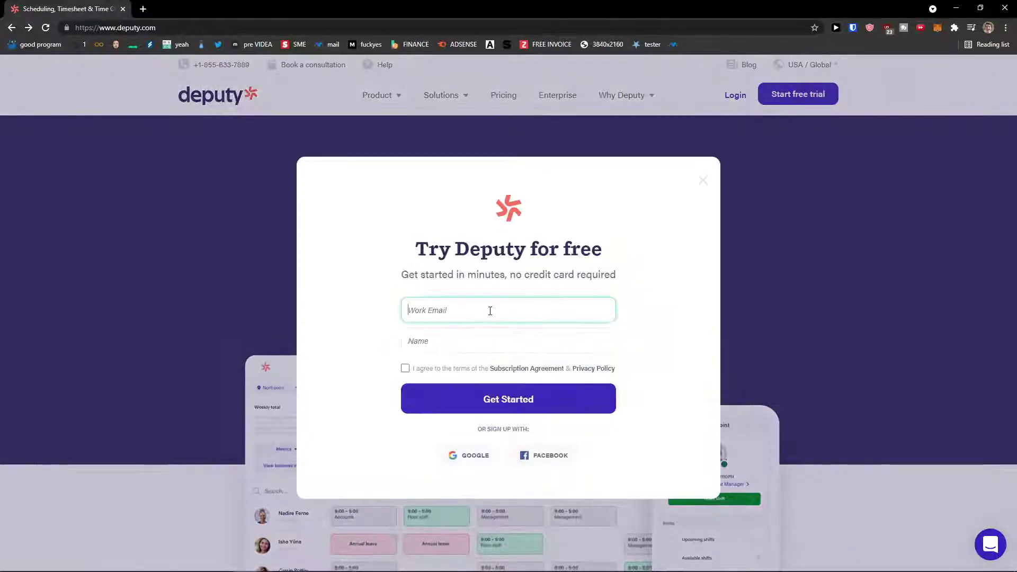
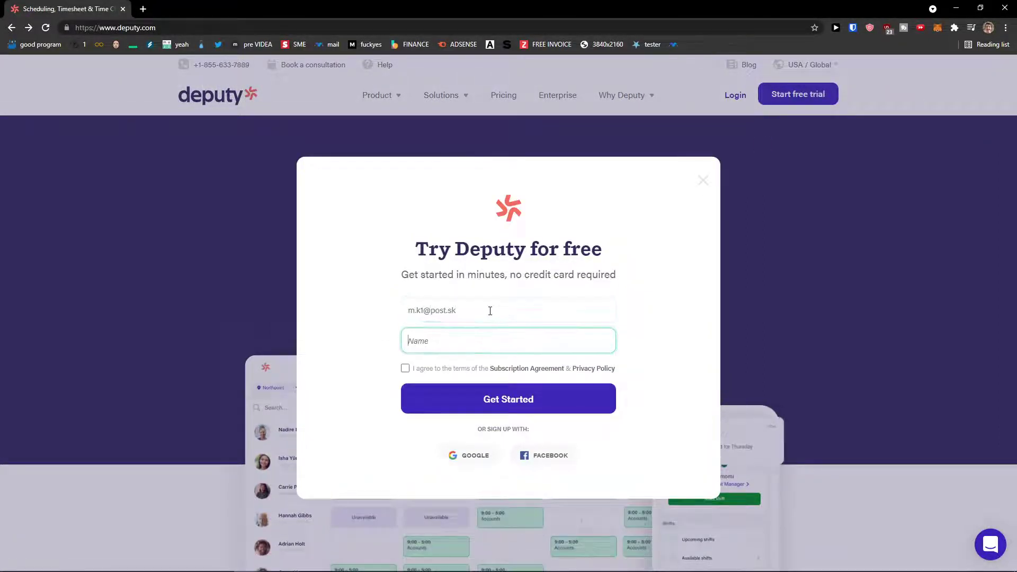
# Sign up with work email 'm.k' and name Marcus, agreeing to the terms, and start the trial.
pyautogui.write('Marcus')
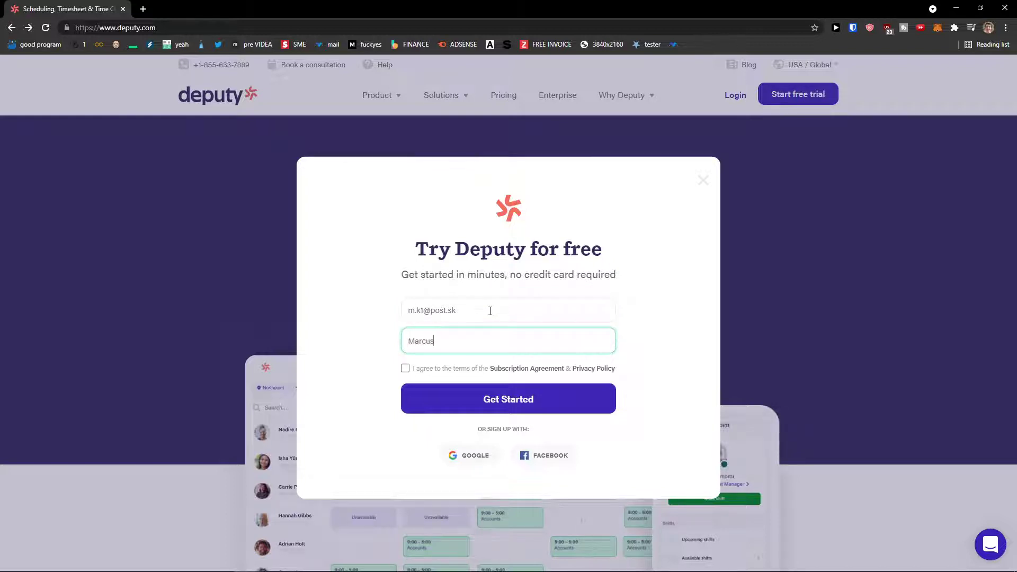
pyautogui.click(508, 399)
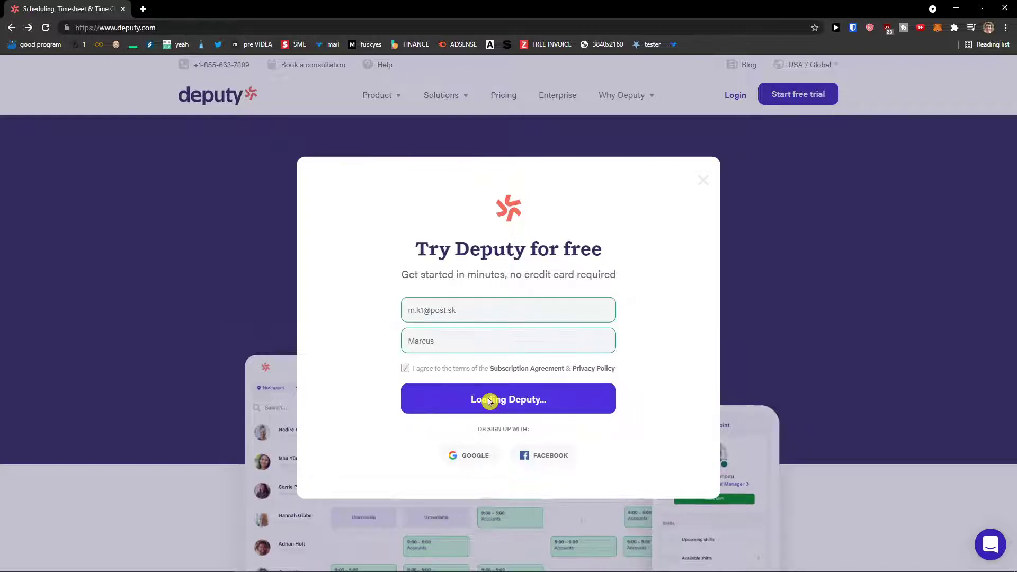
pyautogui.click(507, 399)
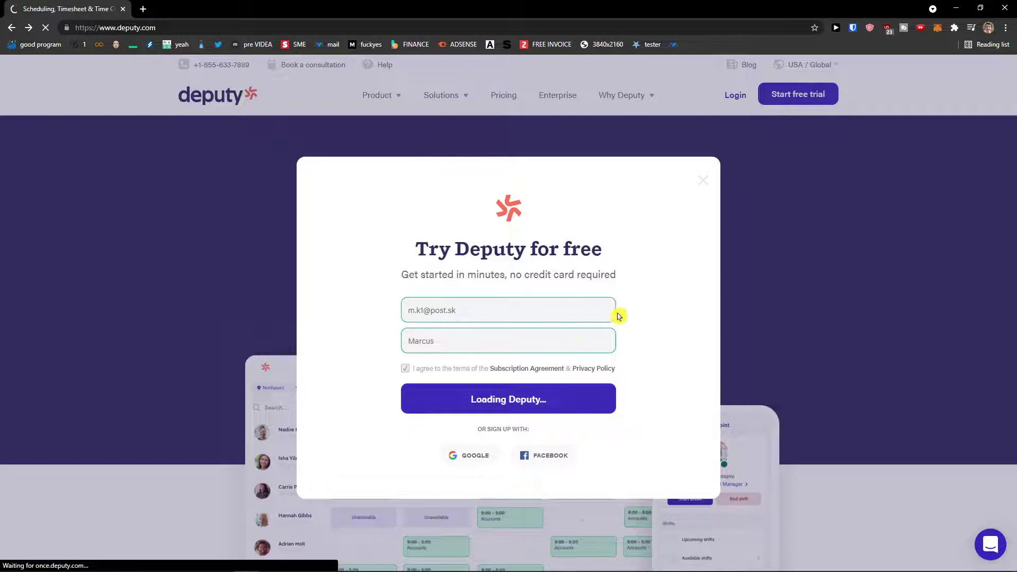
pyautogui.click(508, 400)
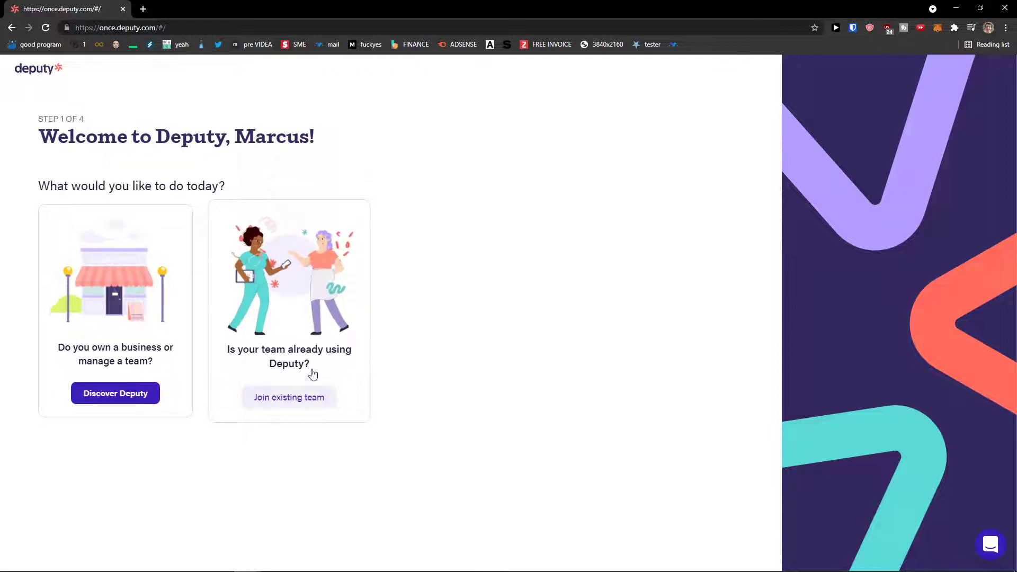
# Set up a new business named 'Sun wei LLC' described as Services.
pyautogui.click(114, 393)
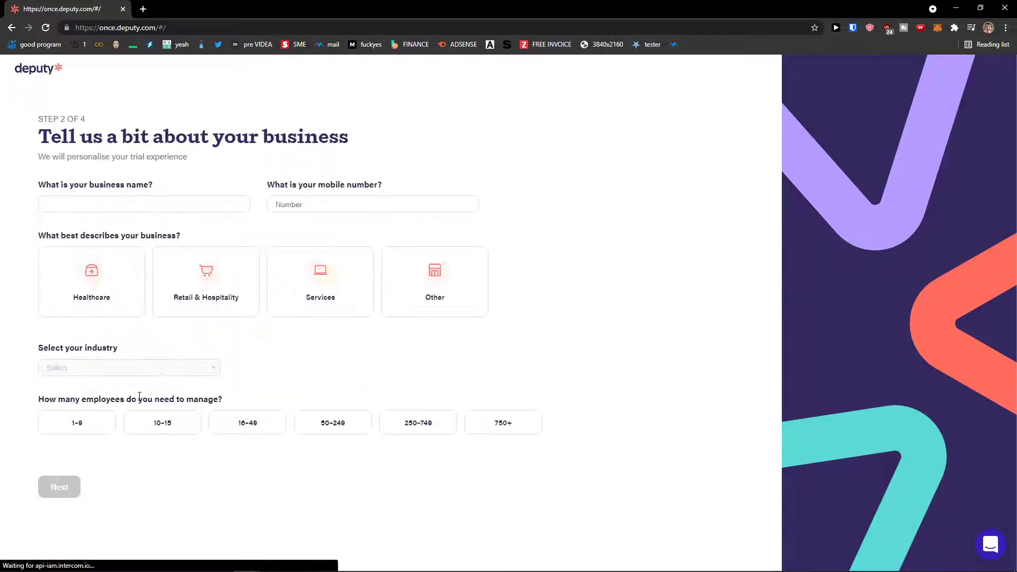
pyautogui.click(143, 204)
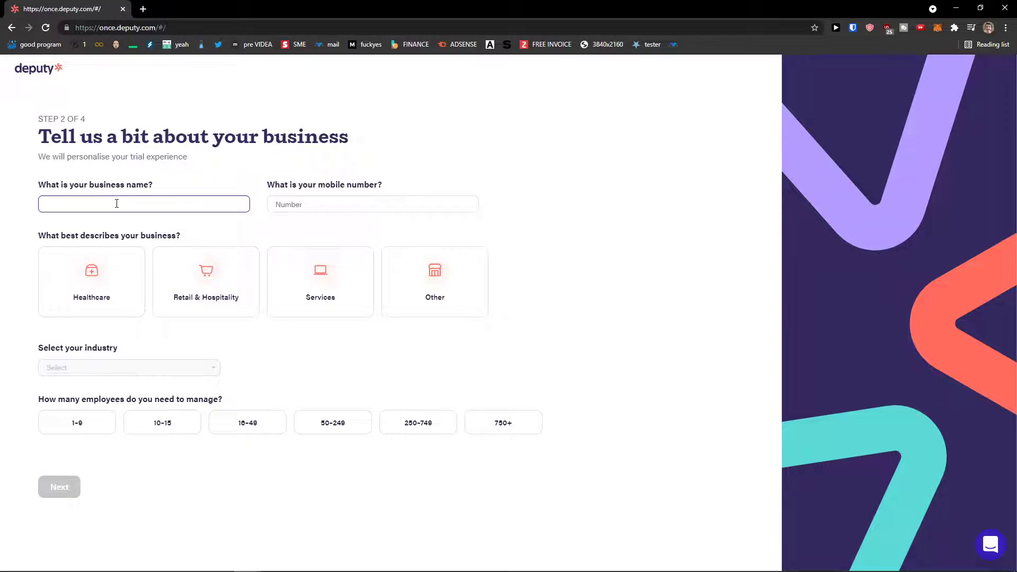
pyautogui.write('Sun wei LL')
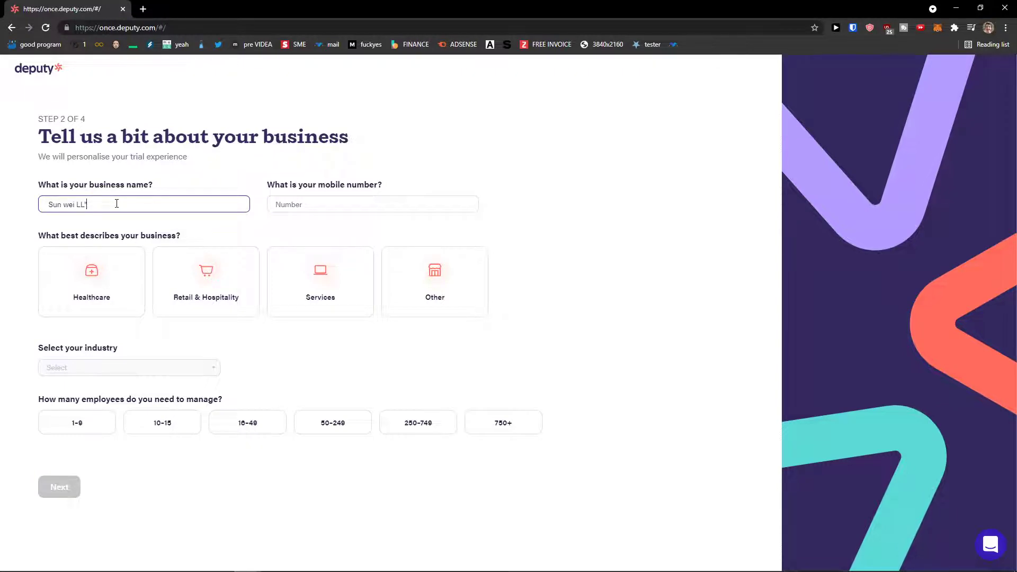
pyautogui.write('C')
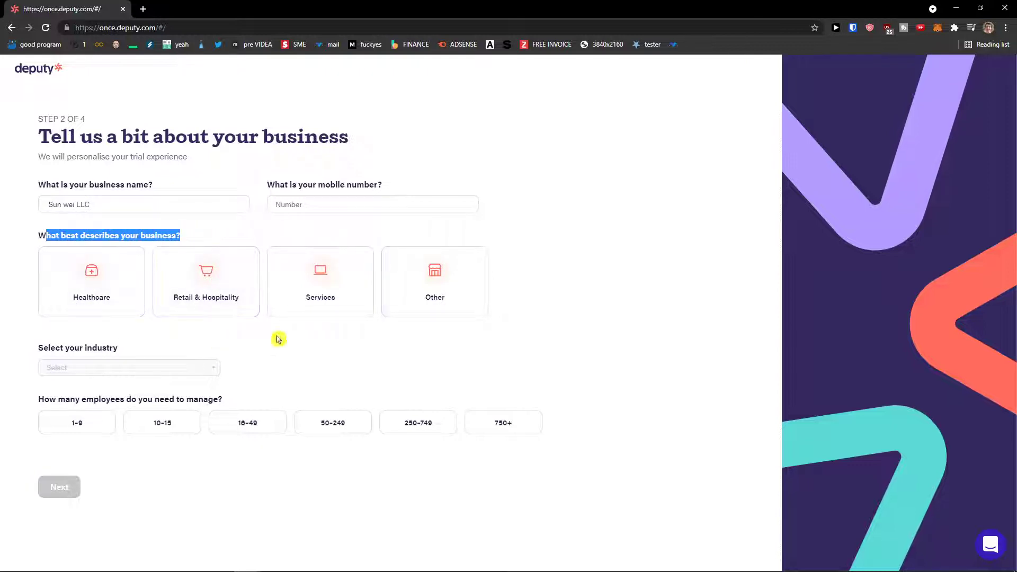
pyautogui.click(320, 281)
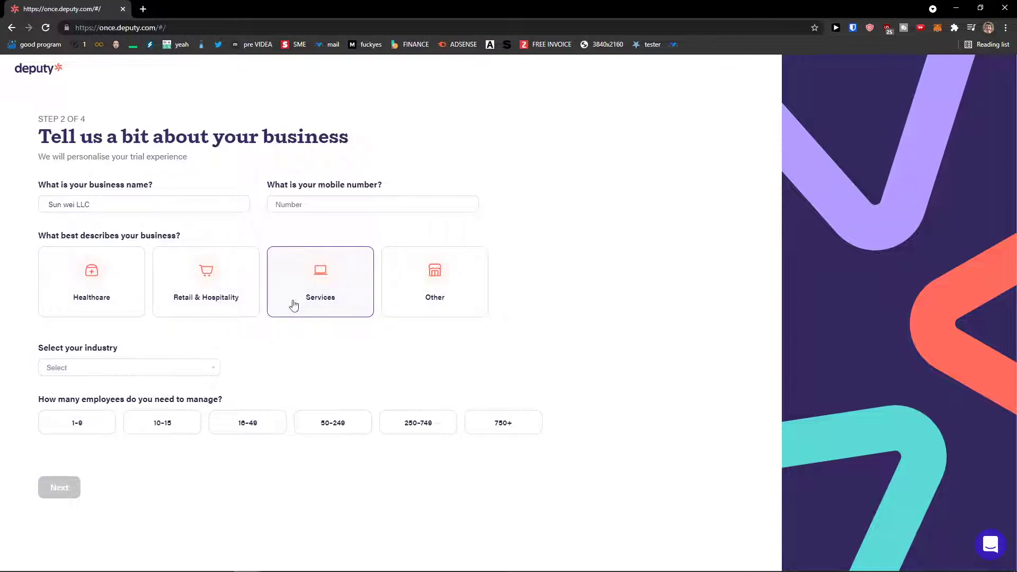
# Set industry Professional services and team size 1-9 employees, then continue to step 3.
pyautogui.click(128, 367)
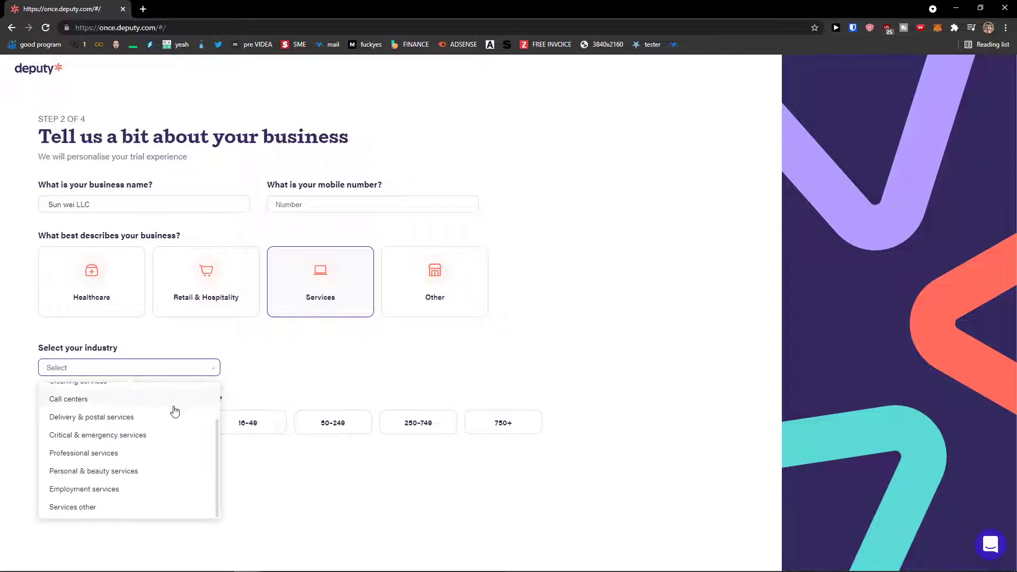
pyautogui.moveTo(170, 414)
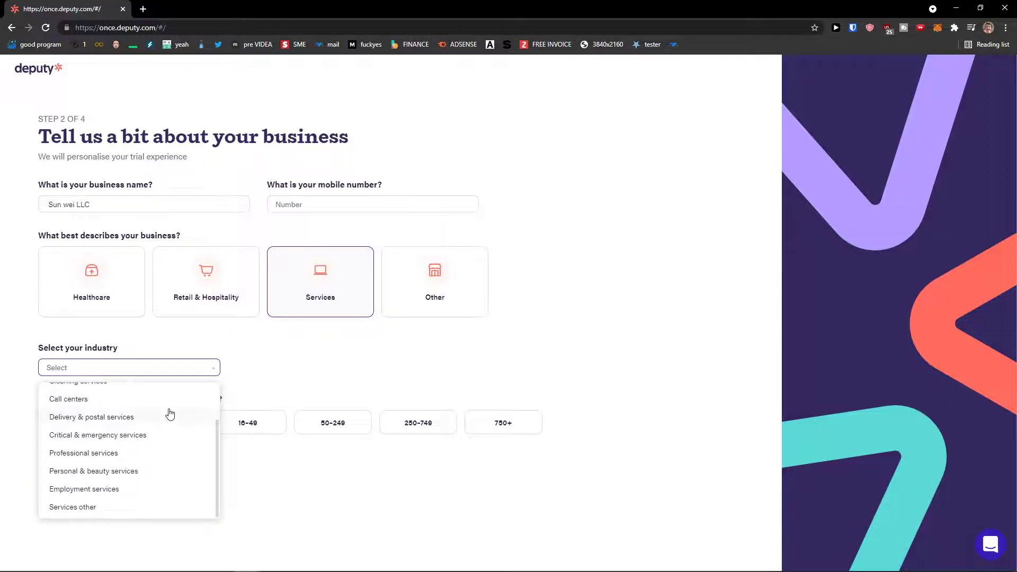
pyautogui.click(83, 452)
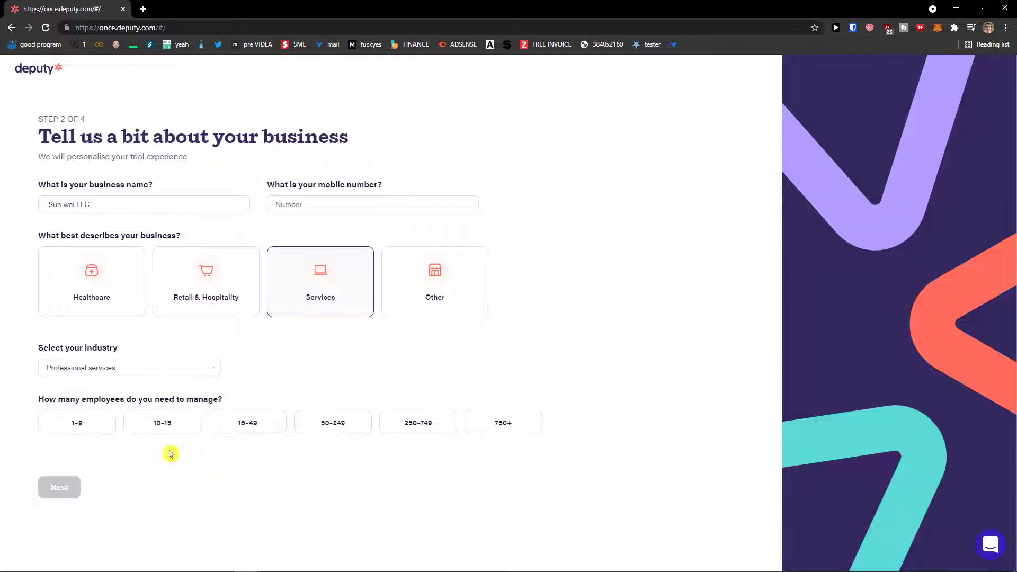
pyautogui.click(76, 422)
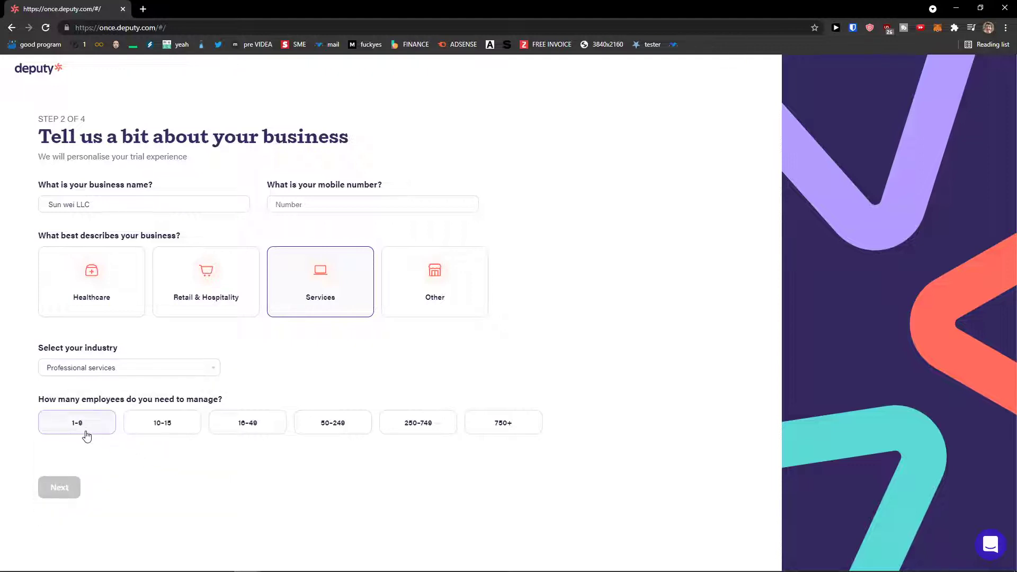
pyautogui.click(76, 423)
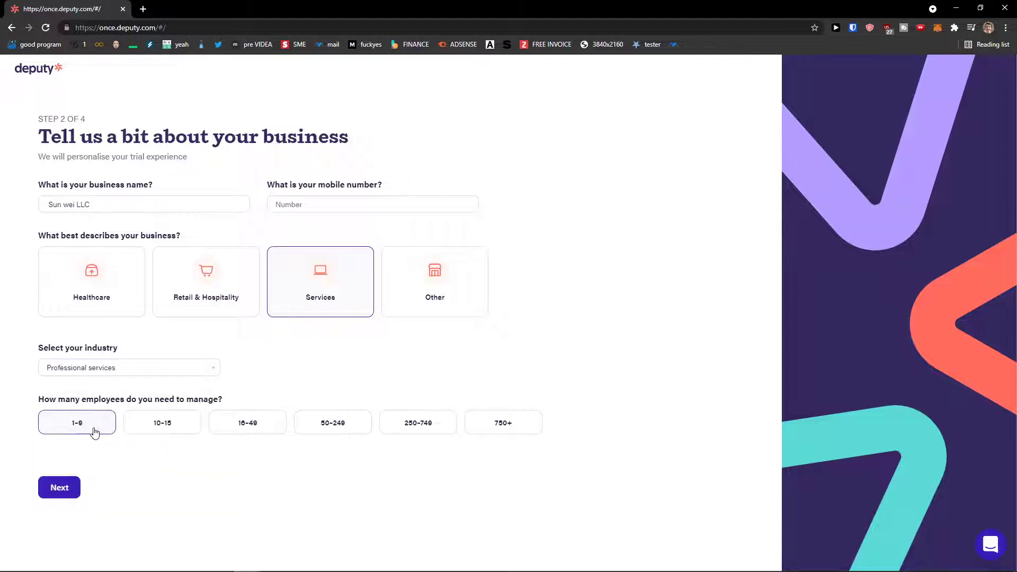
pyautogui.click(60, 487)
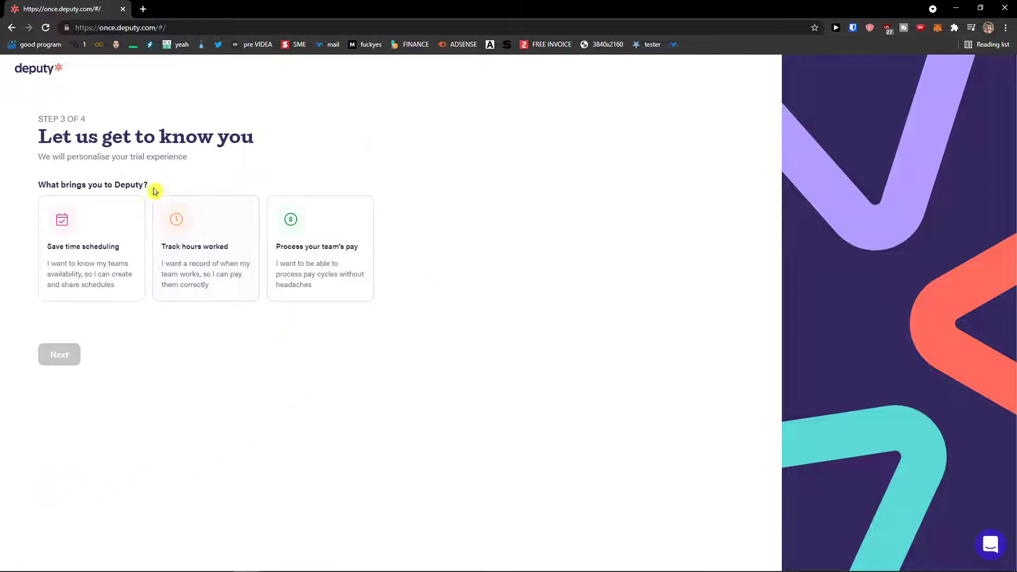
# Choose tracking hours worked, currently with pen and paper, and continue to the final step.
pyautogui.click(204, 248)
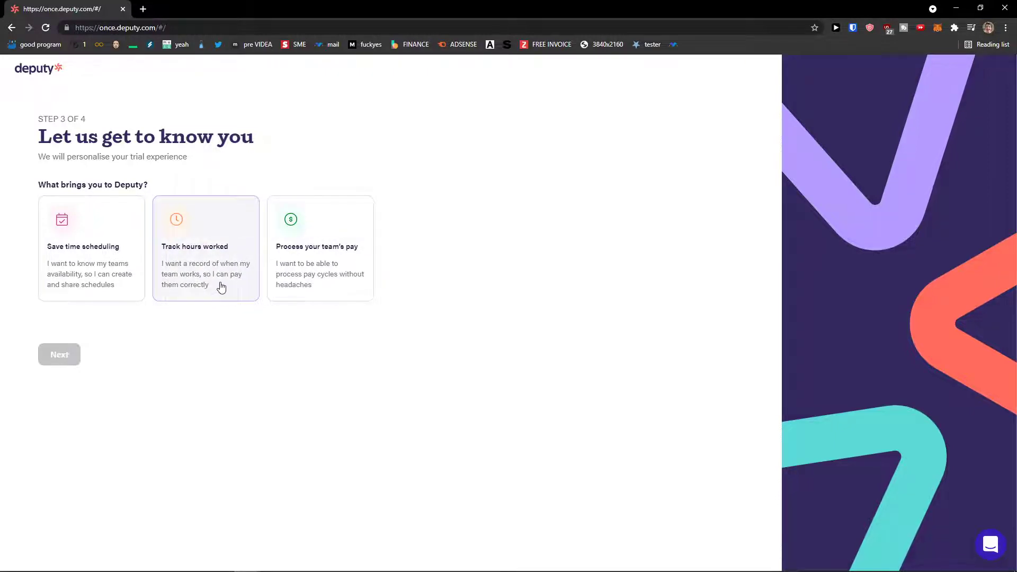
pyautogui.click(205, 248)
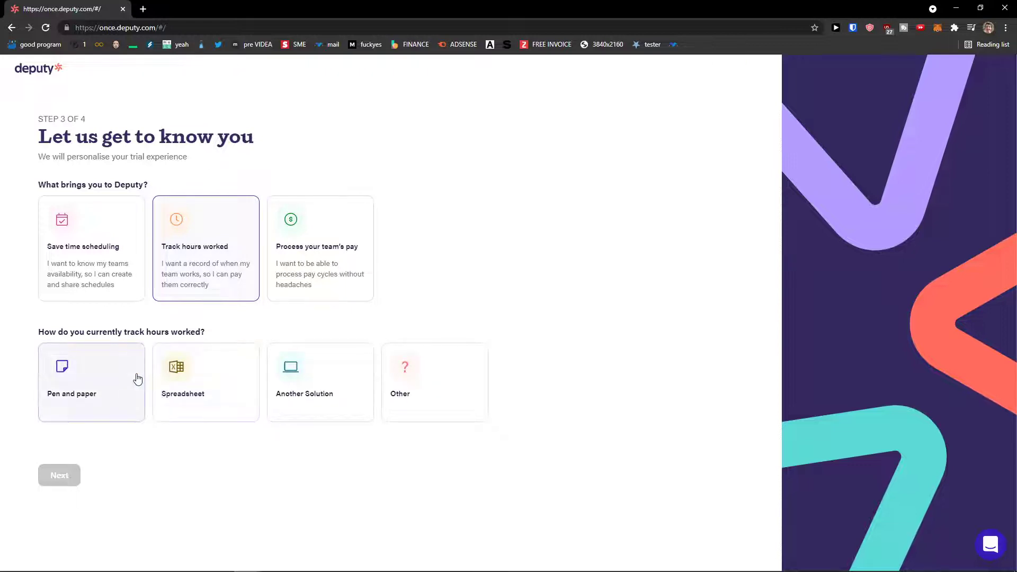
pyautogui.click(204, 381)
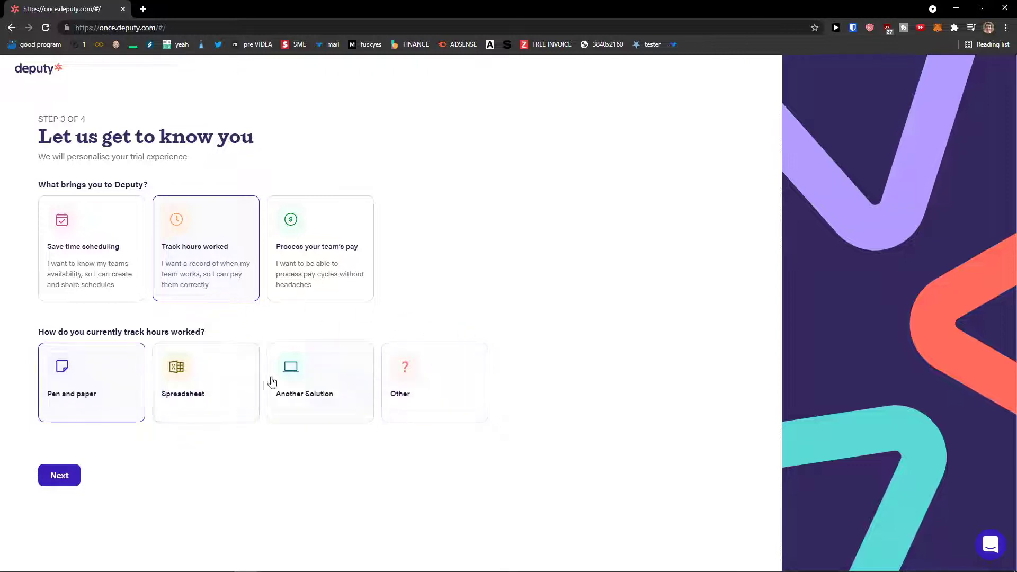
pyautogui.click(60, 474)
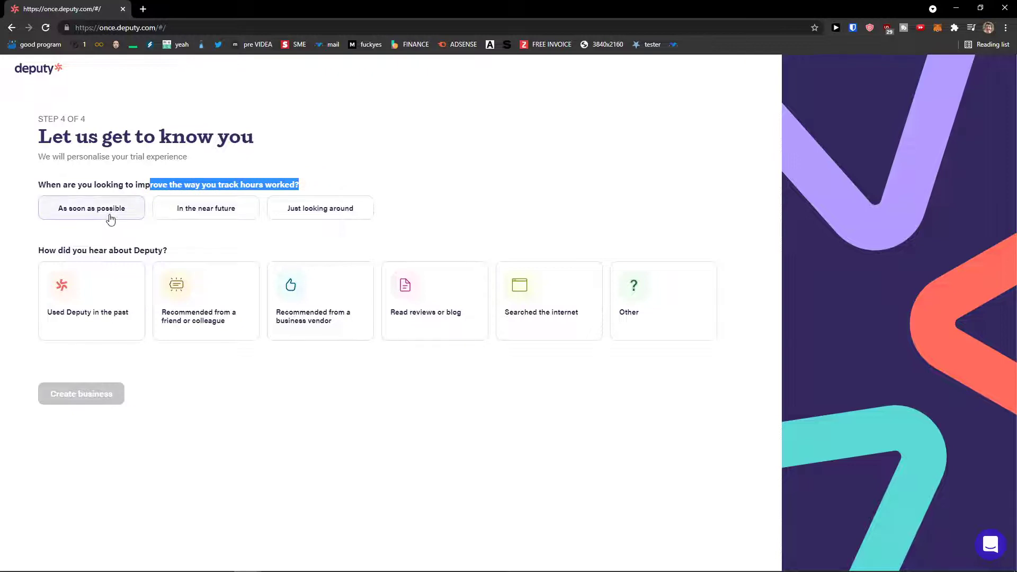
# Answer as soon as possible and searched the internet, then create the business.
pyautogui.click(91, 207)
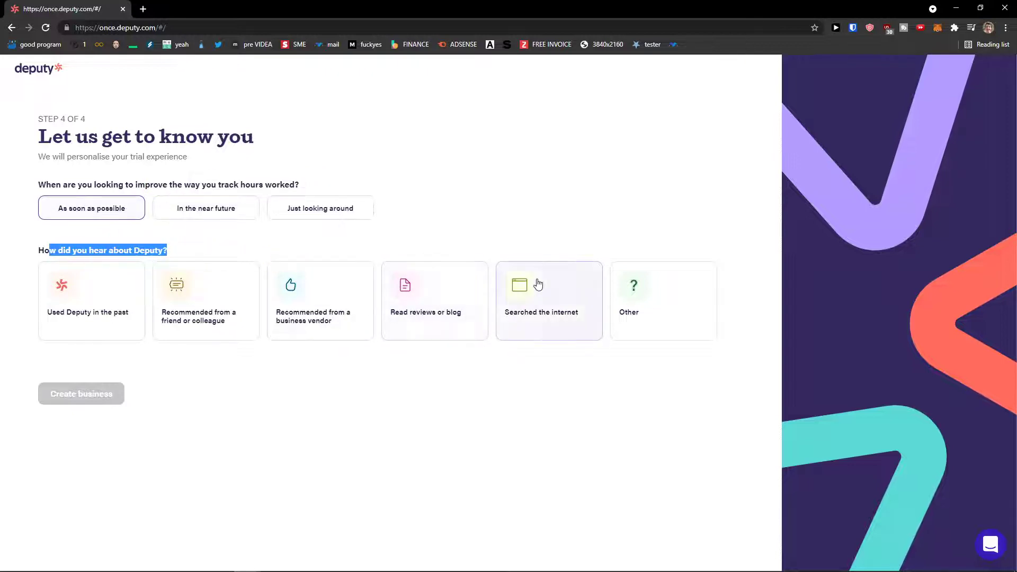
pyautogui.click(547, 300)
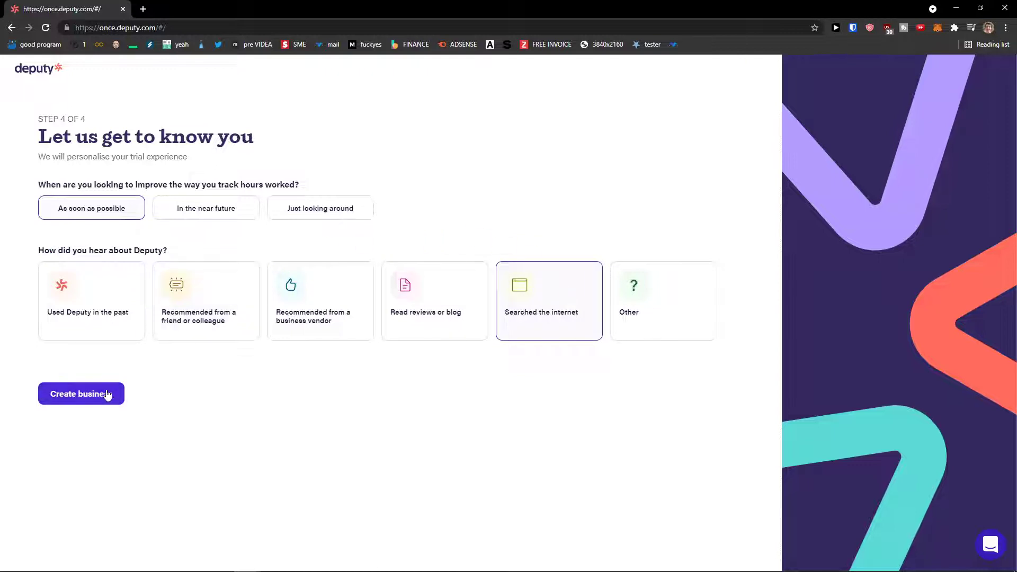
pyautogui.click(81, 394)
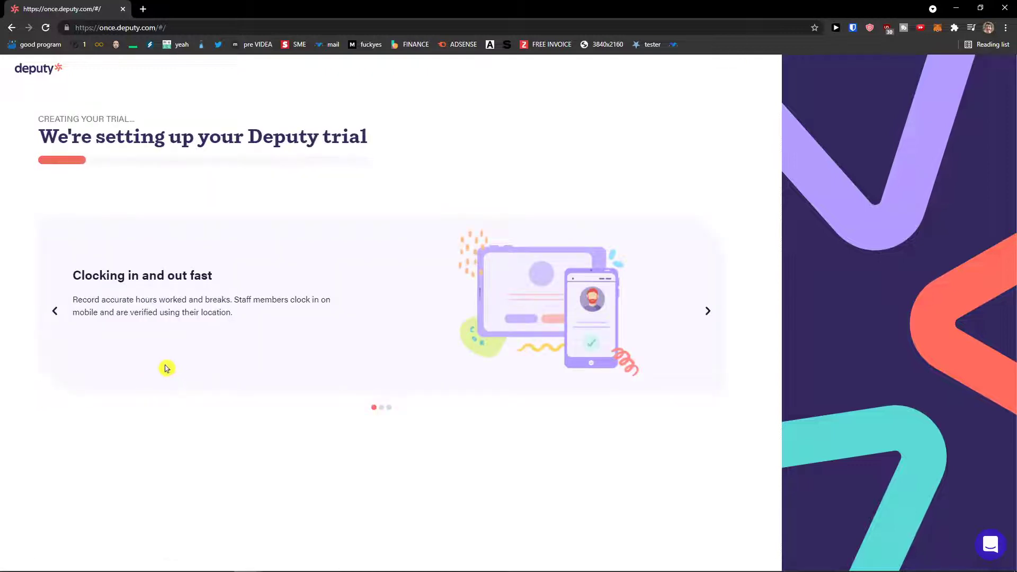
pyautogui.moveTo(336, 378)
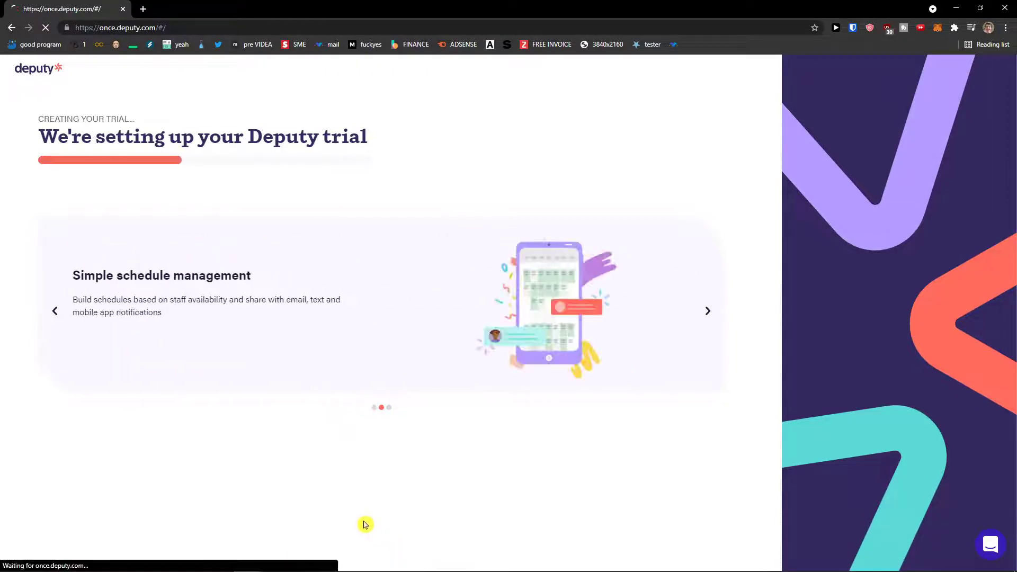
pyautogui.moveTo(339, 503)
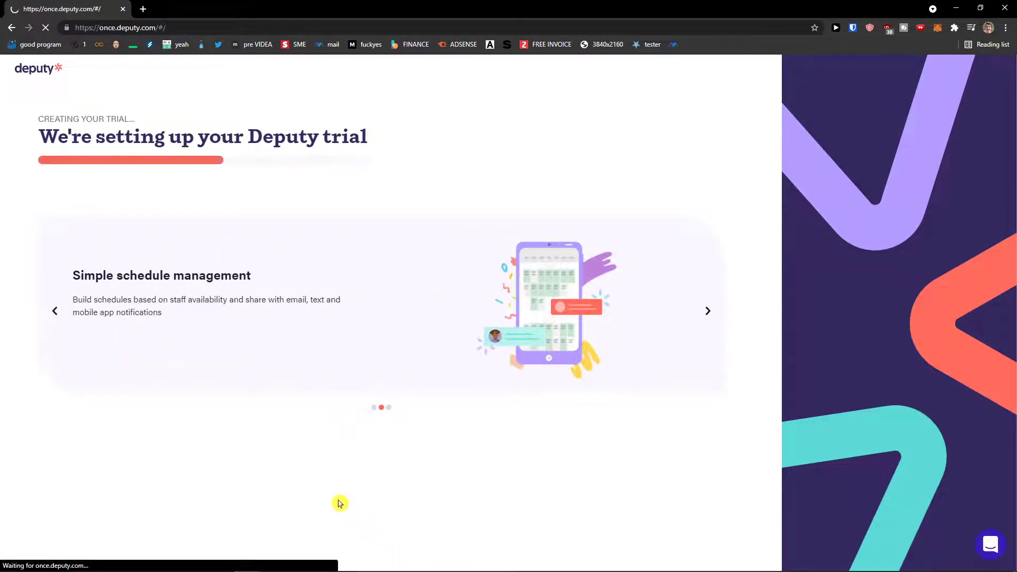
pyautogui.moveTo(318, 484)
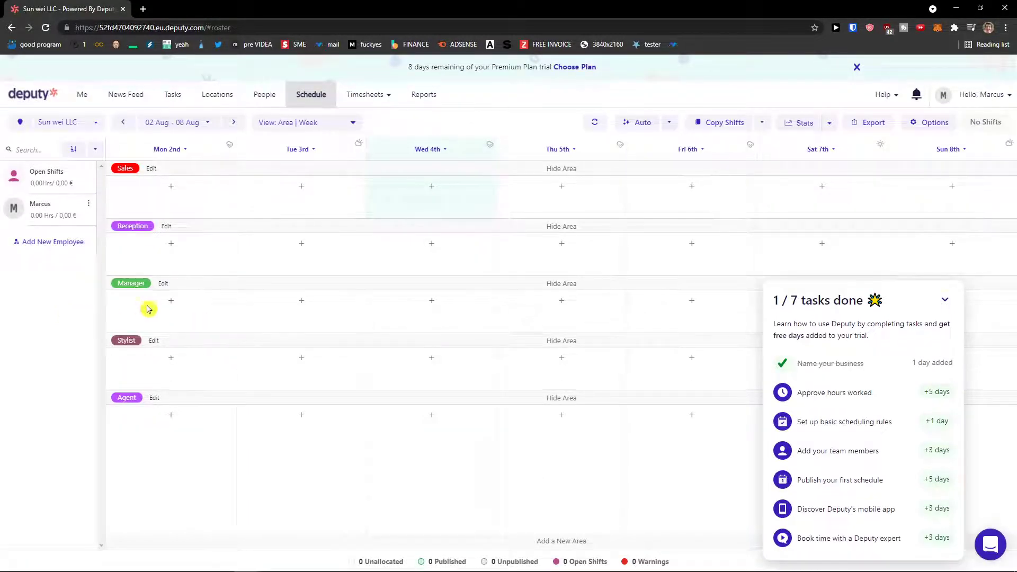
pyautogui.moveTo(181, 374)
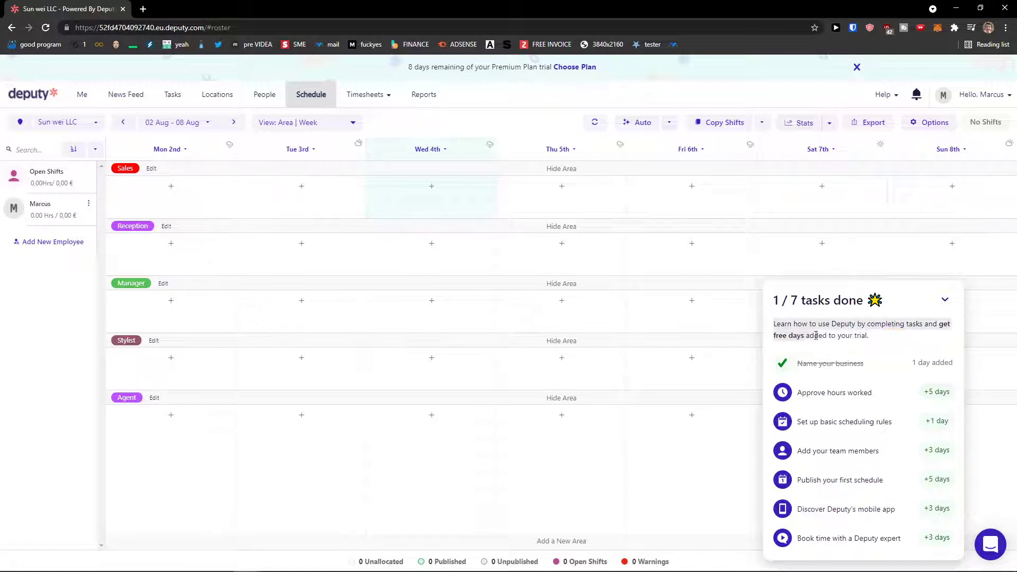
pyautogui.moveTo(834, 302)
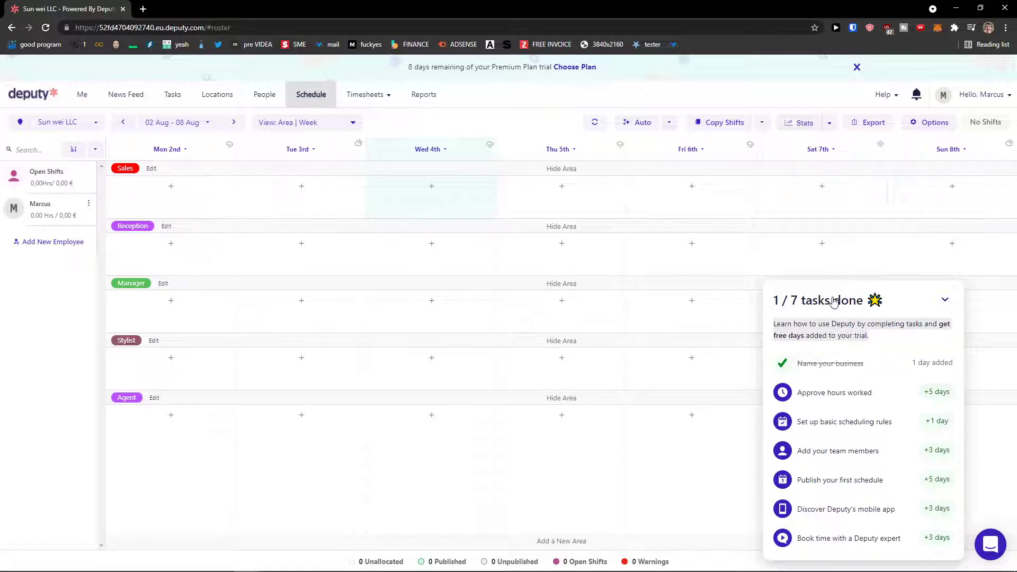
pyautogui.moveTo(822, 323)
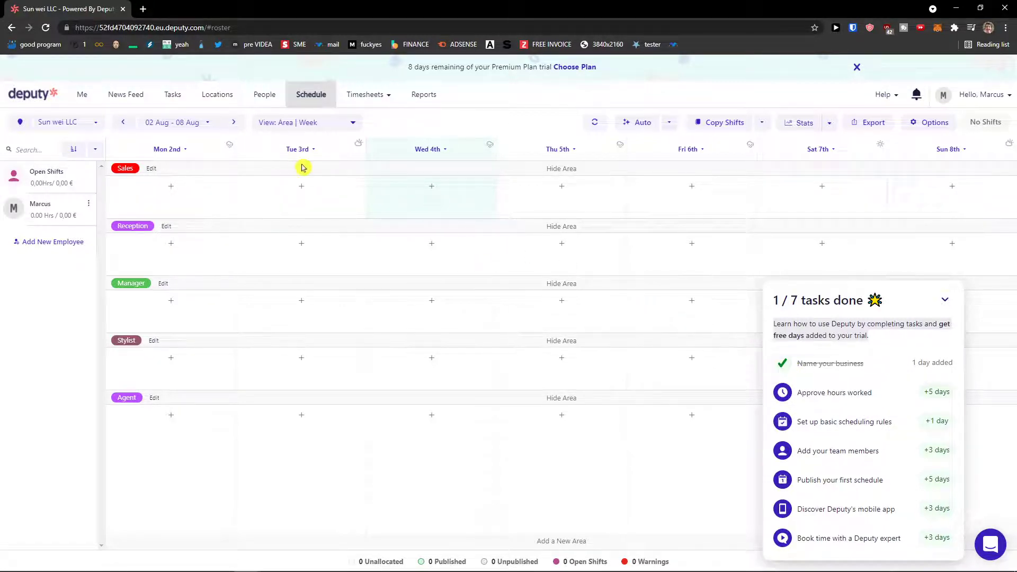
pyautogui.moveTo(82, 94)
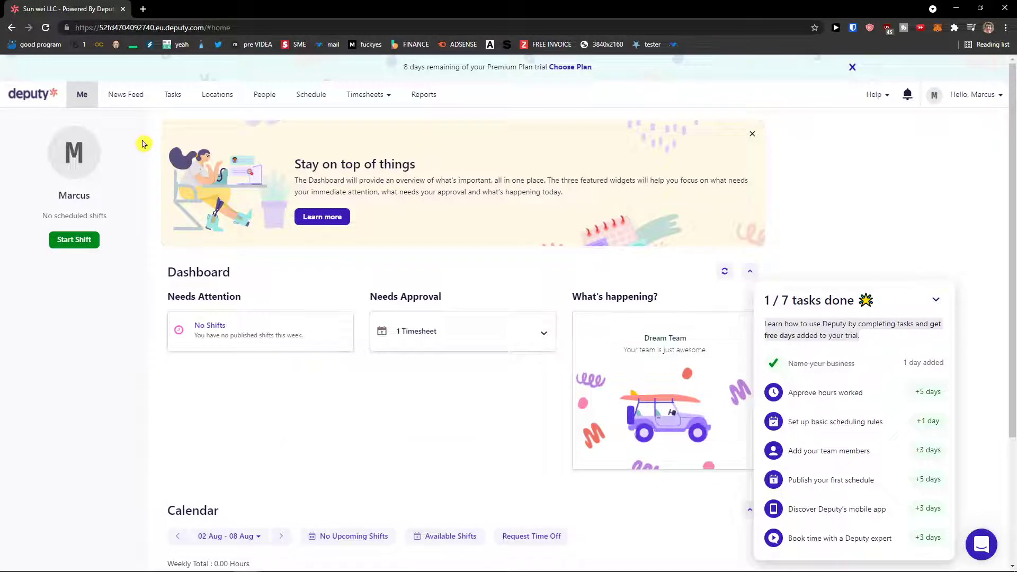
# Go to the team News Feed from the top navigation.
pyautogui.click(125, 94)
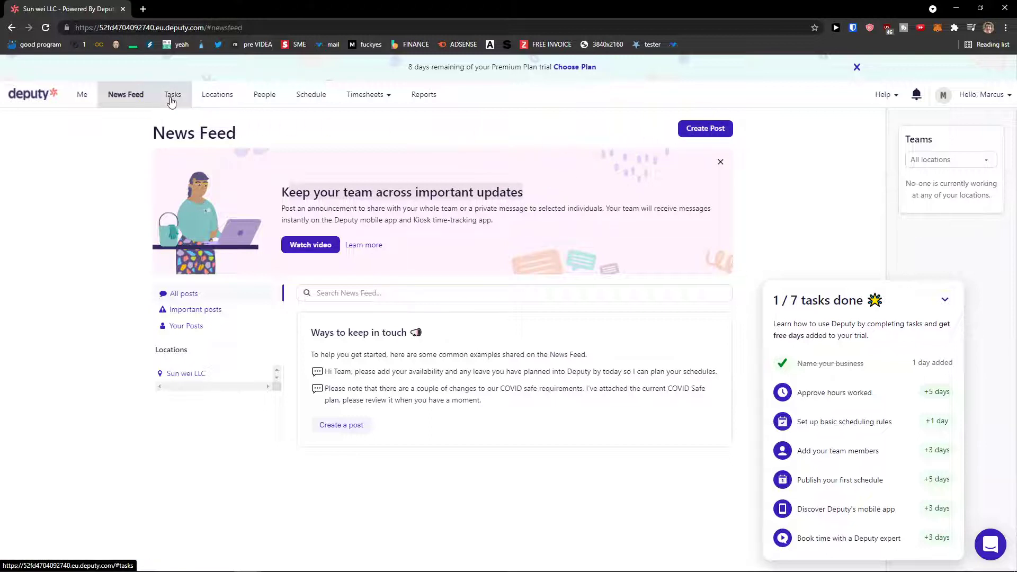
# Add a single task titled 'Create a youtube video' and save it.
pyautogui.click(172, 94)
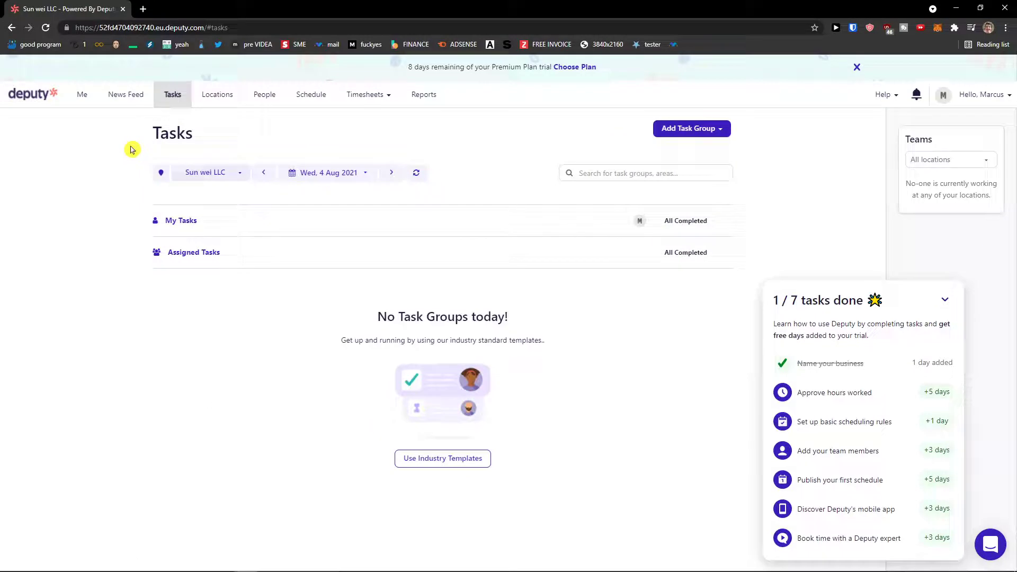
pyautogui.moveTo(192, 252)
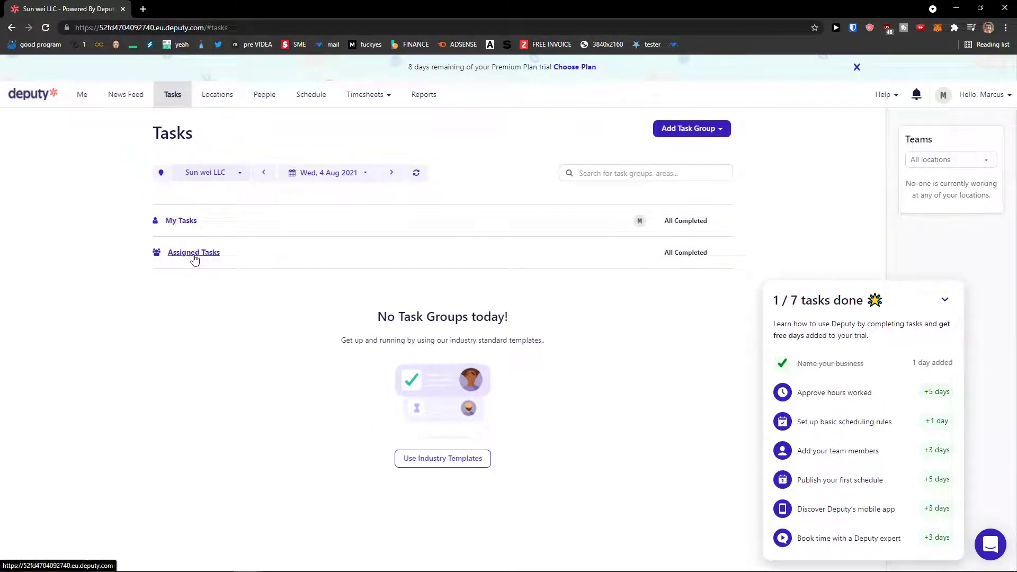
pyautogui.moveTo(690, 129)
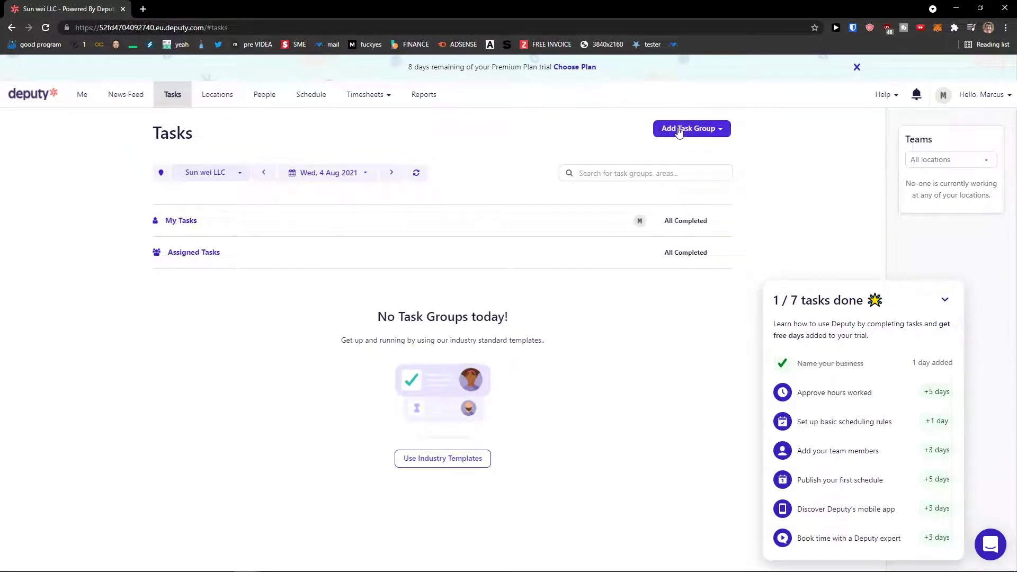
pyautogui.click(689, 128)
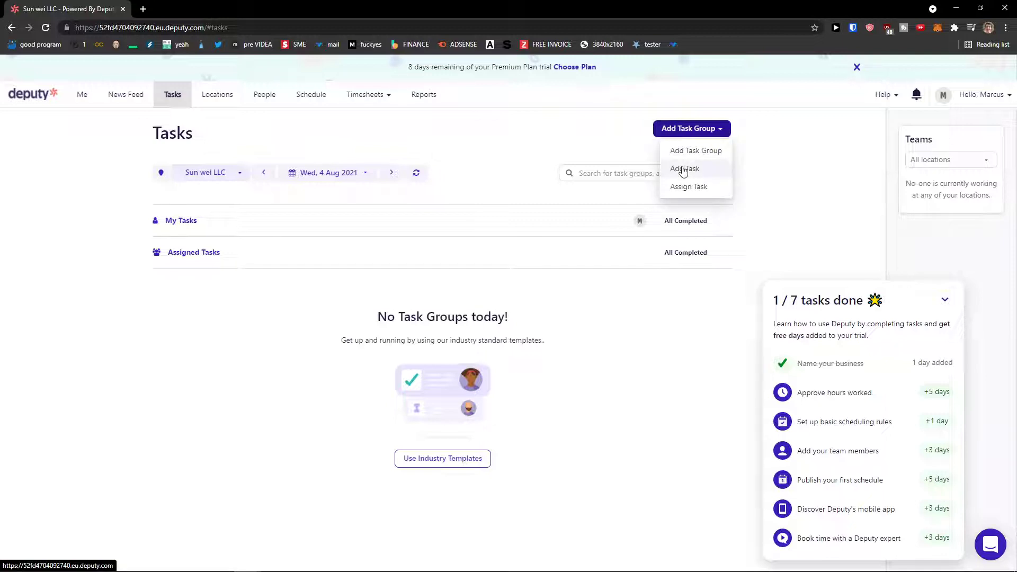
pyautogui.moveTo(695, 150)
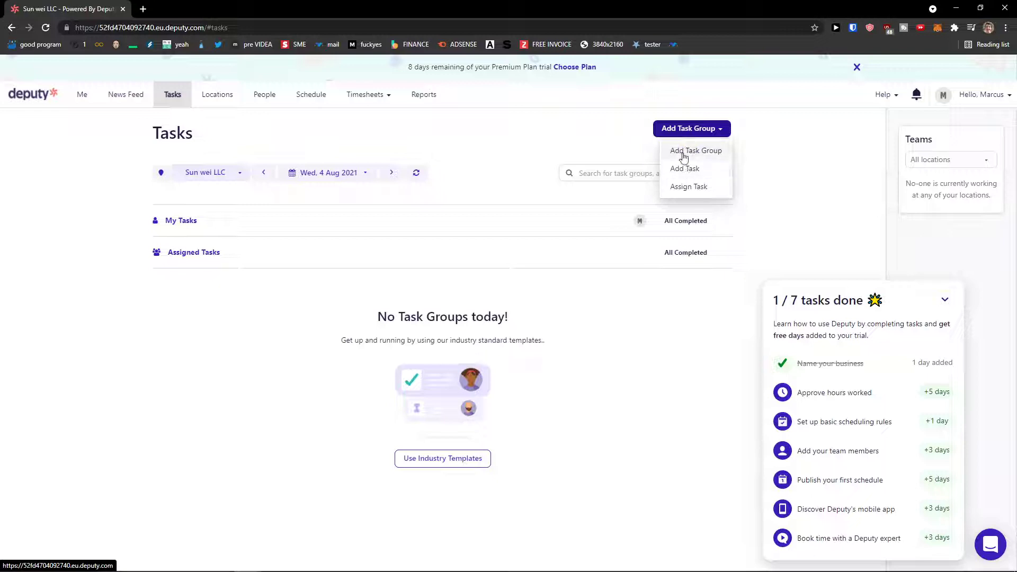
pyautogui.click(686, 169)
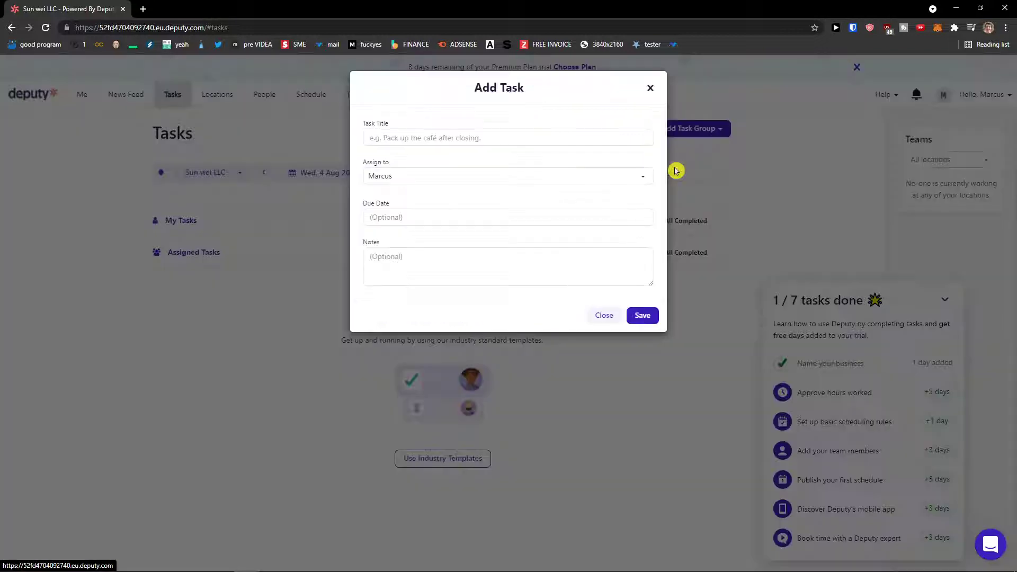
pyautogui.click(508, 176)
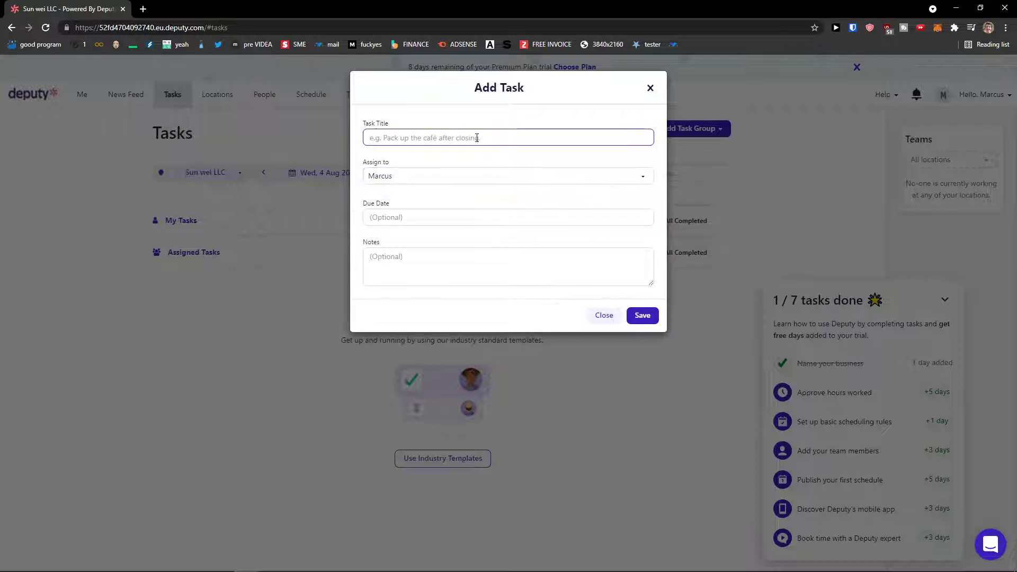
pyautogui.write('Create a you')
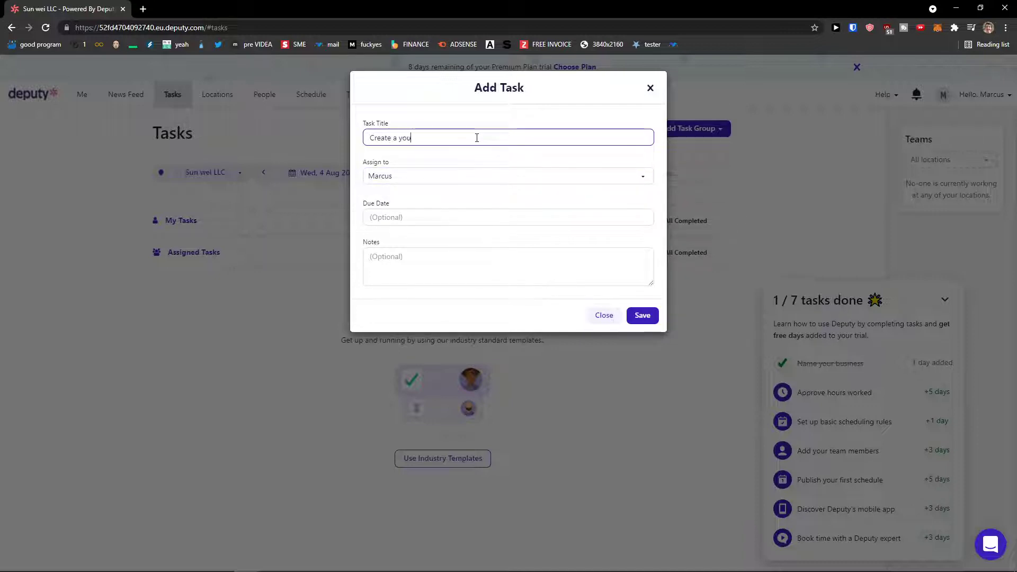
pyautogui.write('tube video')
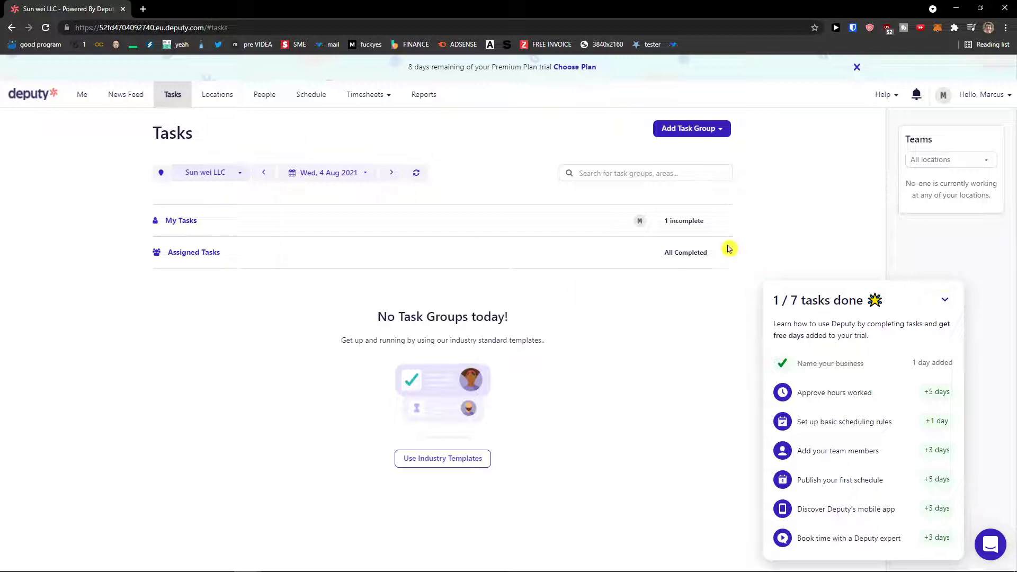
pyautogui.moveTo(214, 230)
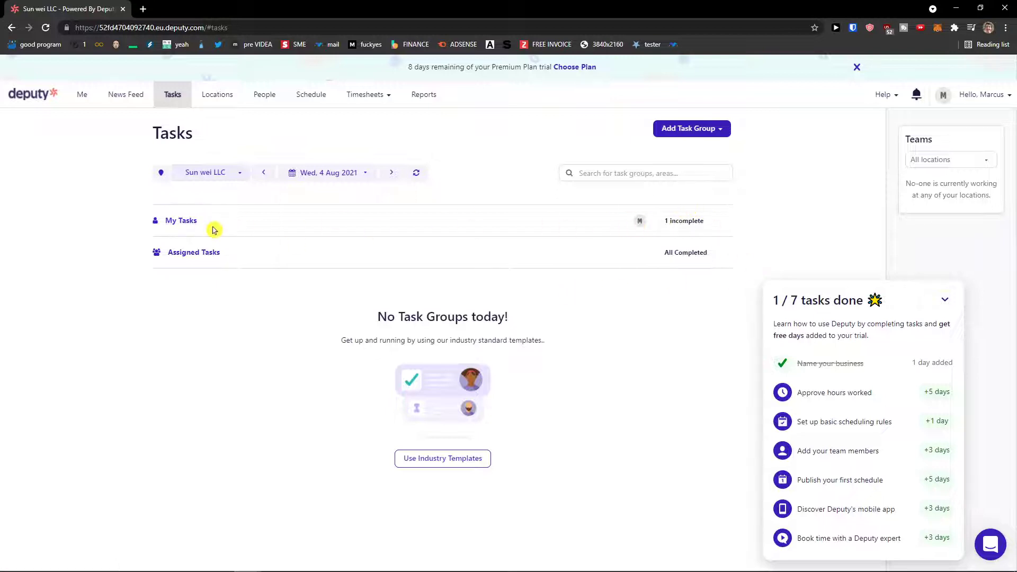
pyautogui.click(181, 220)
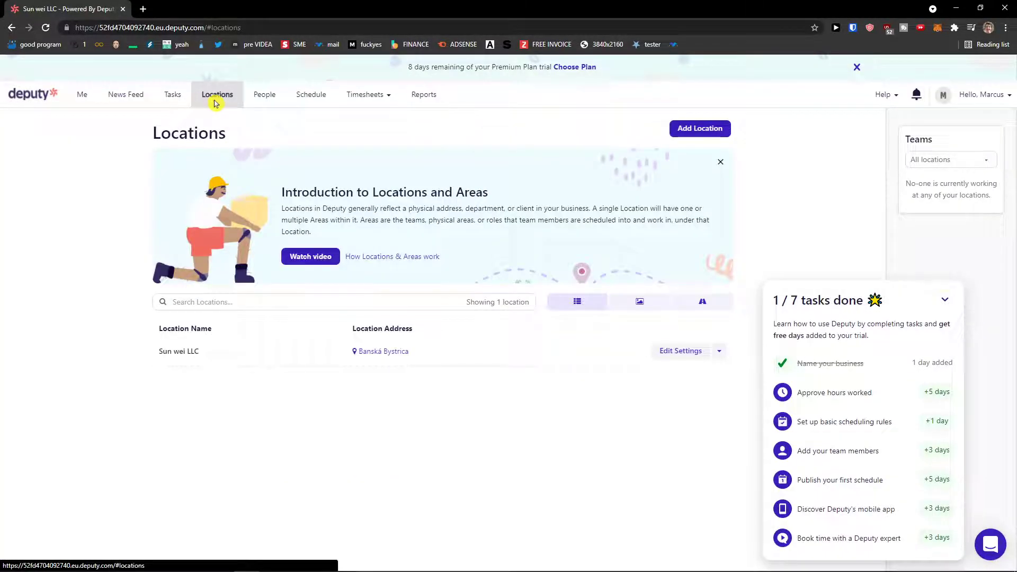
# Visit Locations, return to the People list and show the Add People options.
pyautogui.click(263, 94)
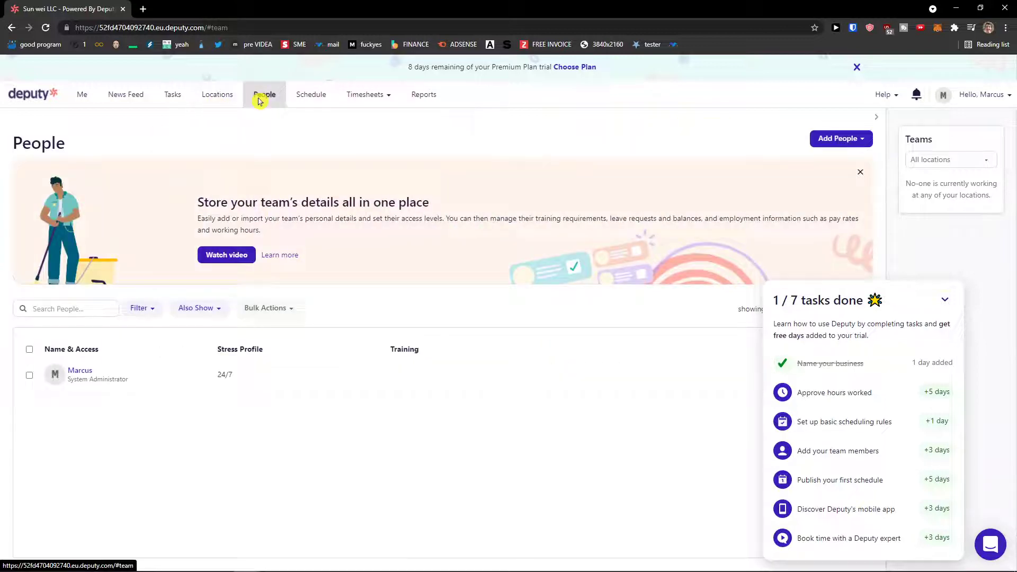
pyautogui.moveTo(216, 94)
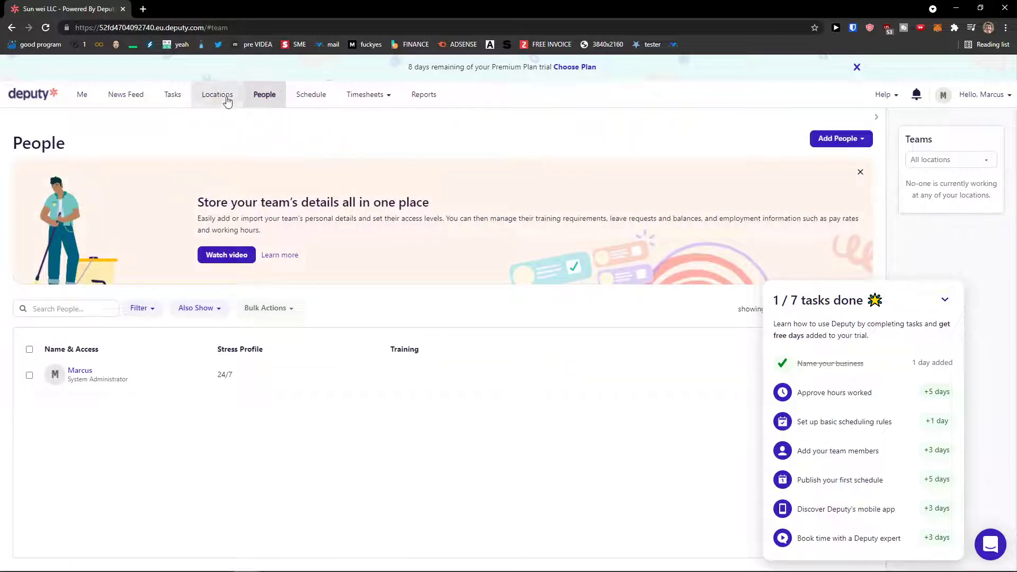
pyautogui.click(216, 94)
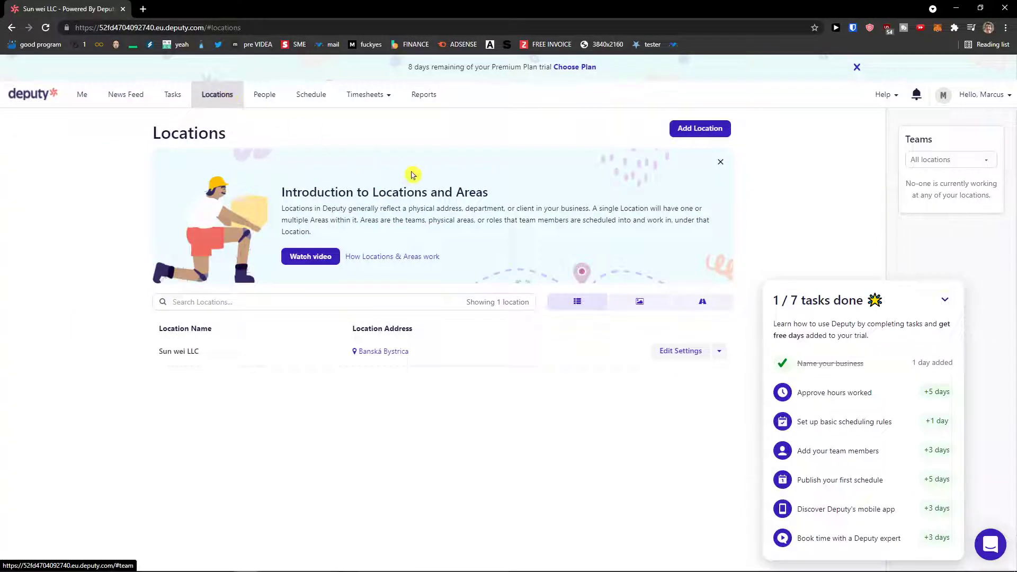
pyautogui.press('ctrl+plus')
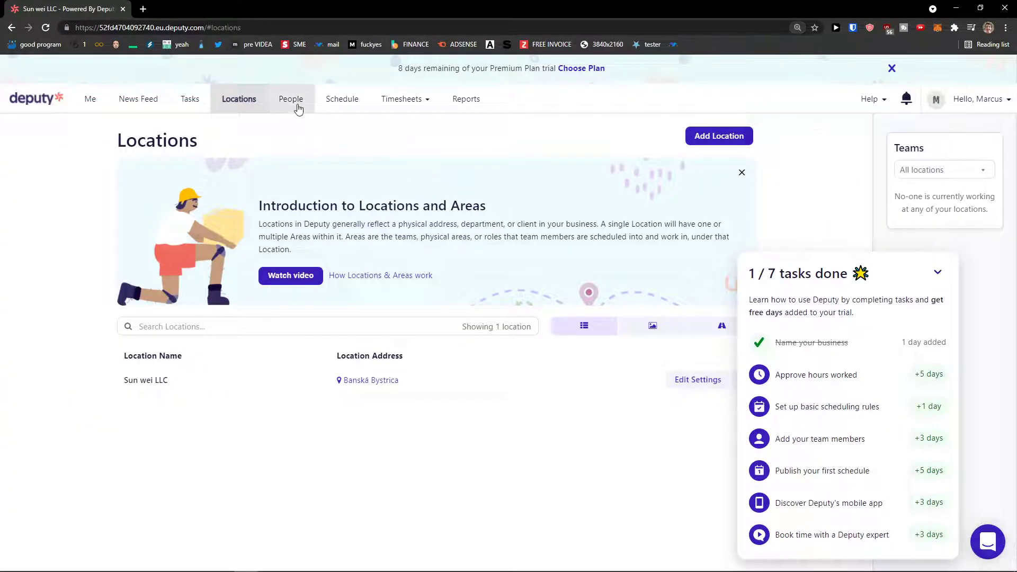
pyautogui.click(290, 99)
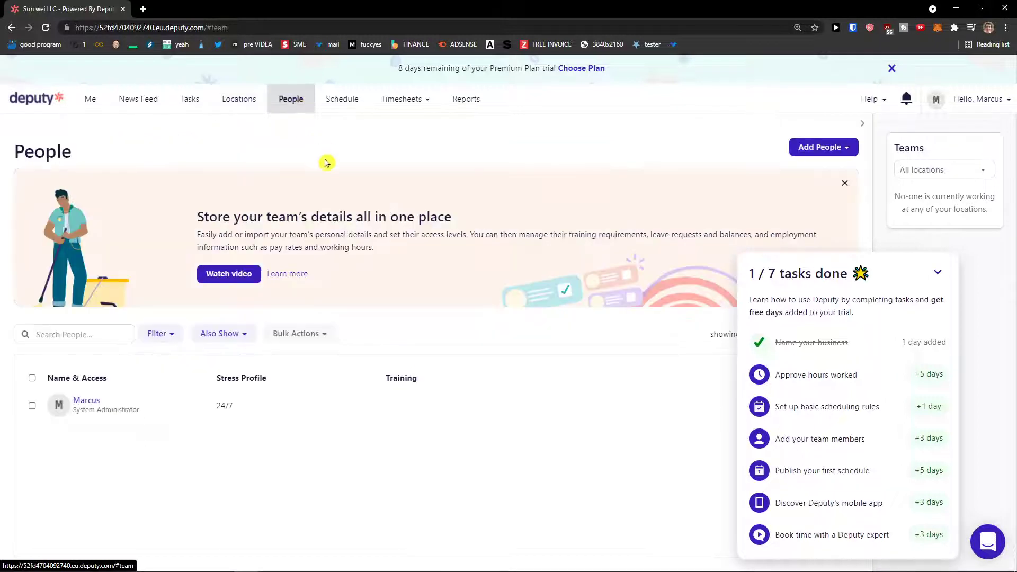
pyautogui.click(823, 146)
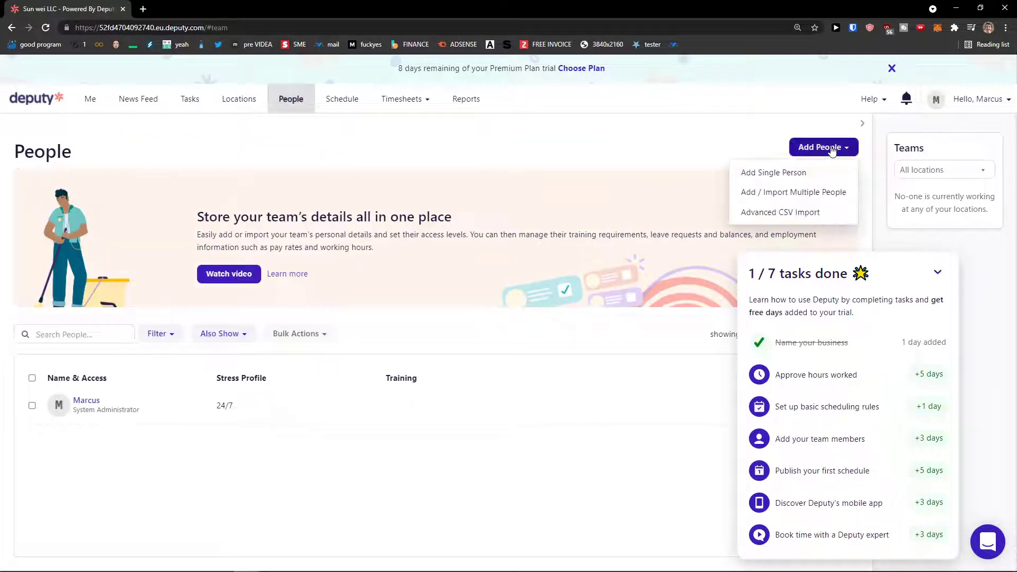
pyautogui.moveTo(773, 172)
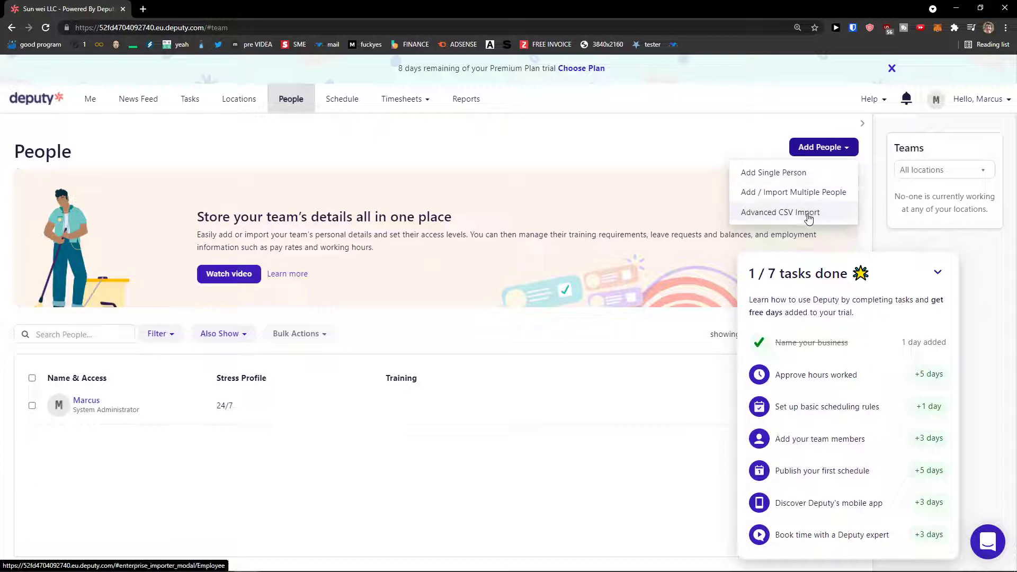
pyautogui.moveTo(804, 279)
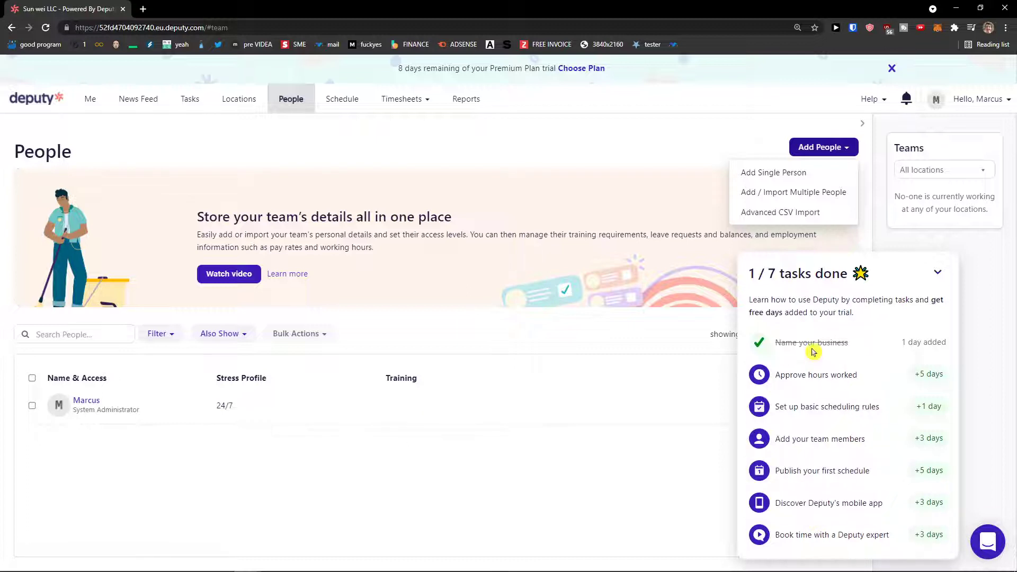
pyautogui.moveTo(808, 506)
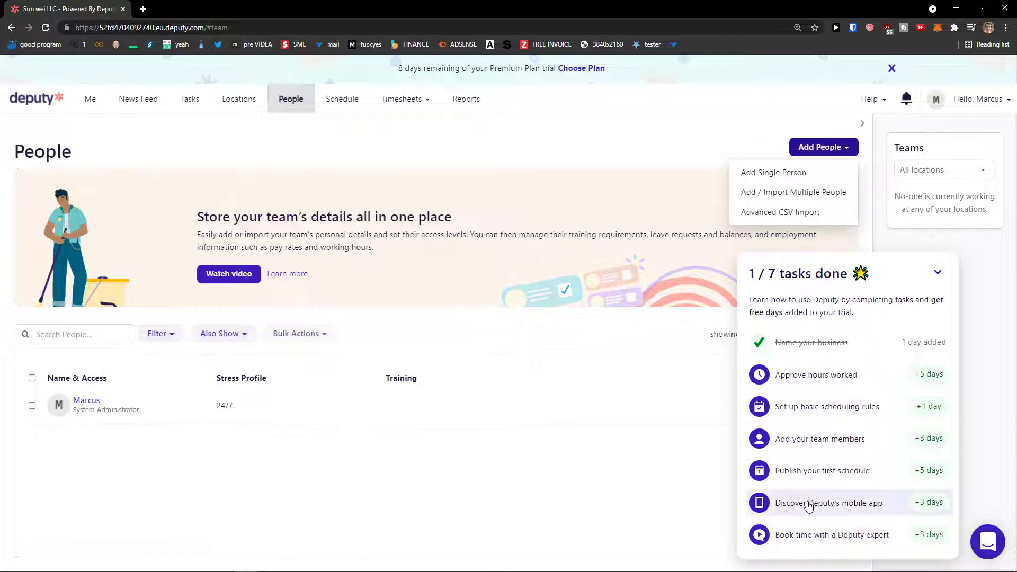
pyautogui.moveTo(930, 333)
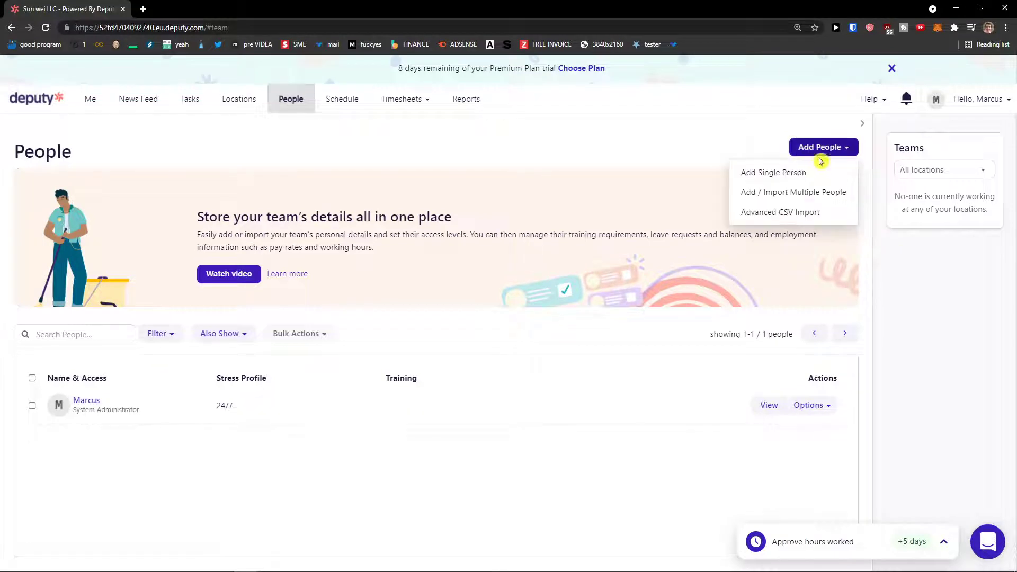
# Add a single person with last name 'Employee' and move to their Job information.
pyautogui.click(773, 172)
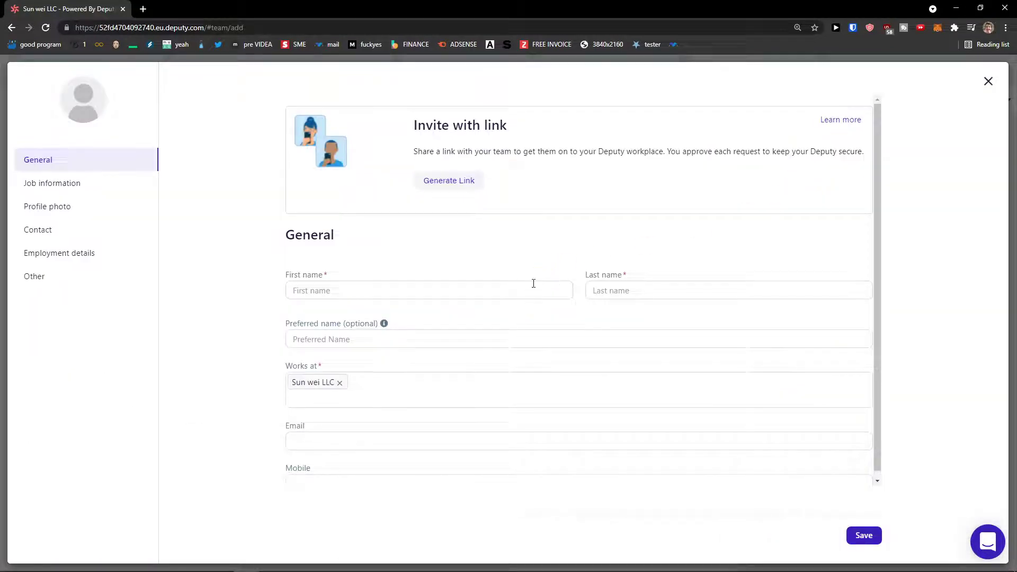
pyautogui.click(429, 290)
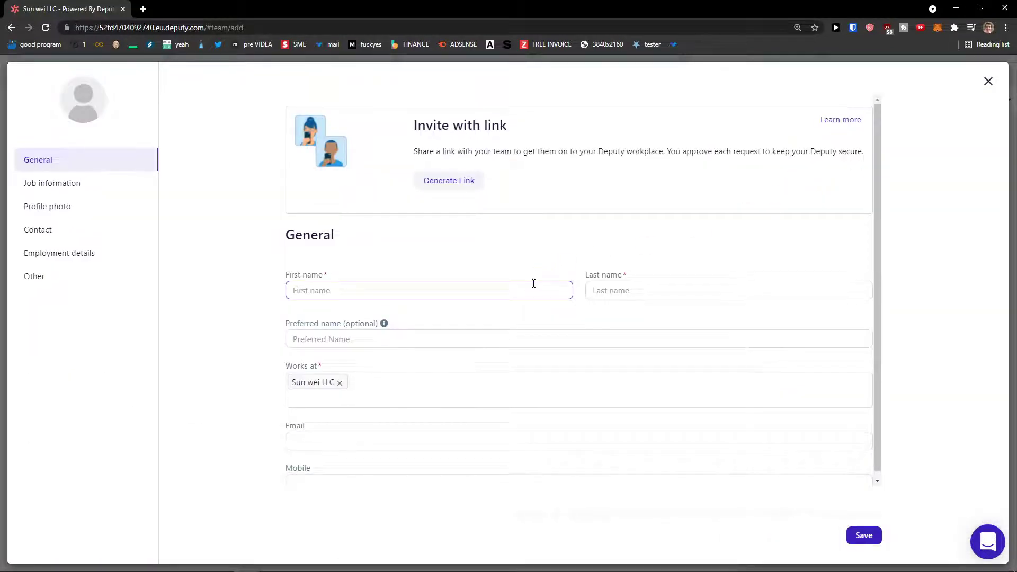
pyautogui.write('E')
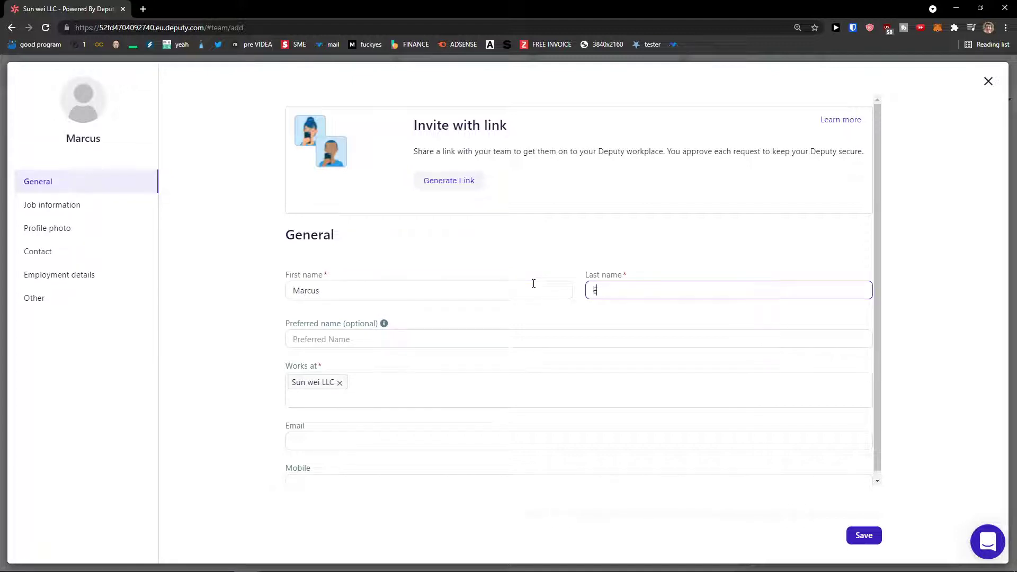
pyautogui.write('Employee')
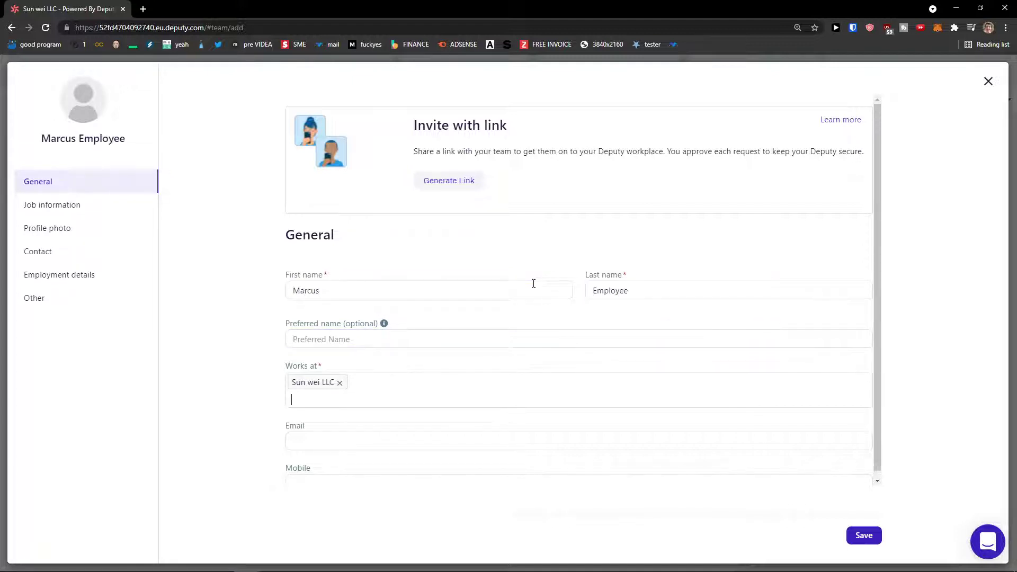
pyautogui.click(577, 440)
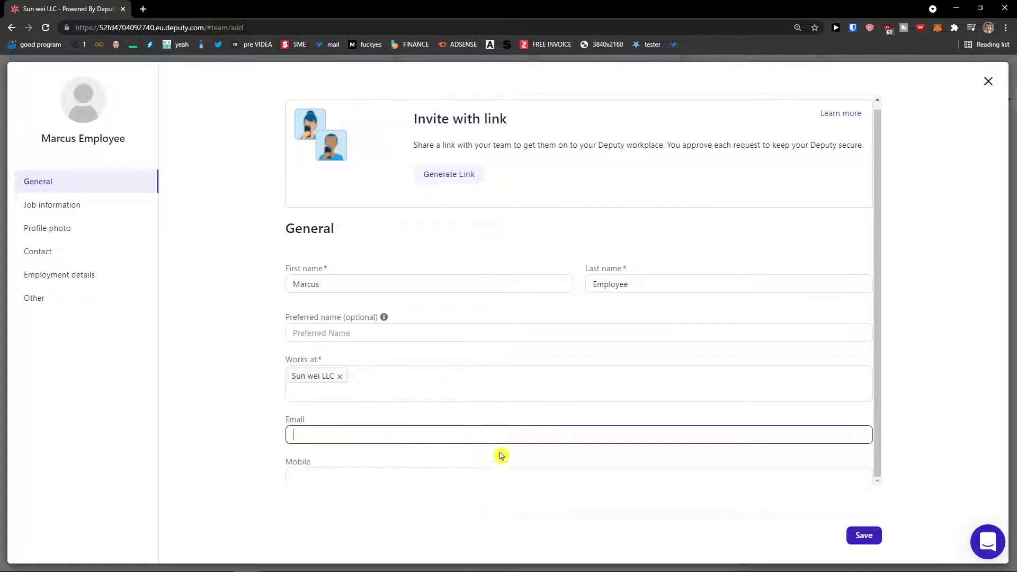
pyautogui.click(53, 205)
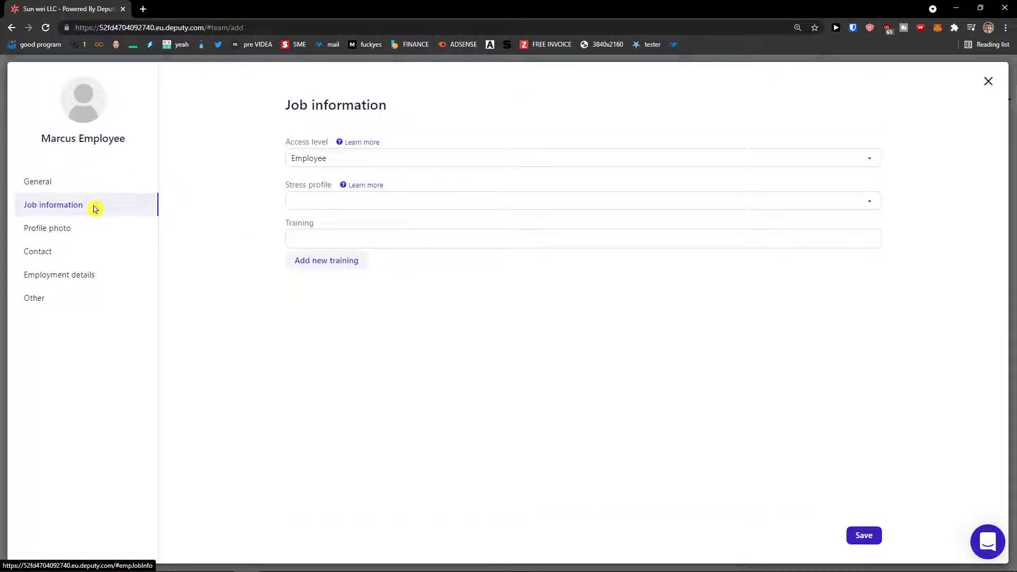
# Keep Employee access, set the Standard 40 hours, 8 hours per day stress profile, and move to Profile photo.
pyautogui.click(580, 158)
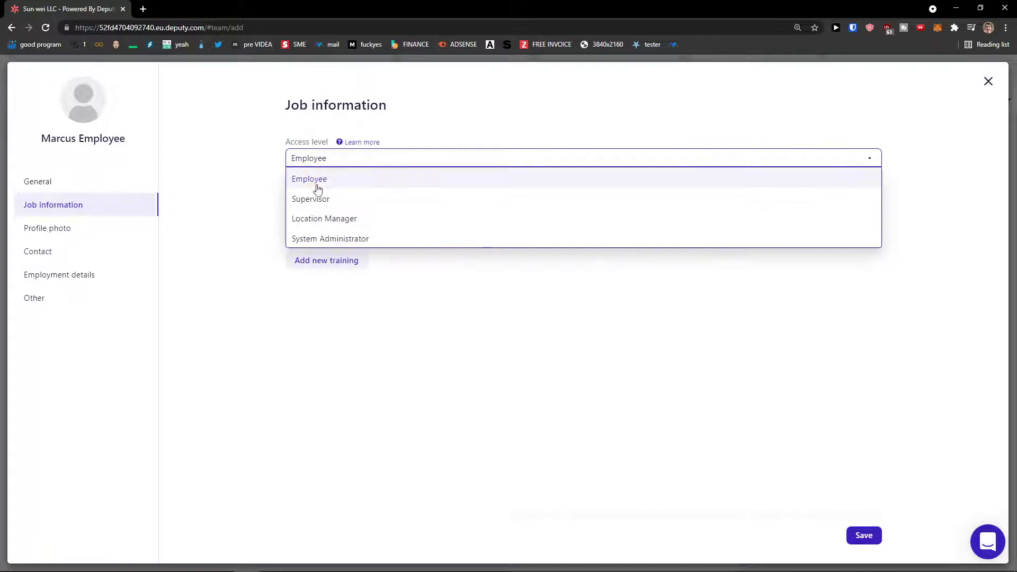
pyautogui.moveTo(324, 219)
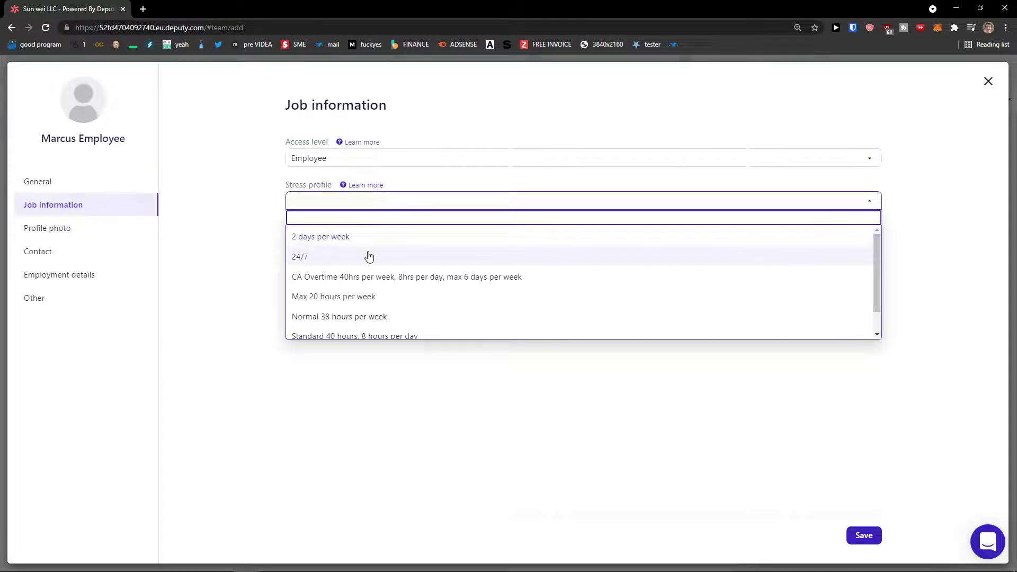
pyautogui.scroll(-3)
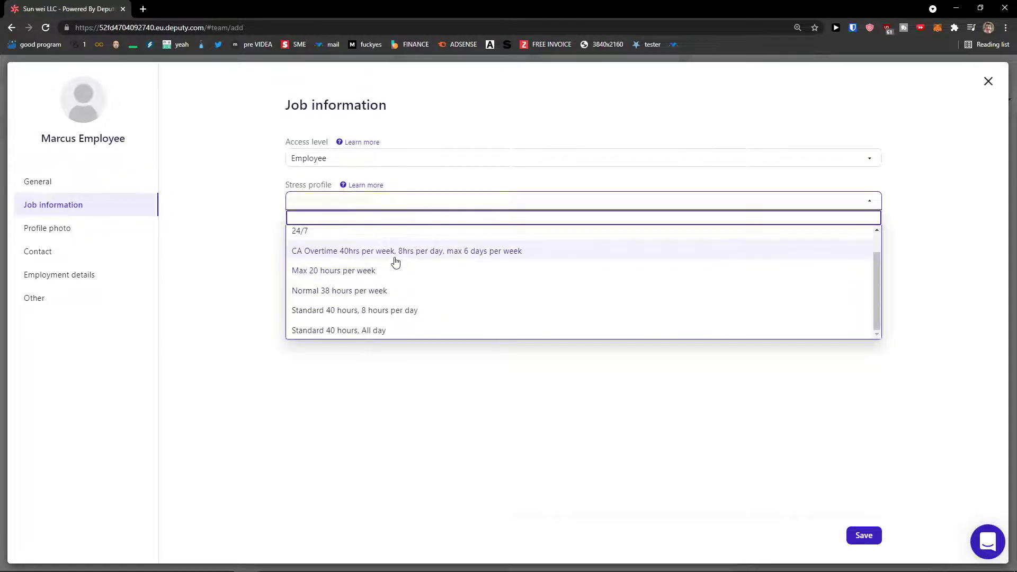
pyautogui.click(339, 291)
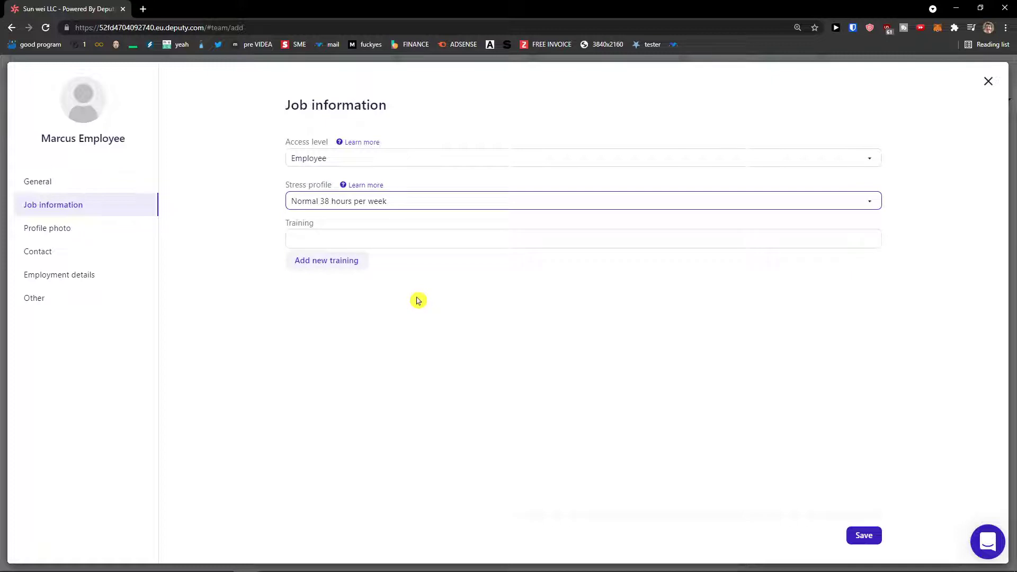
pyautogui.moveTo(46, 228)
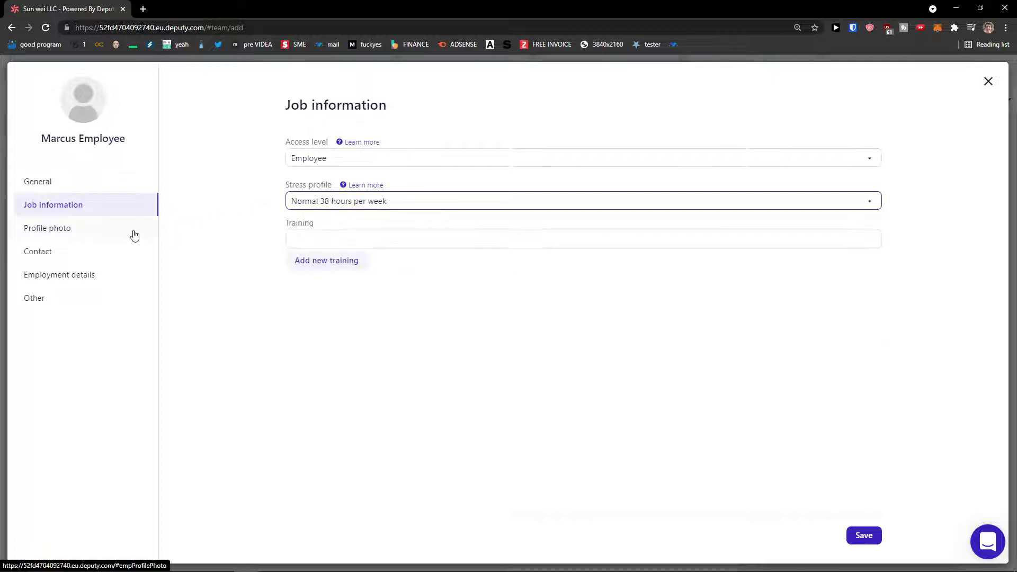
pyautogui.click(581, 201)
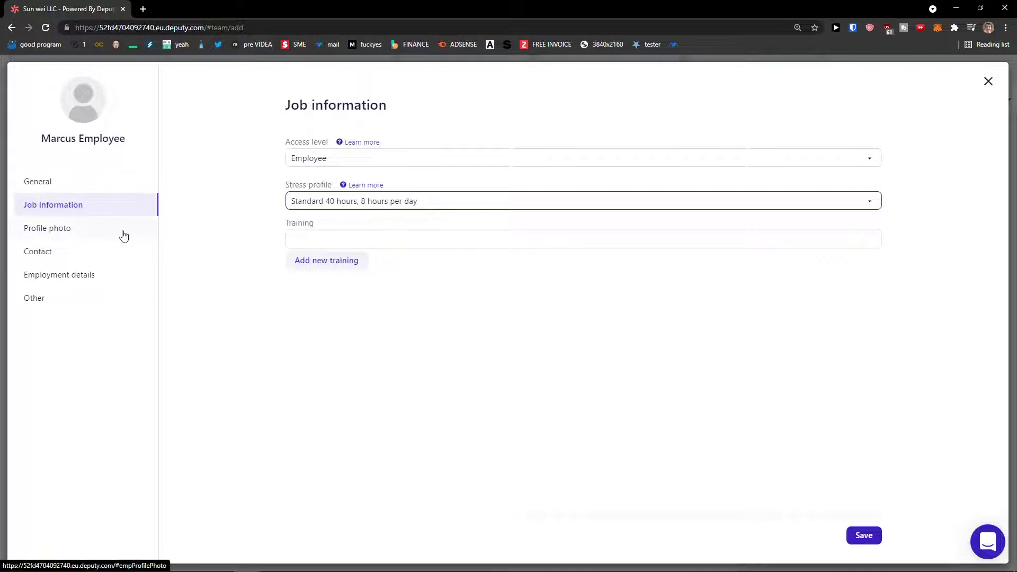
pyautogui.click(47, 228)
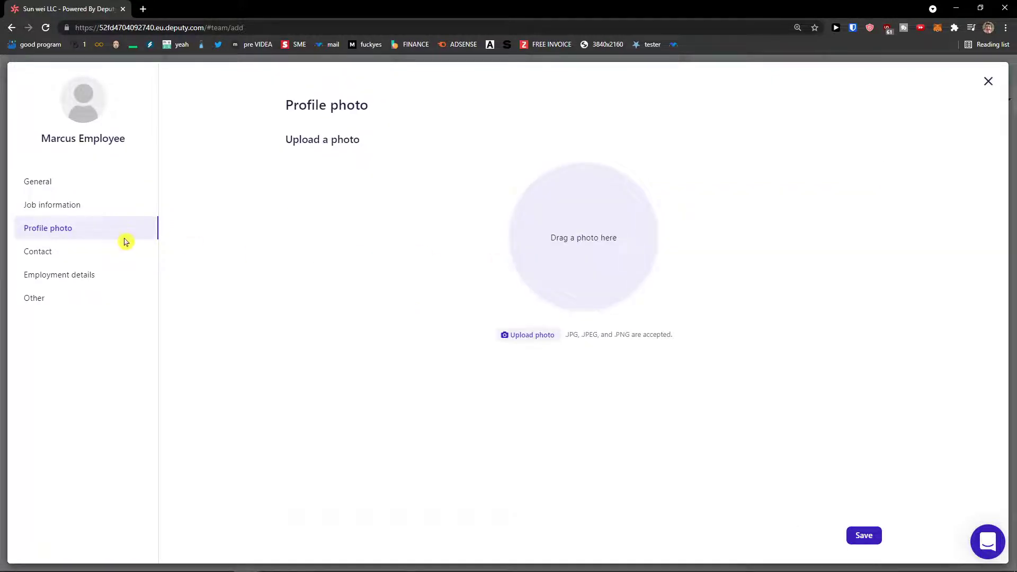
pyautogui.click(38, 251)
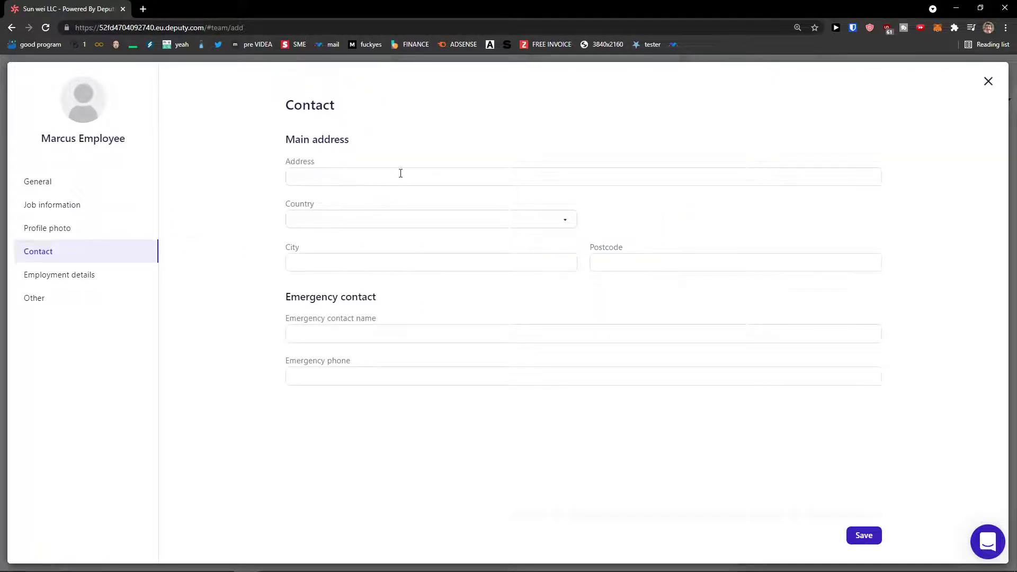
pyautogui.click(59, 274)
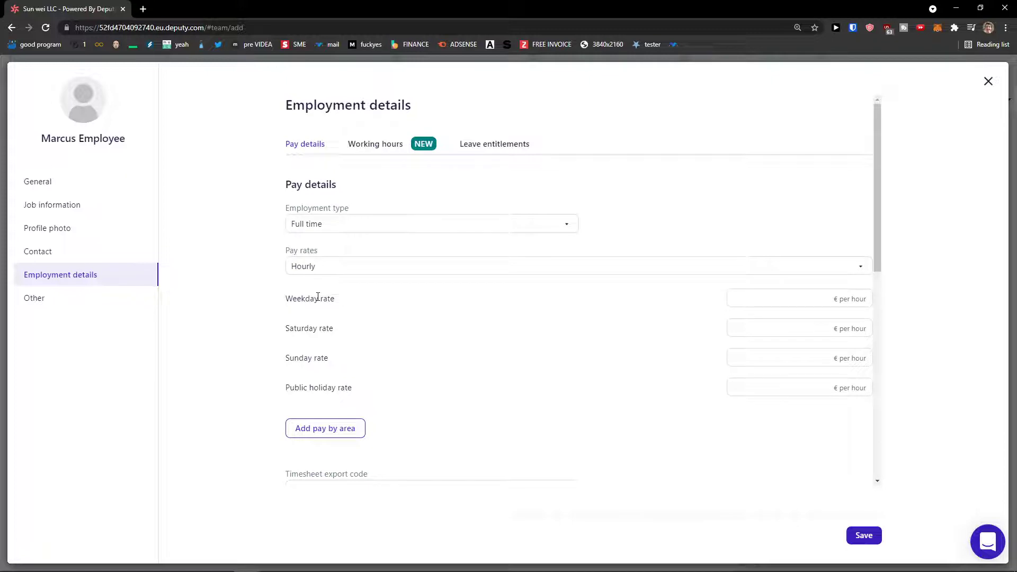
pyautogui.scroll(-3)
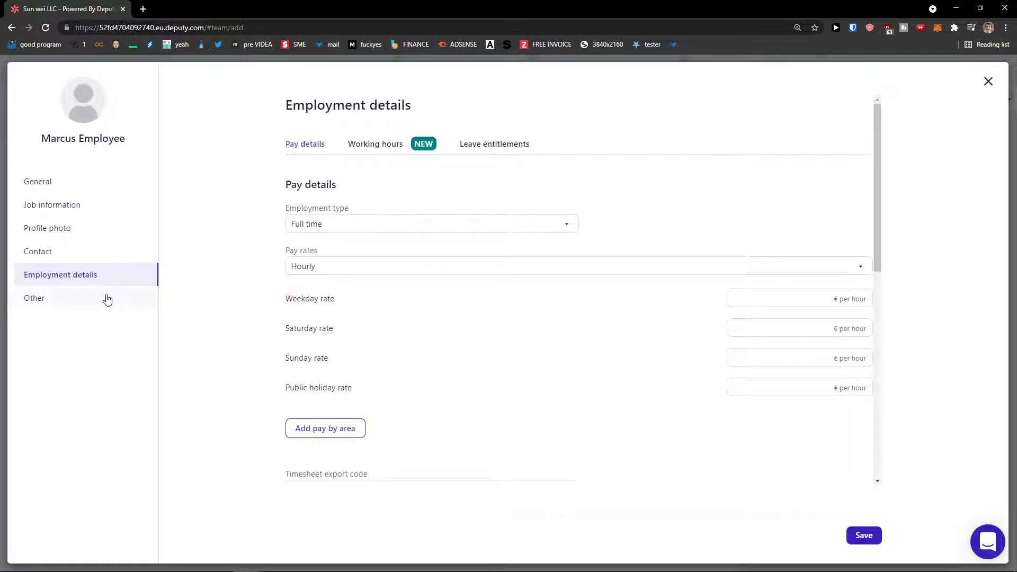
pyautogui.click(33, 298)
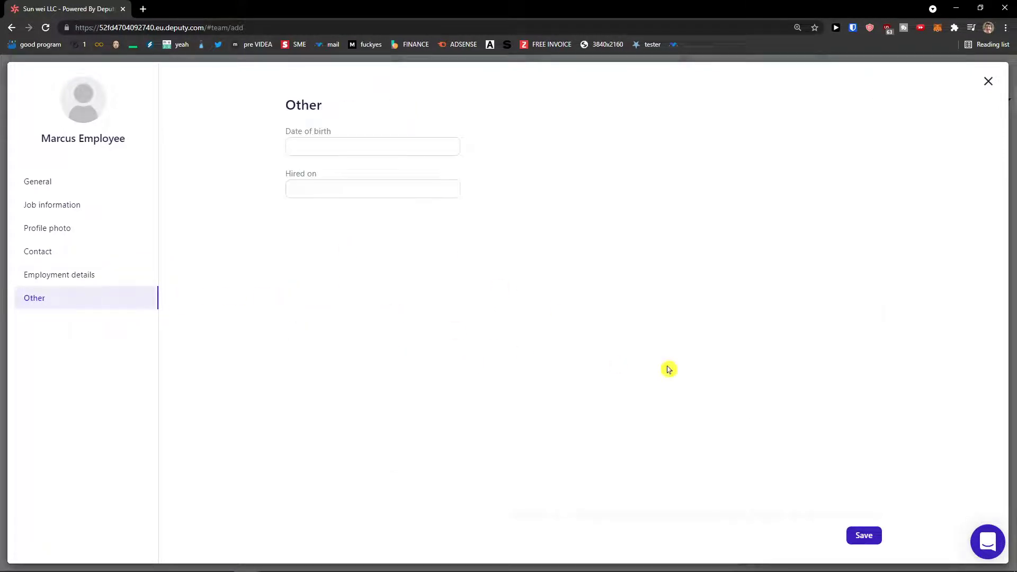
pyautogui.click(863, 534)
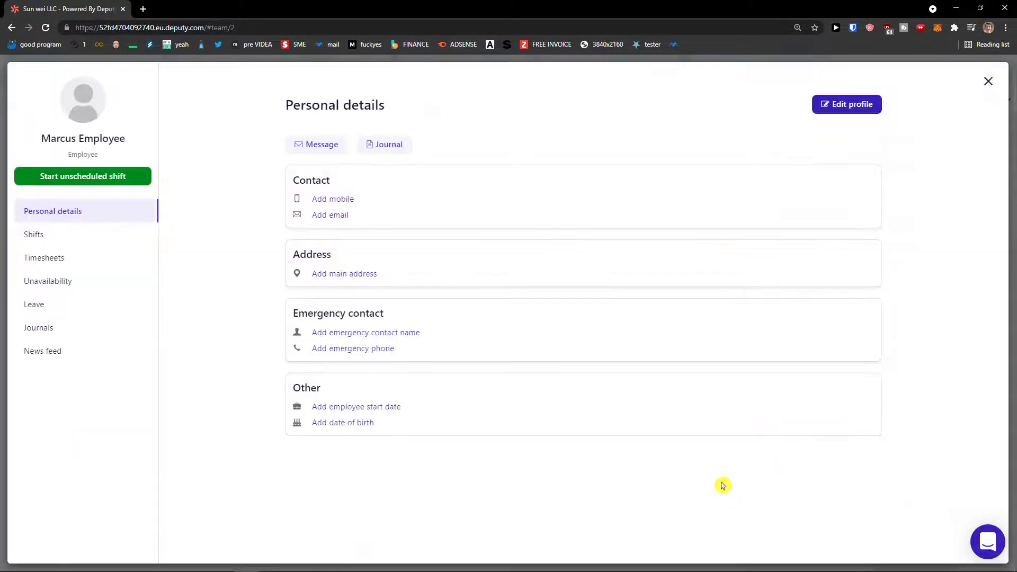
pyautogui.moveTo(988, 81)
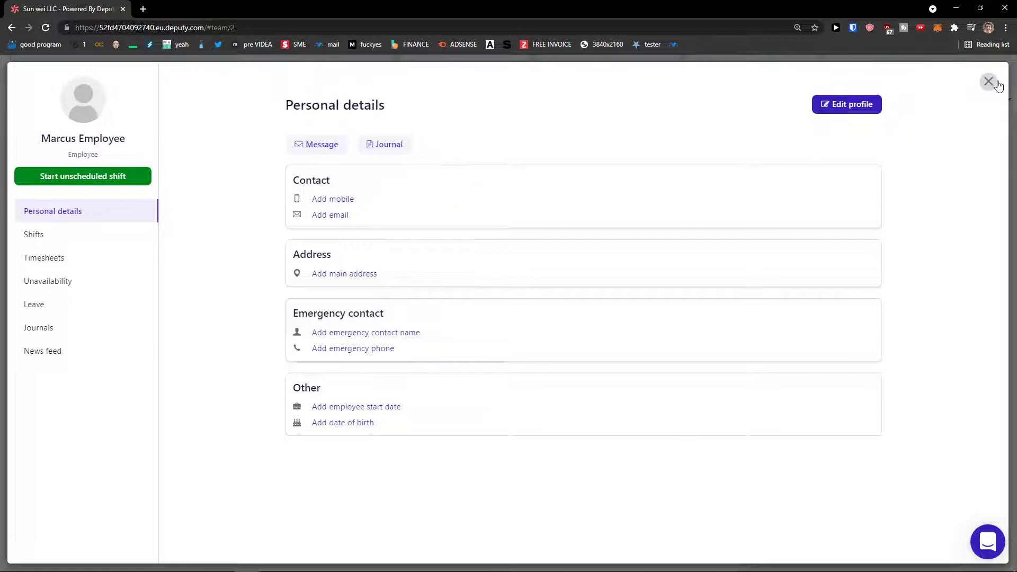
pyautogui.click(987, 81)
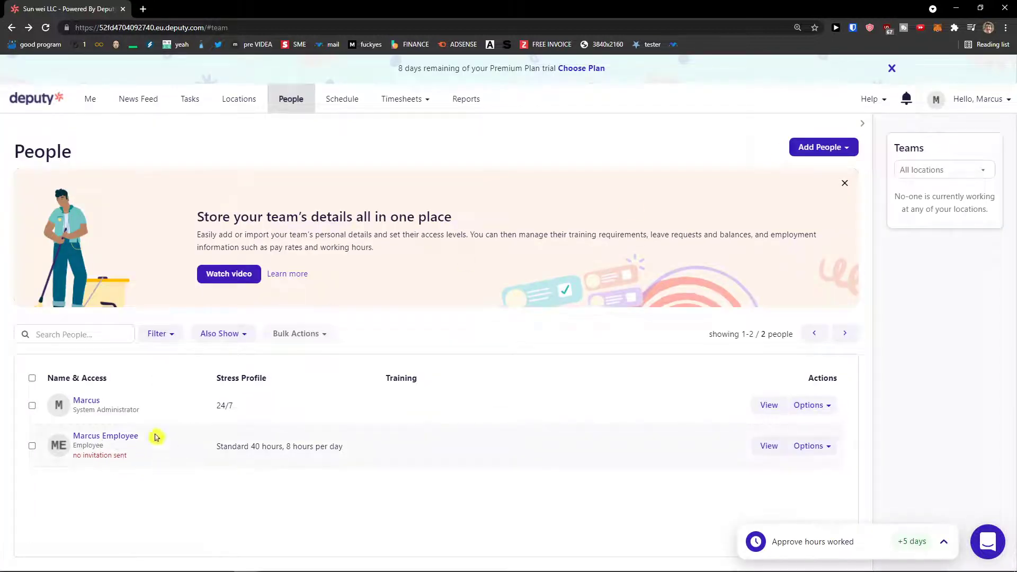
pyautogui.moveTo(146, 459)
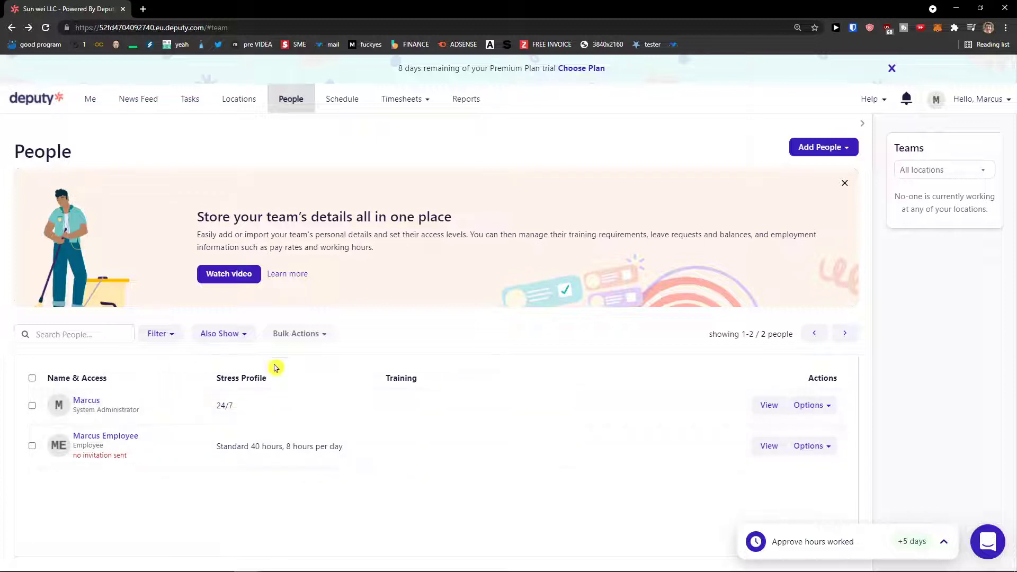
# Create a task titled 'youtube video' for Marcus Employee from the Tasks page.
pyautogui.click(190, 98)
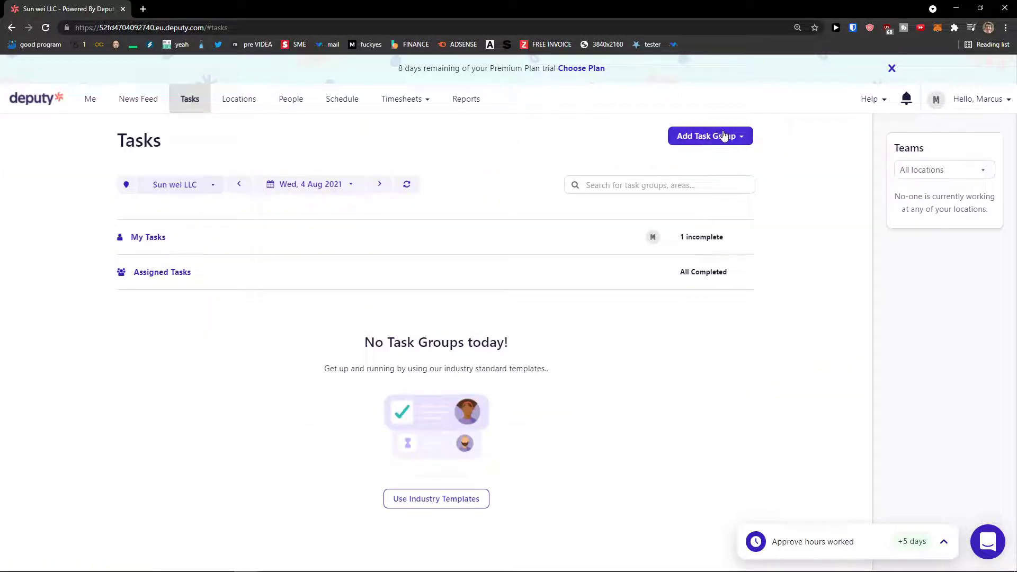
pyautogui.click(705, 135)
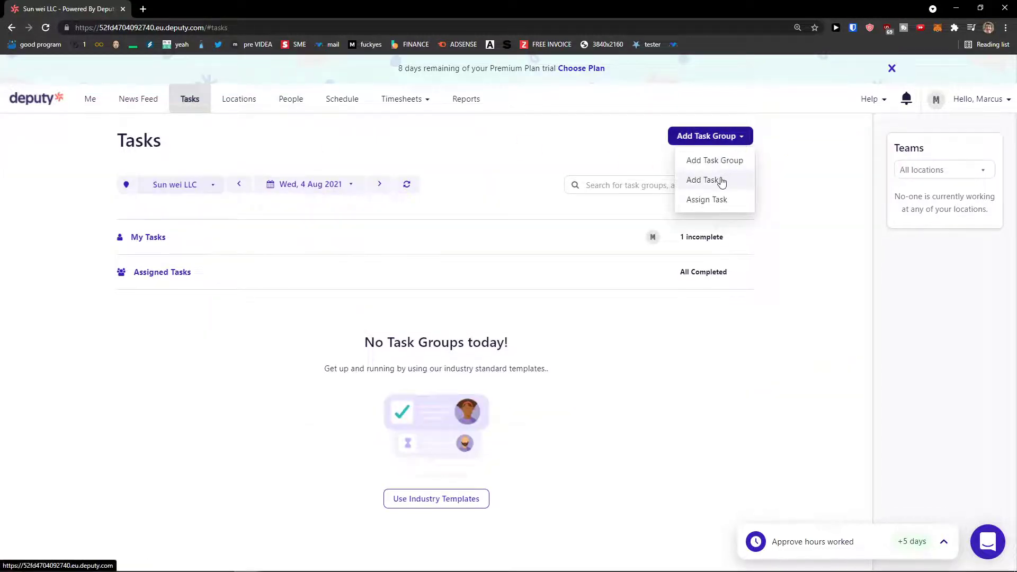
pyautogui.click(703, 180)
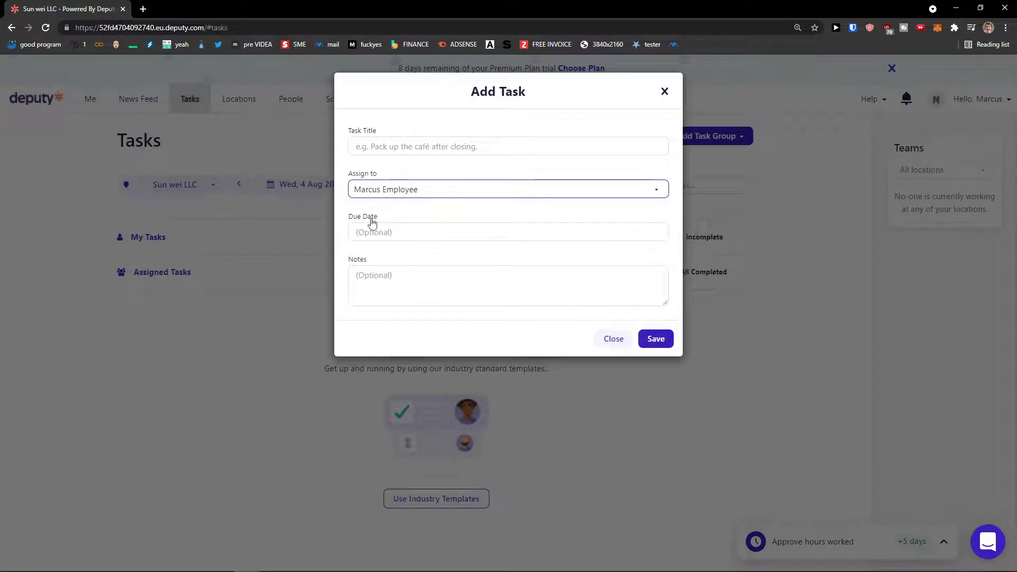
pyautogui.click(507, 147)
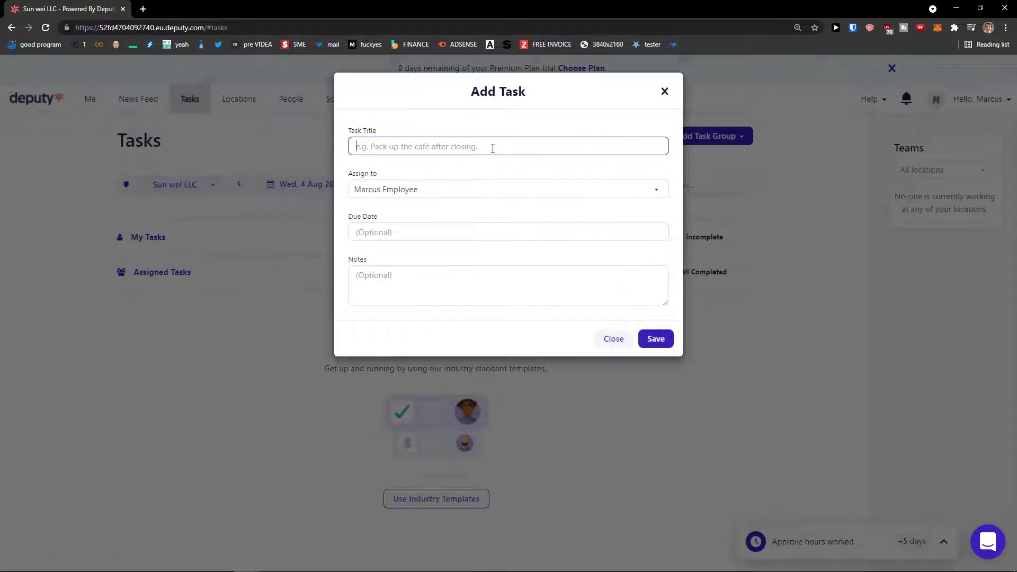
pyautogui.write('youtube video')
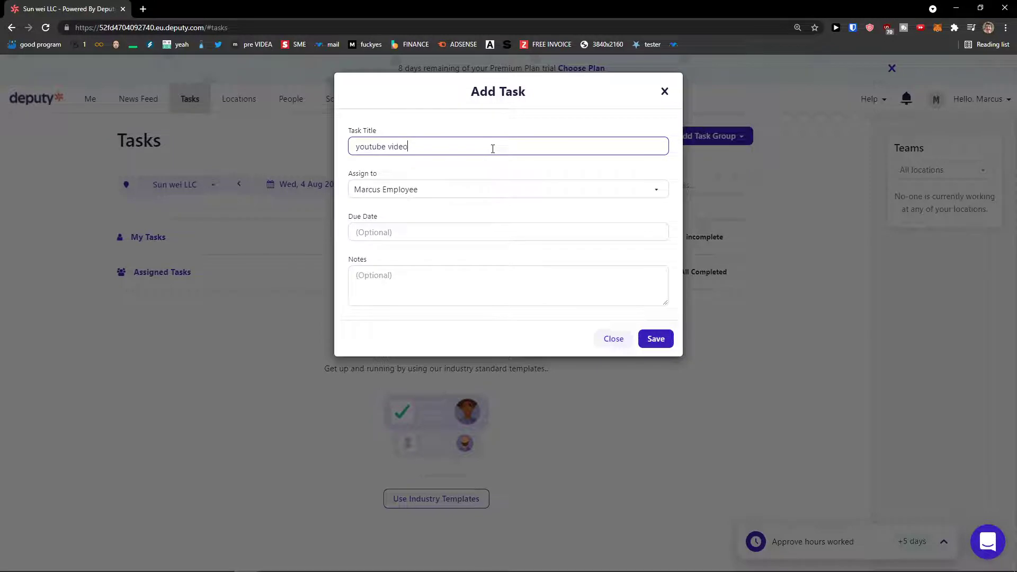
pyautogui.click(612, 339)
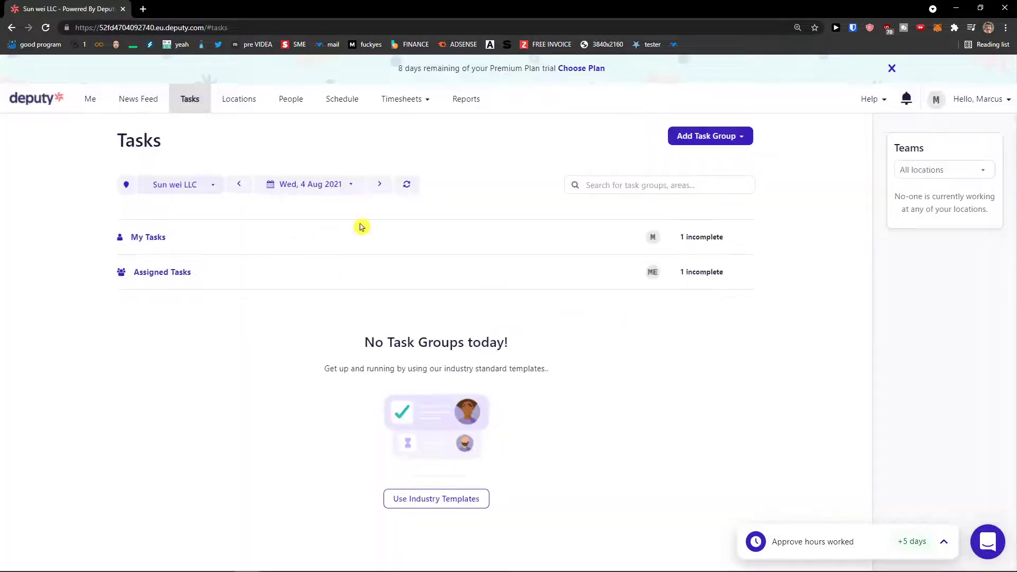
# Review the Assigned Tasks list showing the new task, then dismiss it.
pyautogui.click(161, 272)
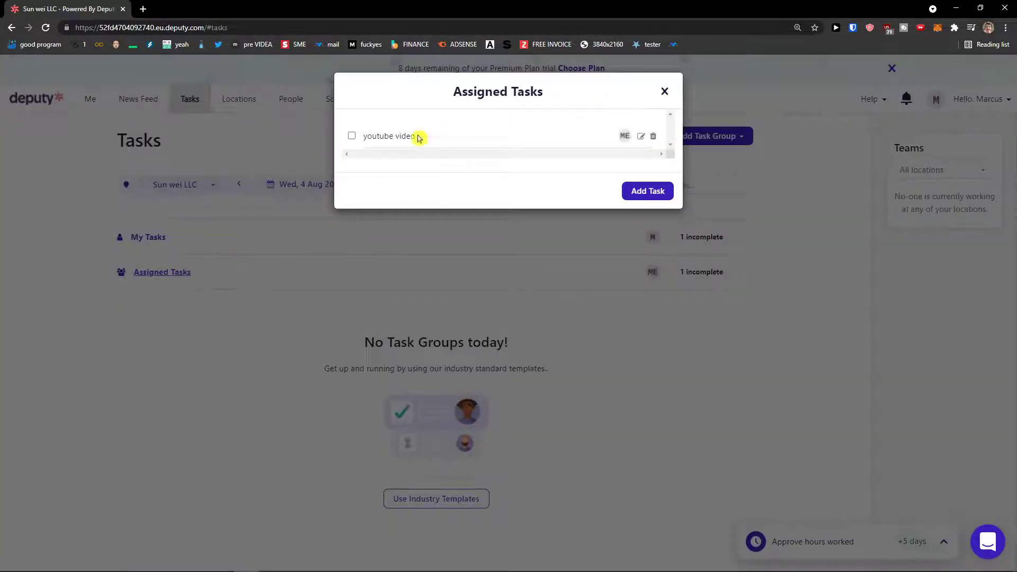
pyautogui.click(664, 91)
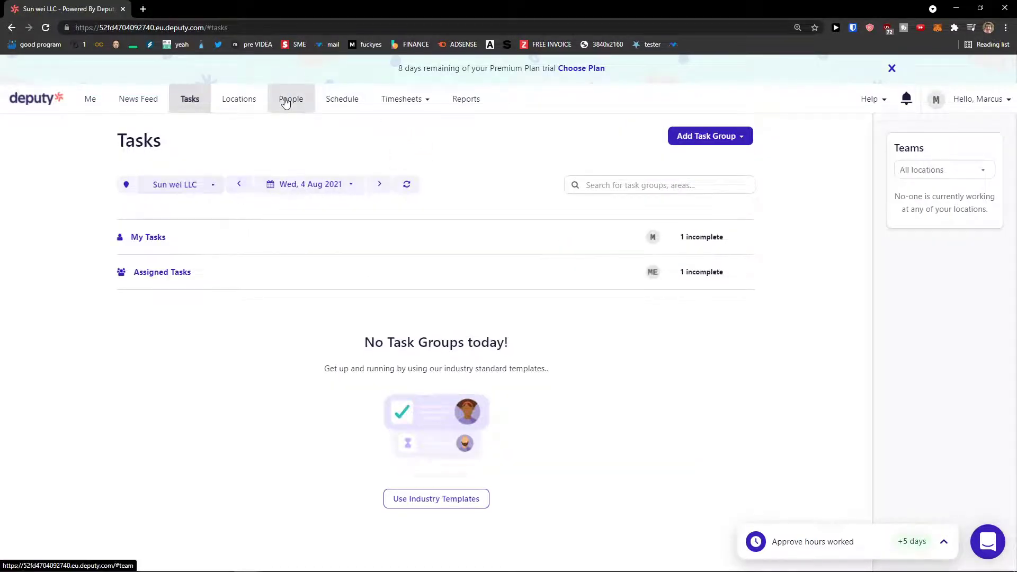
# Go via People to the weekly Schedule for 2–8 Aug listing Marcus and Marcus Employee.
pyautogui.click(290, 98)
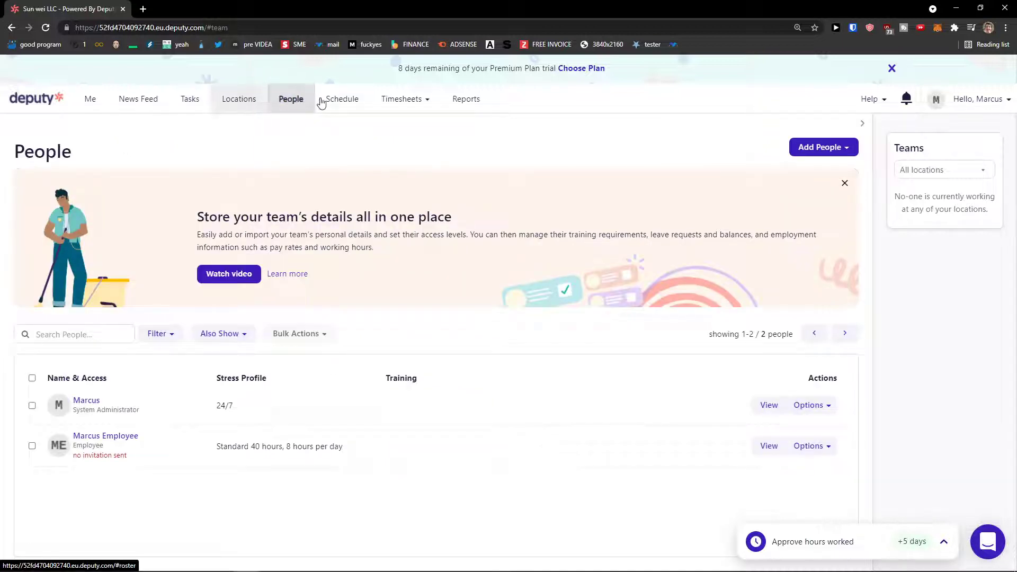
pyautogui.click(342, 99)
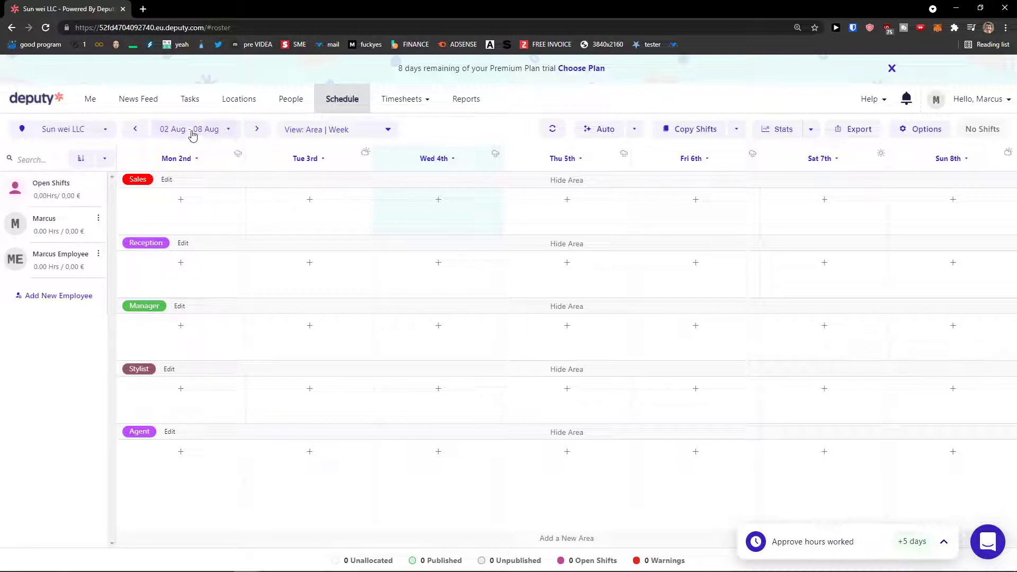
pyautogui.moveTo(64, 275)
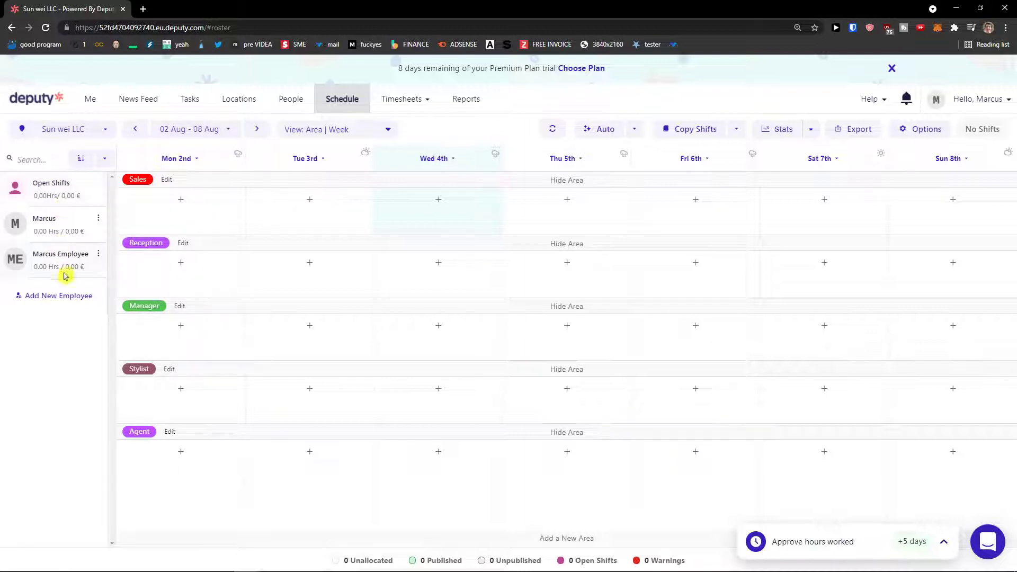
pyautogui.moveTo(73, 295)
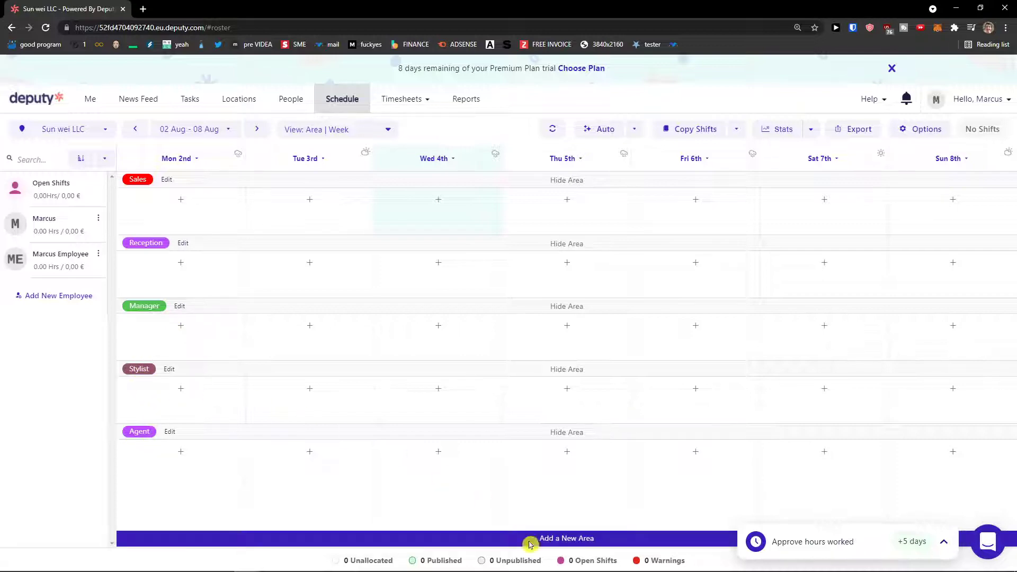
# Create a Marketing area coloured blue with Marcus as preferred employee and save it.
pyautogui.click(566, 538)
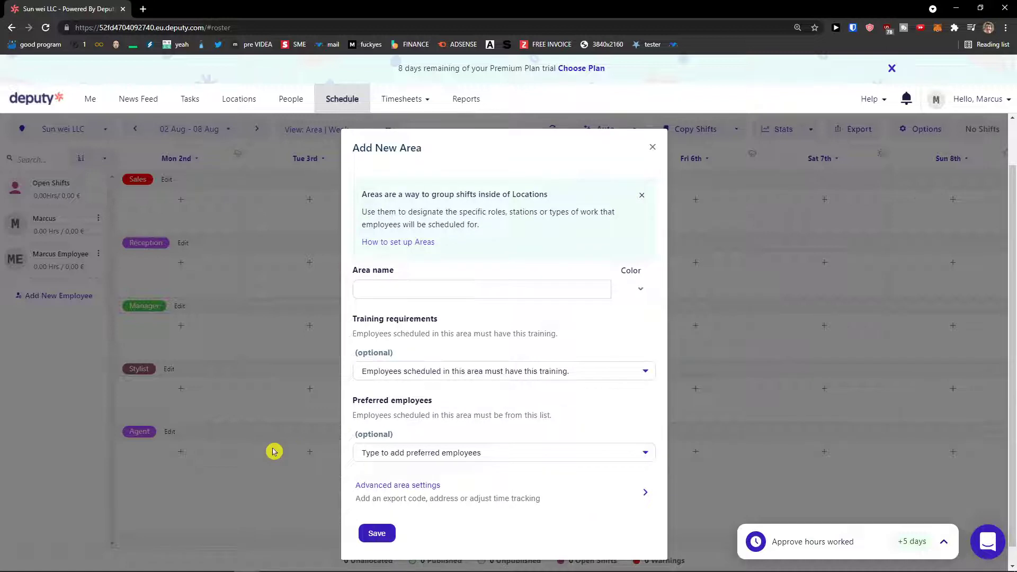
pyautogui.click(481, 288)
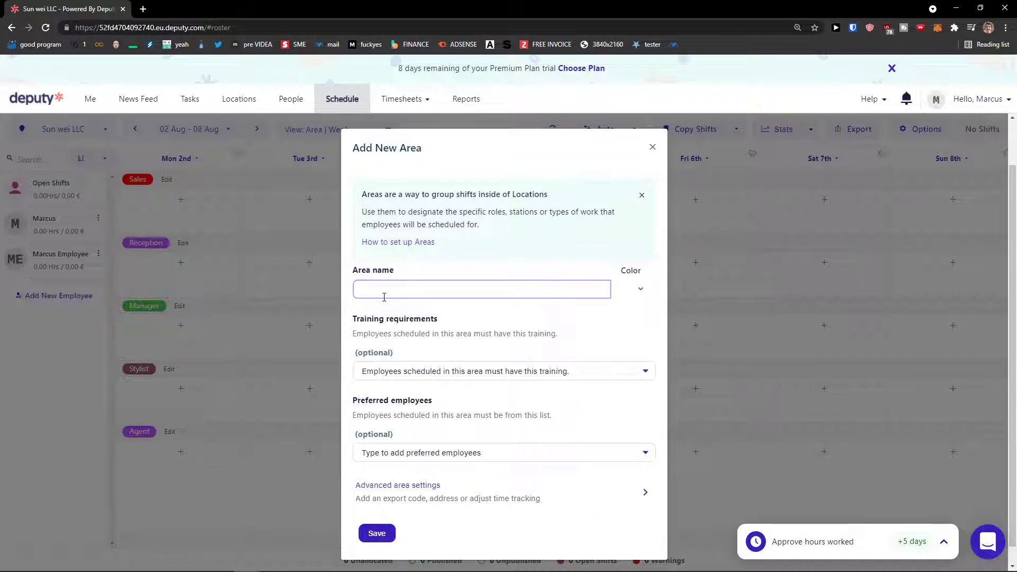
pyautogui.write('Marketing')
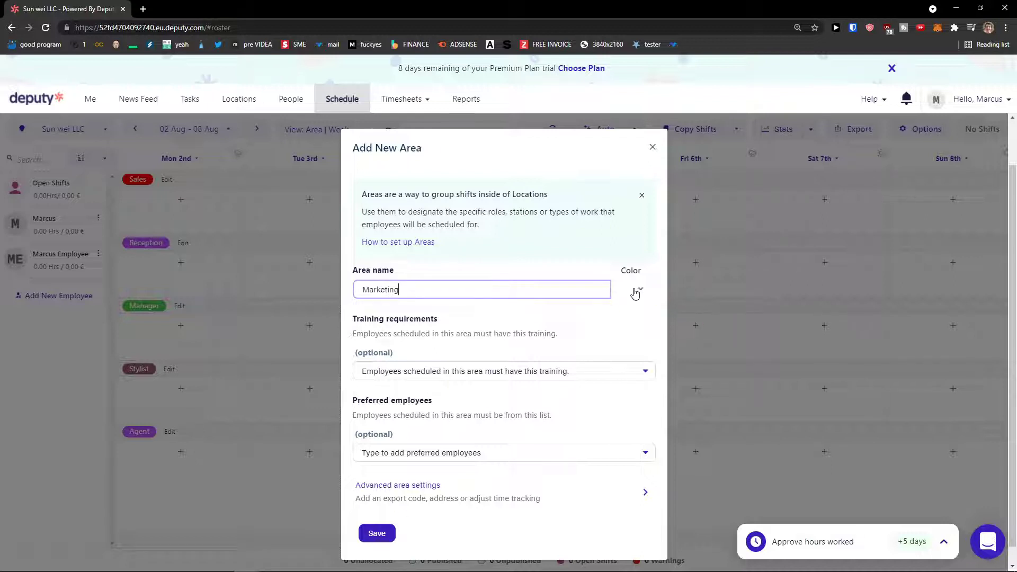
pyautogui.click(638, 288)
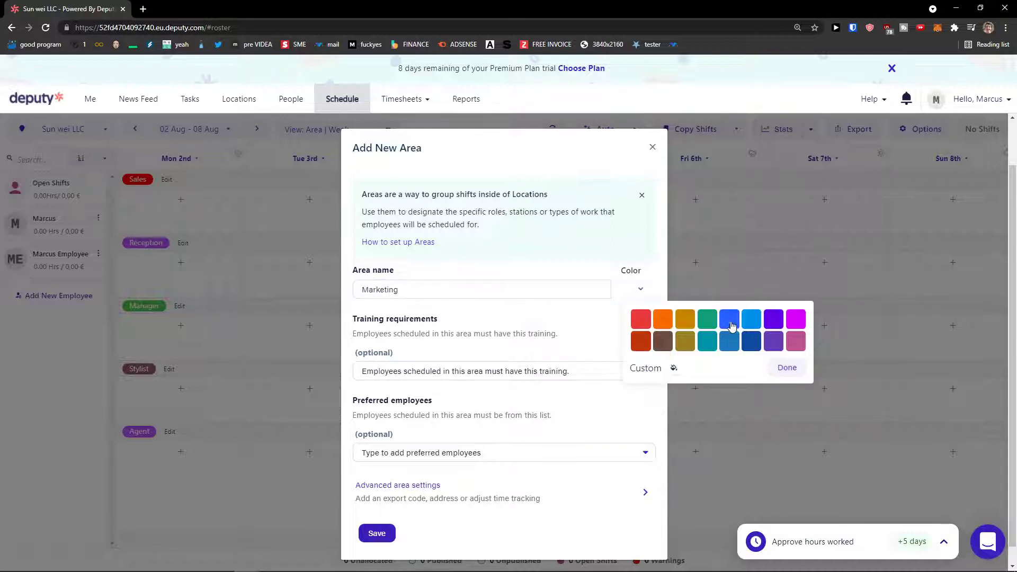
pyautogui.click(729, 319)
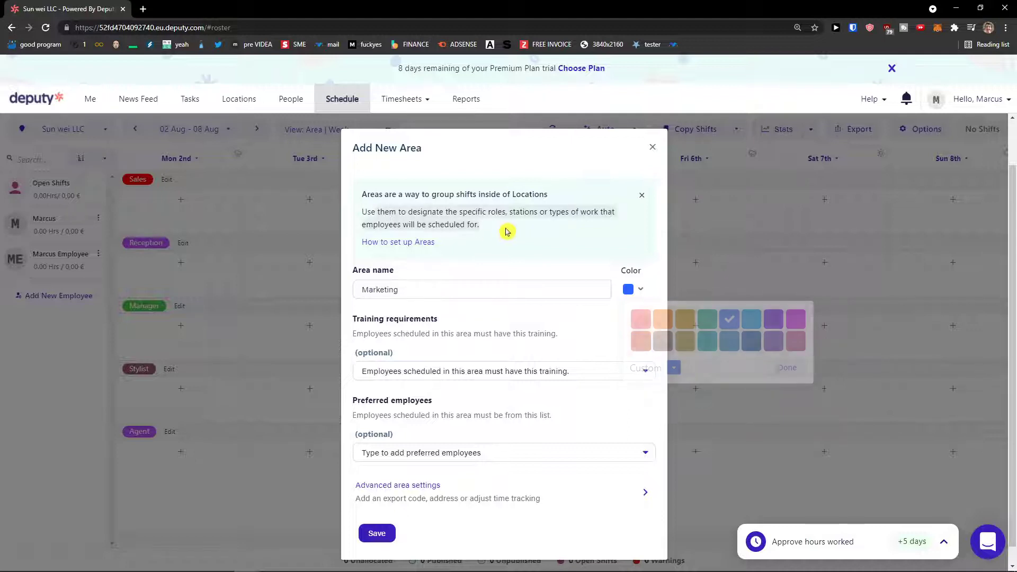
pyautogui.click(499, 452)
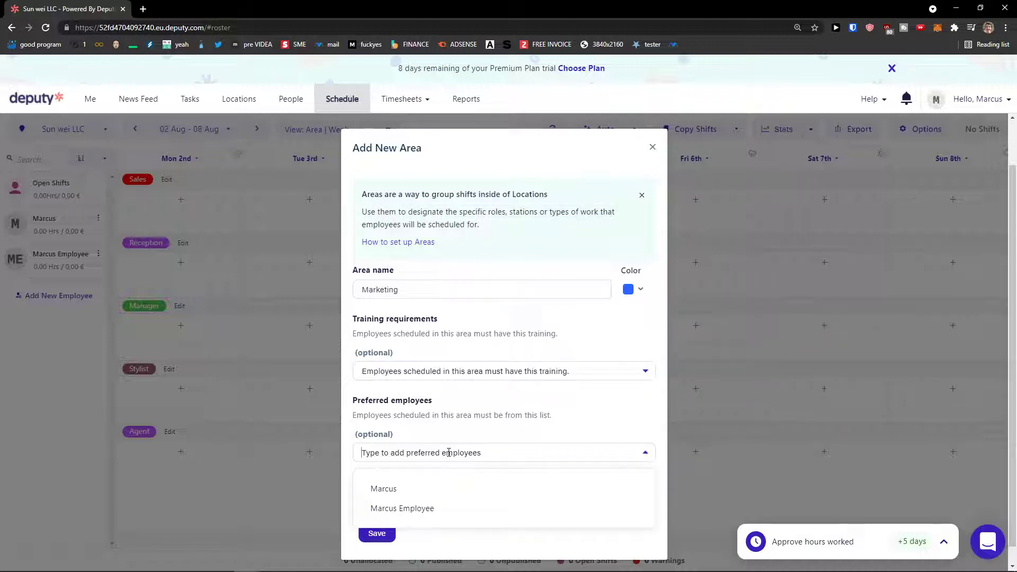
pyautogui.moveTo(445, 508)
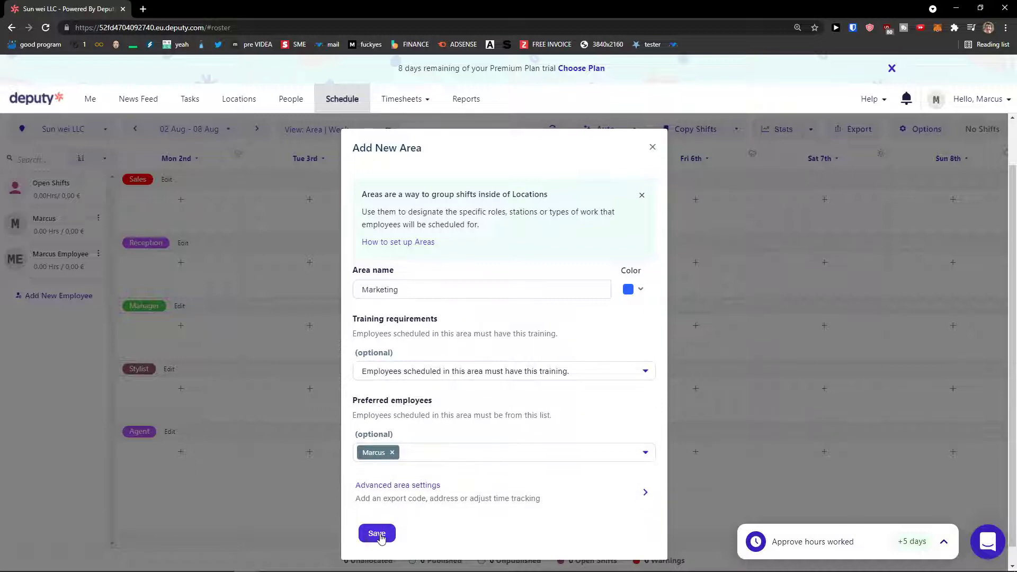
pyautogui.click(376, 532)
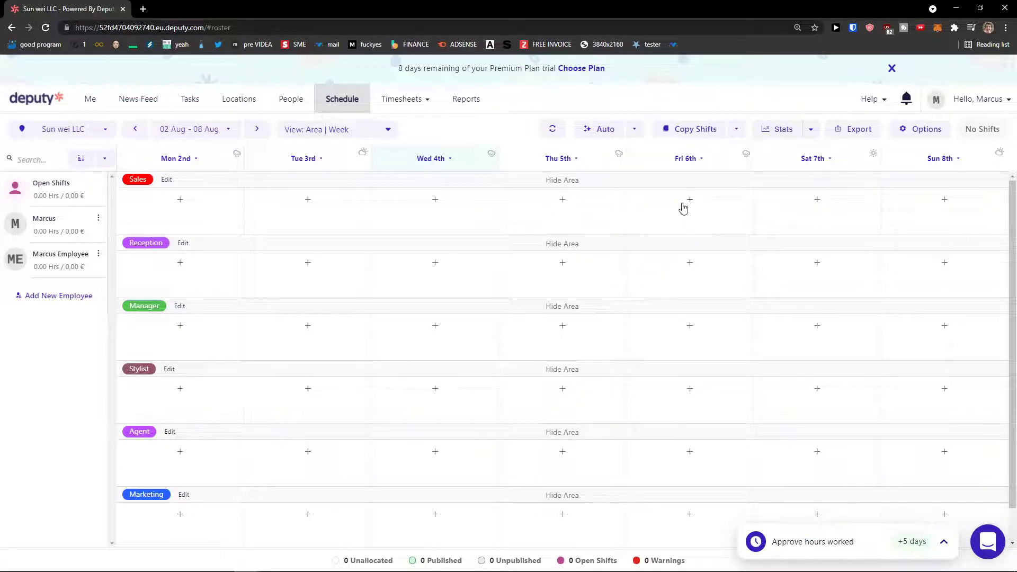
# Start a Friday 6th shift for Marcus in the Marketing area.
pyautogui.click(688, 199)
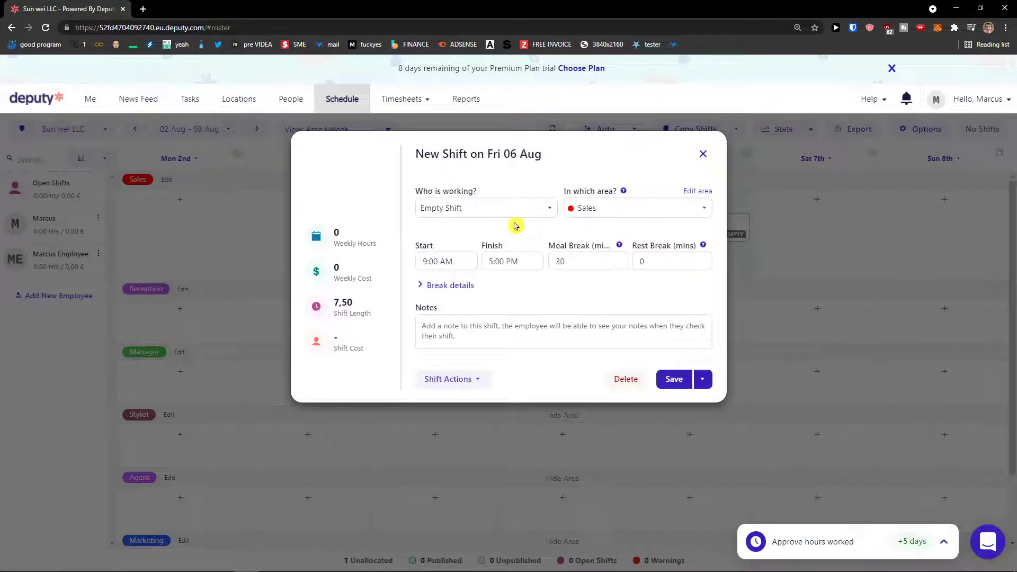
pyautogui.moveTo(436, 210)
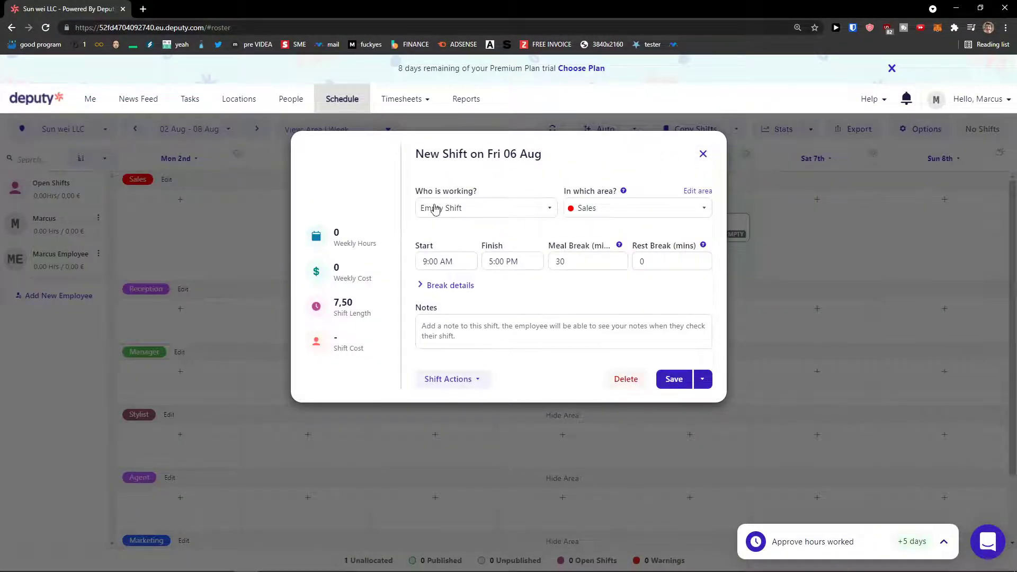
pyautogui.click(485, 207)
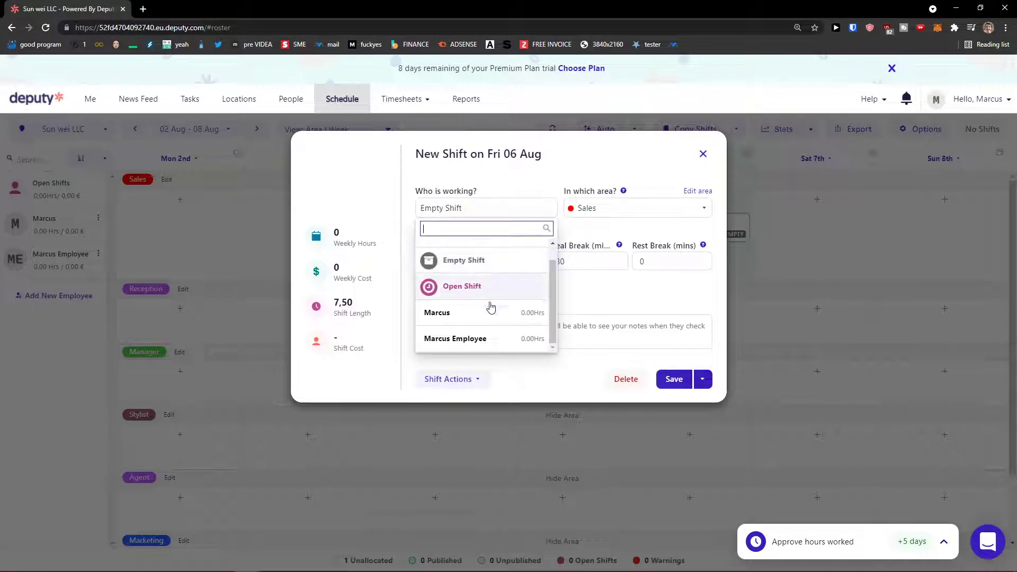
pyautogui.click(436, 311)
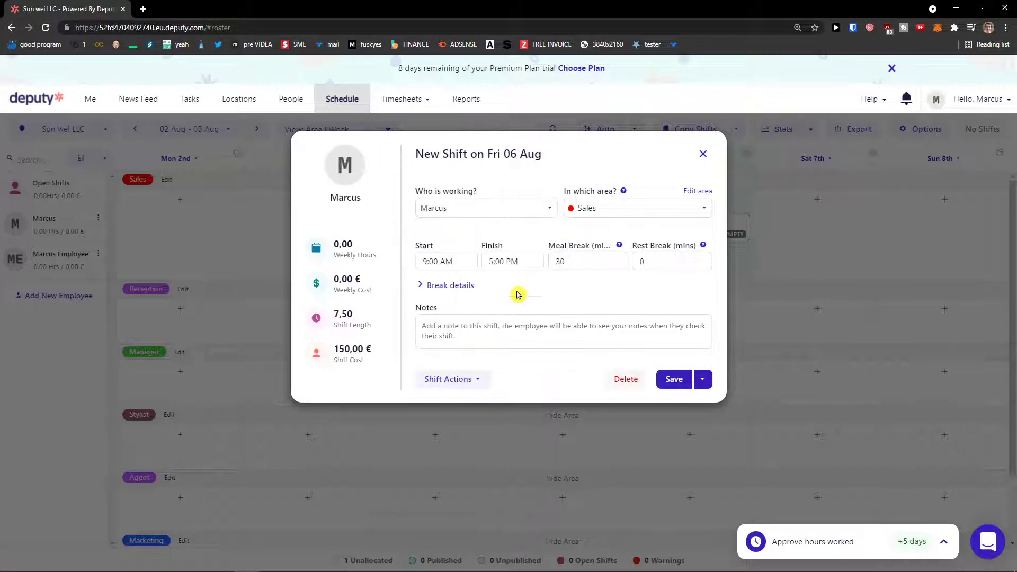
pyautogui.click(635, 207)
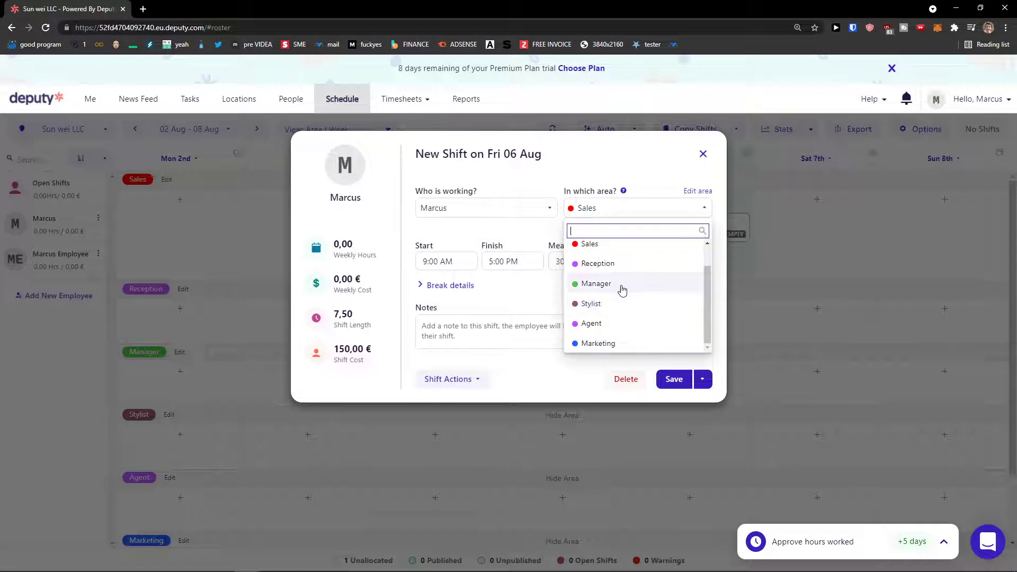
pyautogui.click(598, 343)
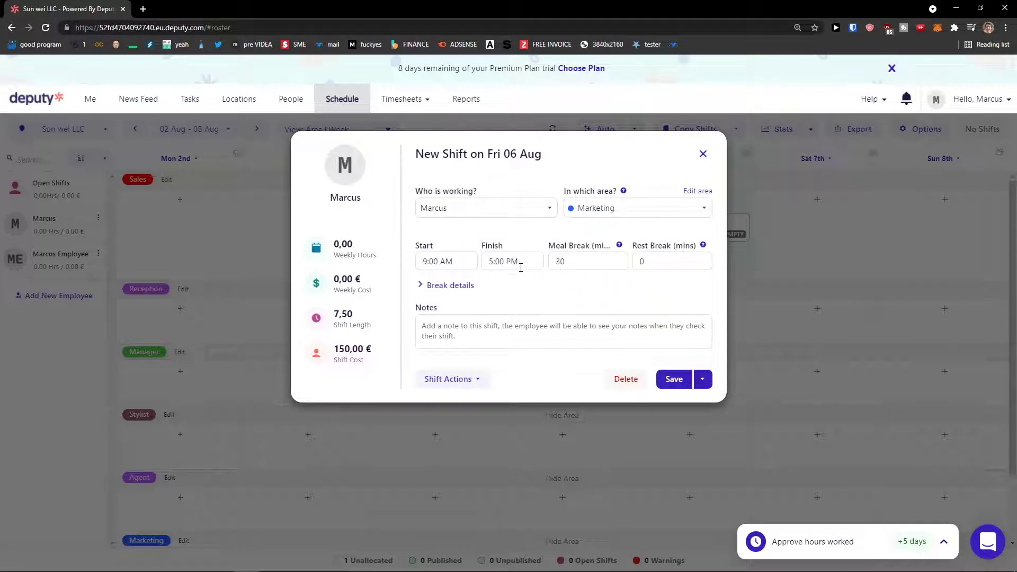
# Save the 9am–5pm shift repeated for the rest of the week (Fri–Sun).
pyautogui.click(447, 379)
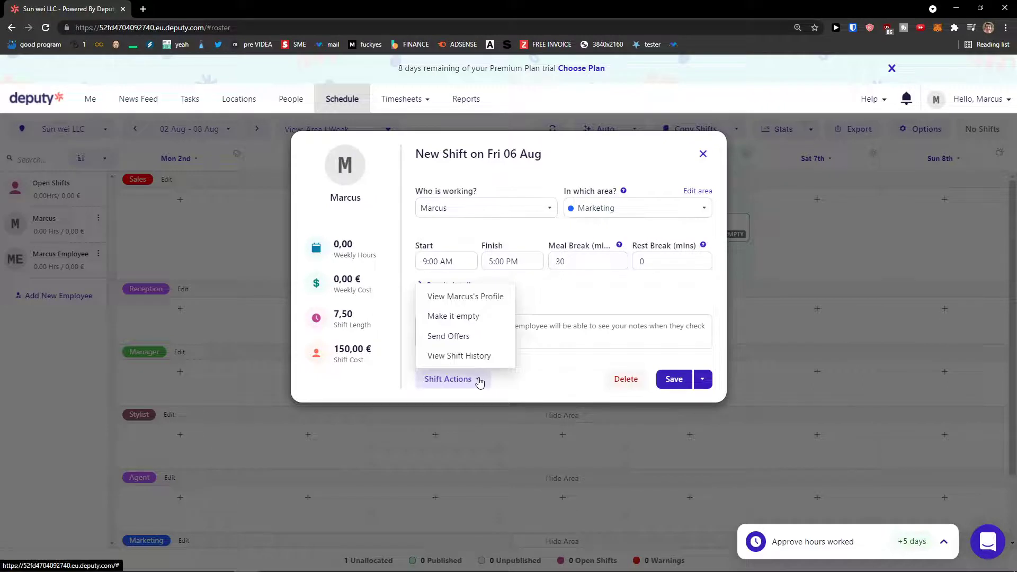
pyautogui.click(447, 379)
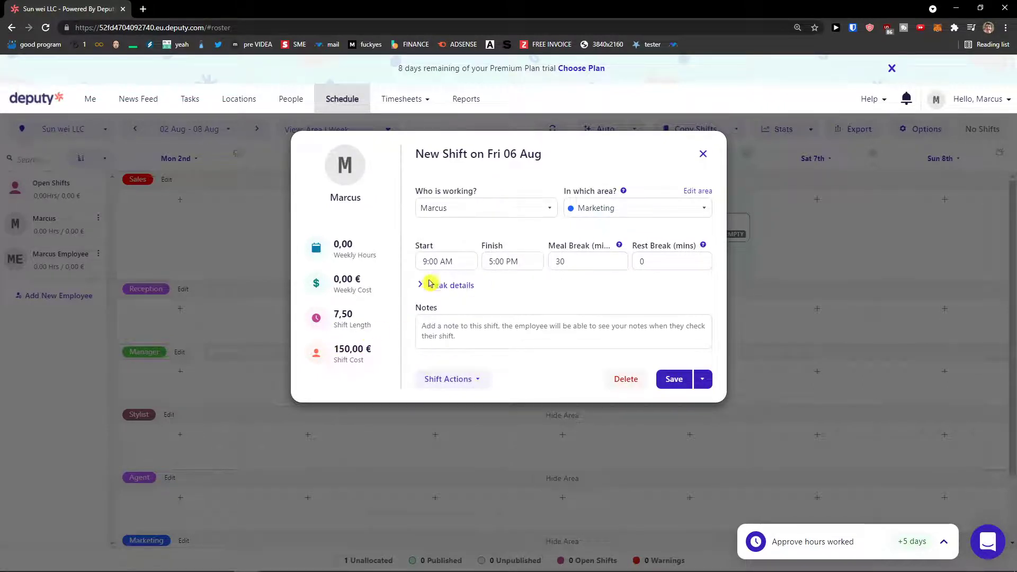
pyautogui.moveTo(666, 253)
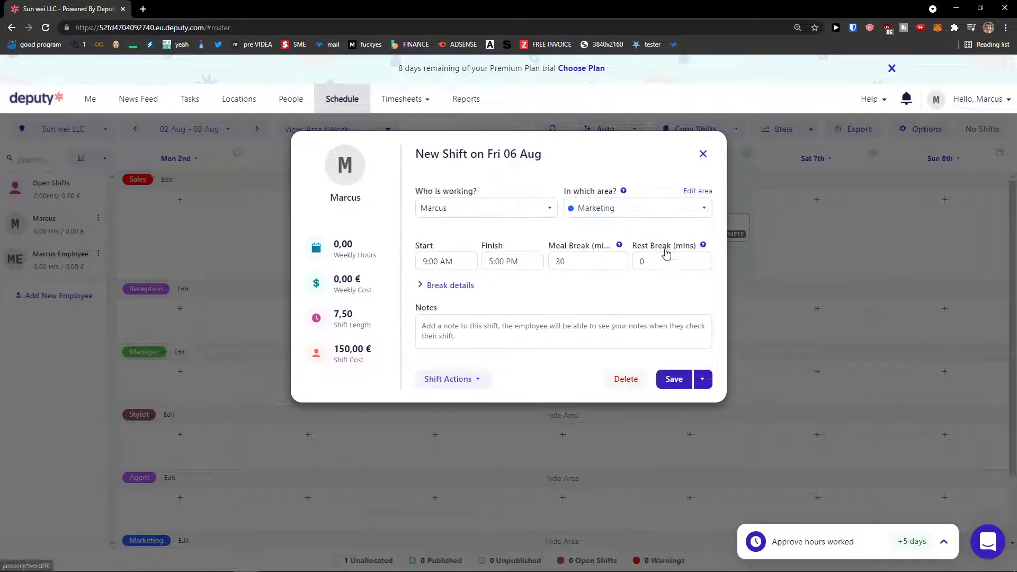
pyautogui.click(701, 379)
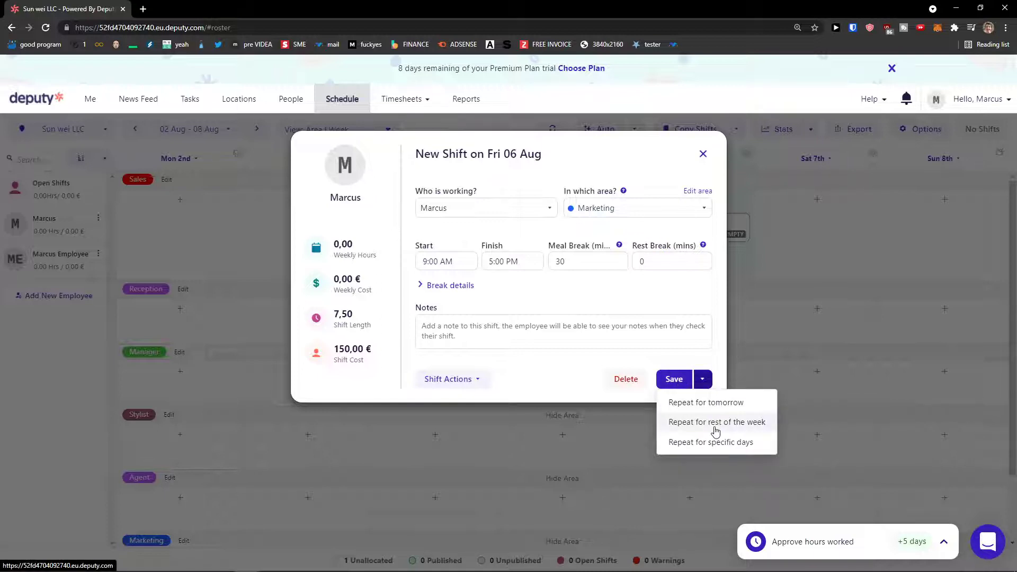
pyautogui.click(716, 422)
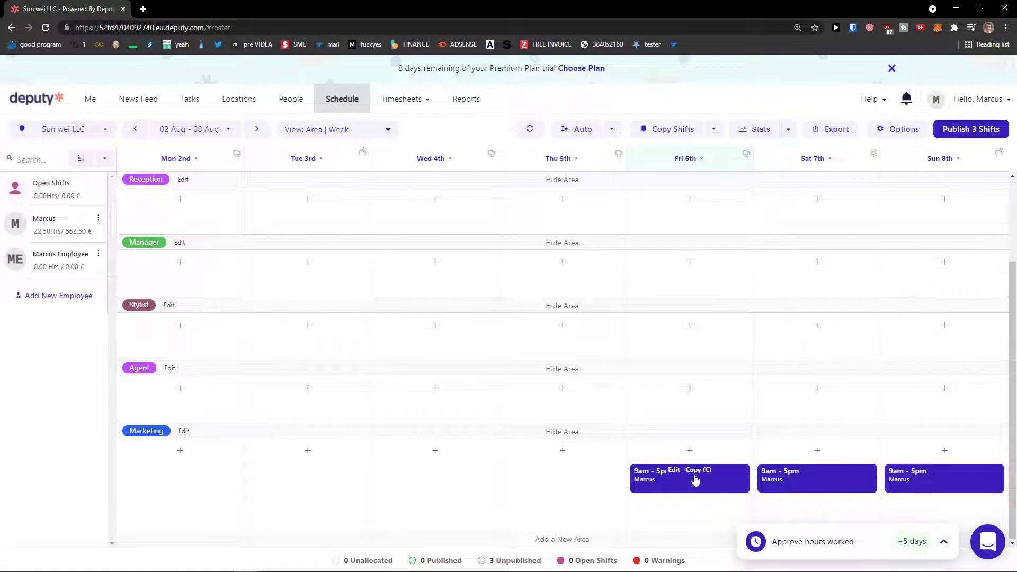
pyautogui.moveTo(965, 498)
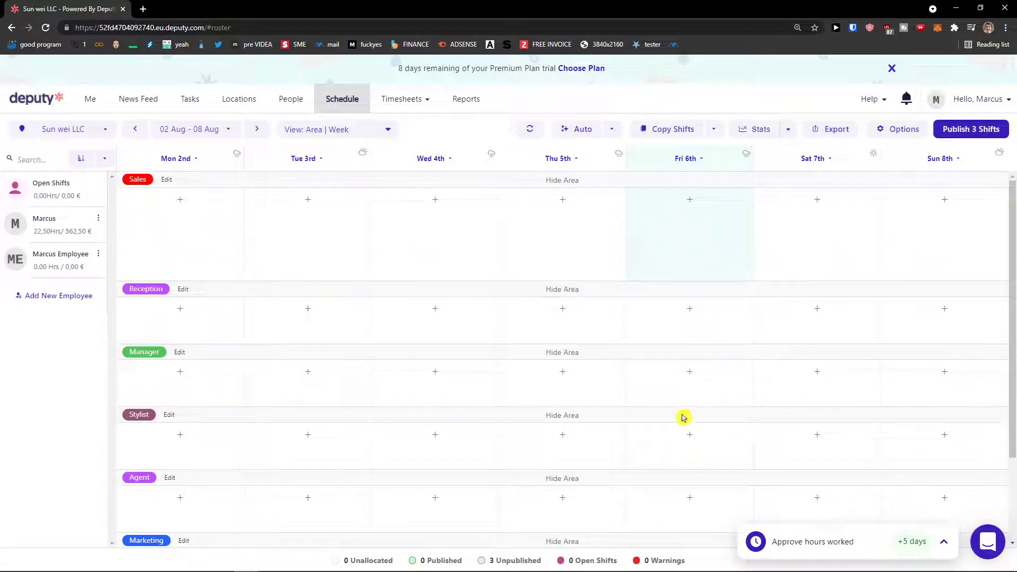
pyautogui.moveTo(749, 337)
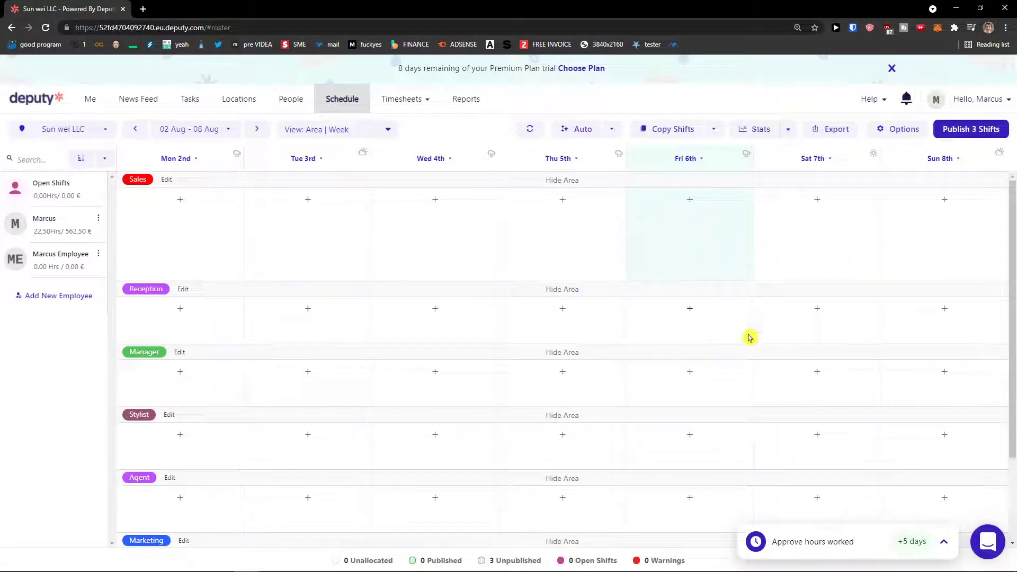
pyautogui.moveTo(690, 318)
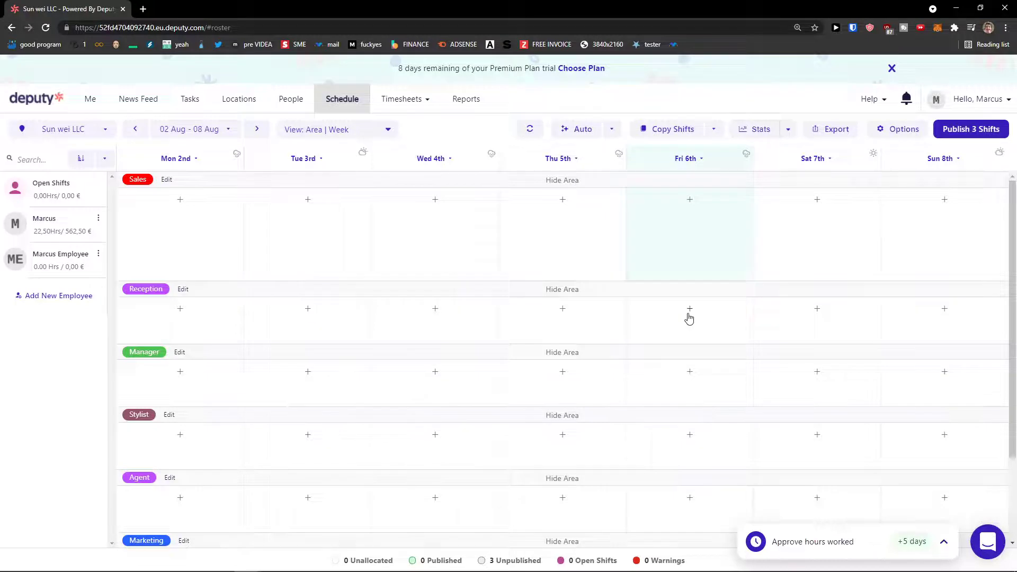
# Start a Friday 6th Reception shift assigned to Marcus Employee.
pyautogui.click(688, 308)
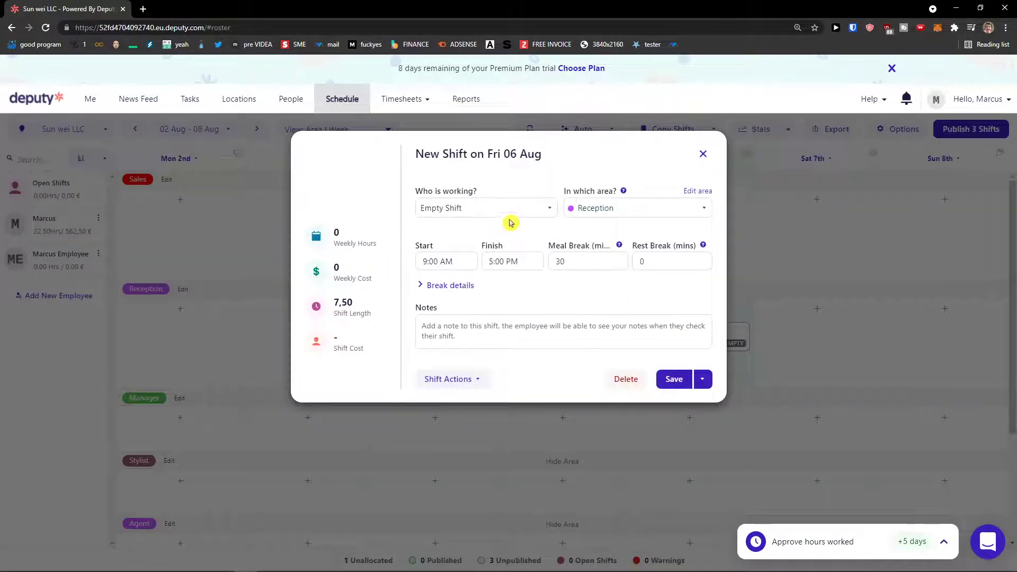
pyautogui.click(485, 208)
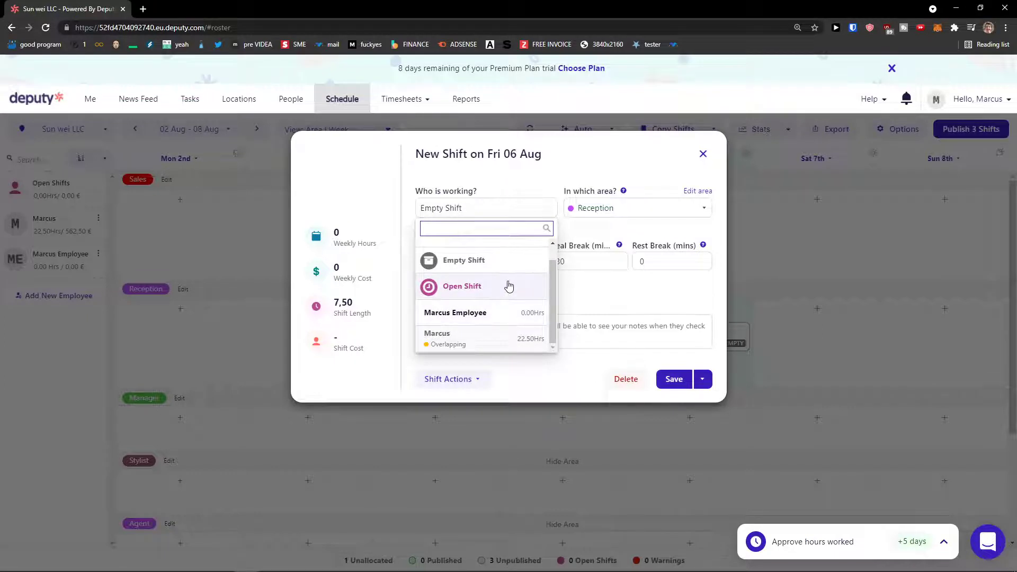
pyautogui.click(455, 311)
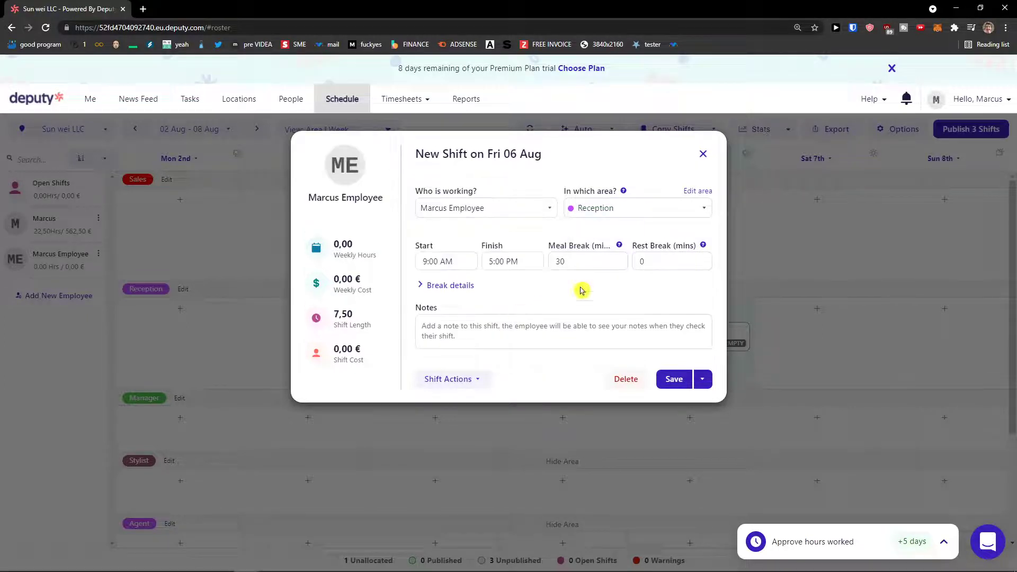
pyautogui.click(636, 208)
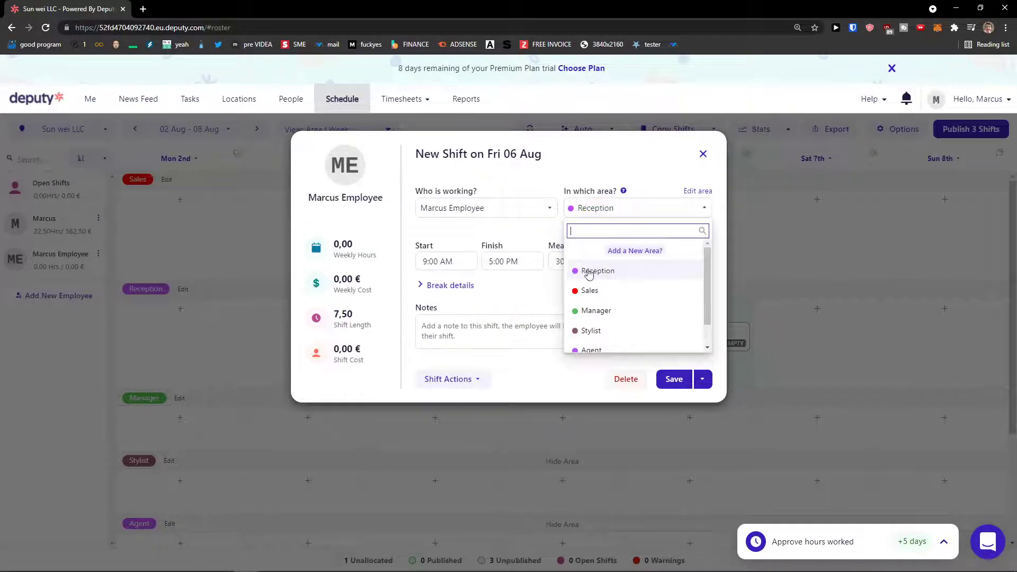
pyautogui.click(596, 270)
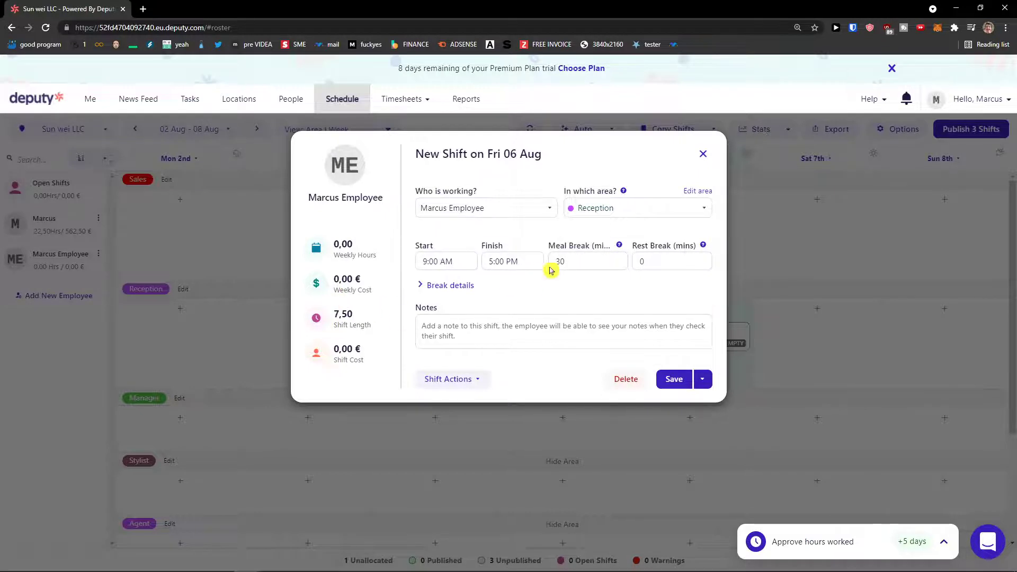
# Save the 9am–5pm Reception shift repeated over Saturday and Sunday.
pyautogui.click(449, 285)
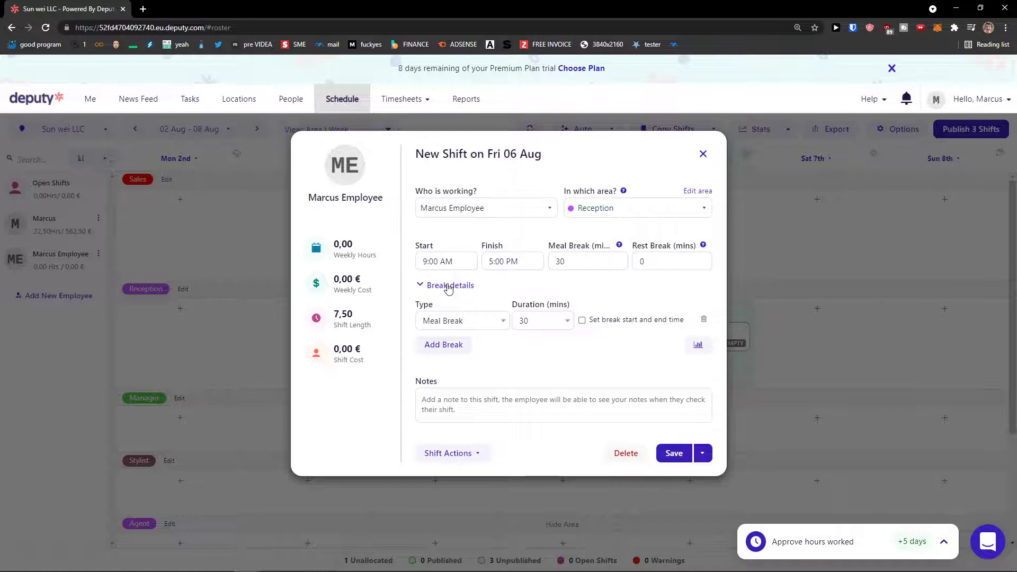
pyautogui.click(449, 284)
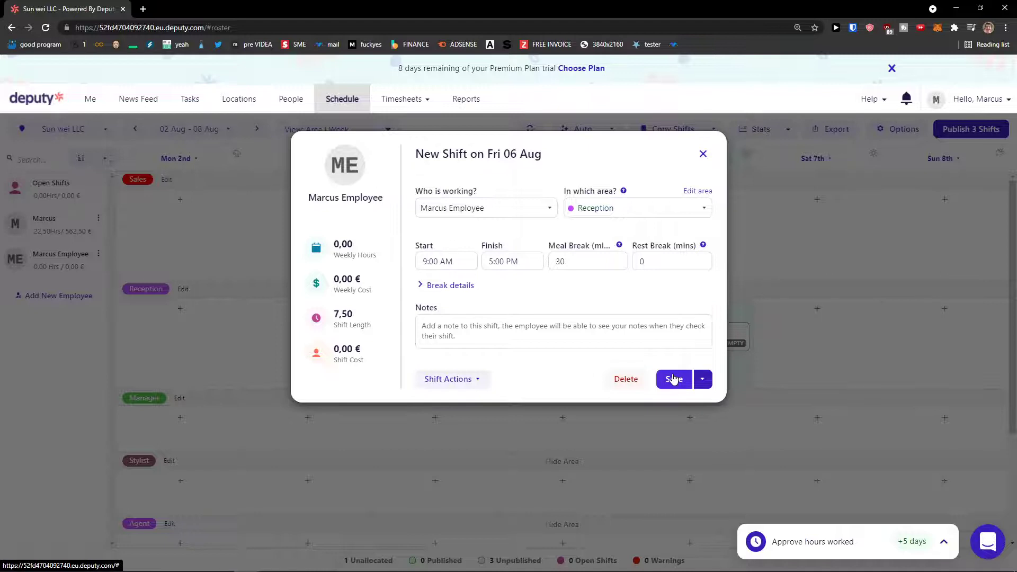
pyautogui.click(701, 380)
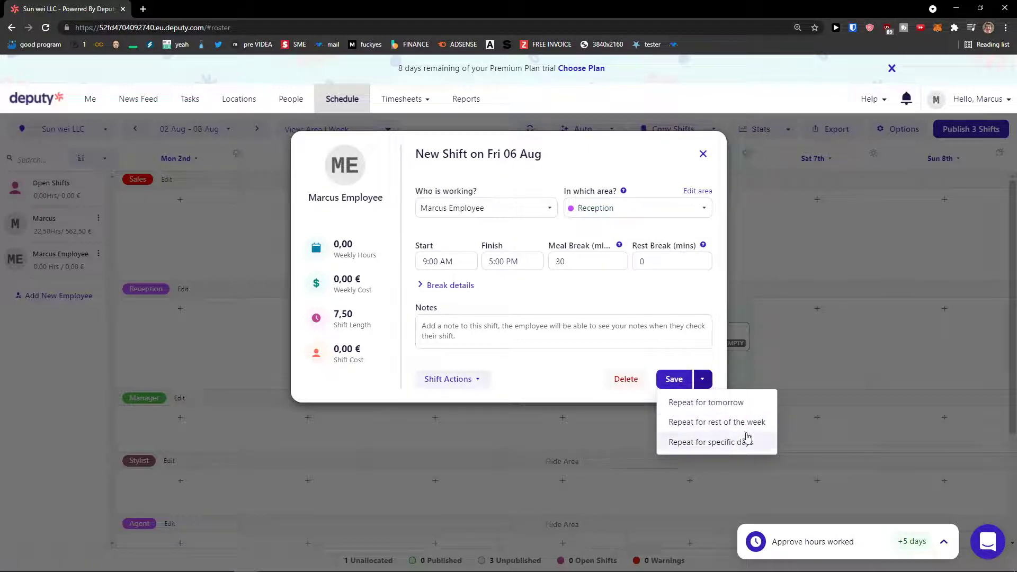
pyautogui.click(717, 422)
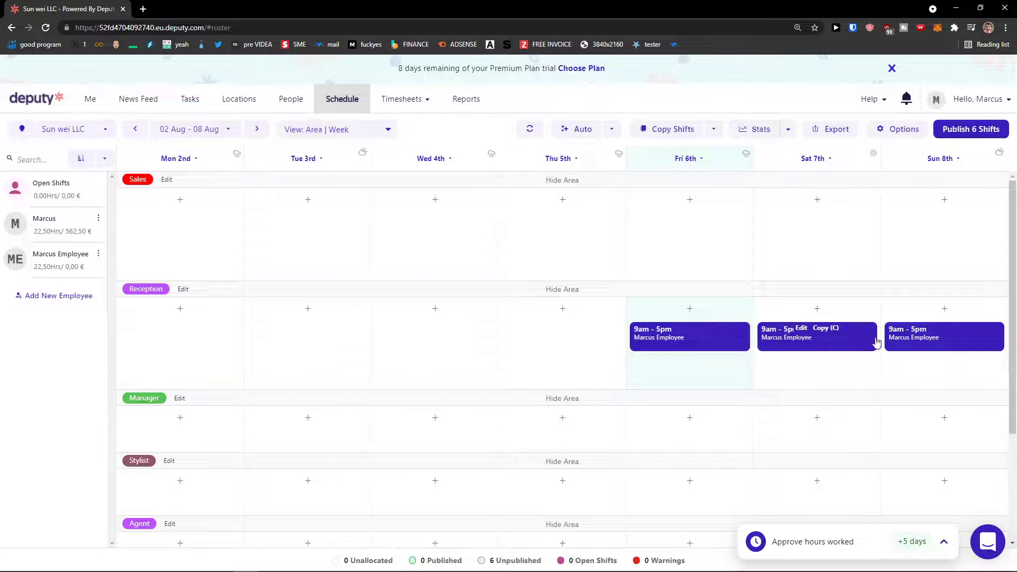
pyautogui.moveTo(761, 342)
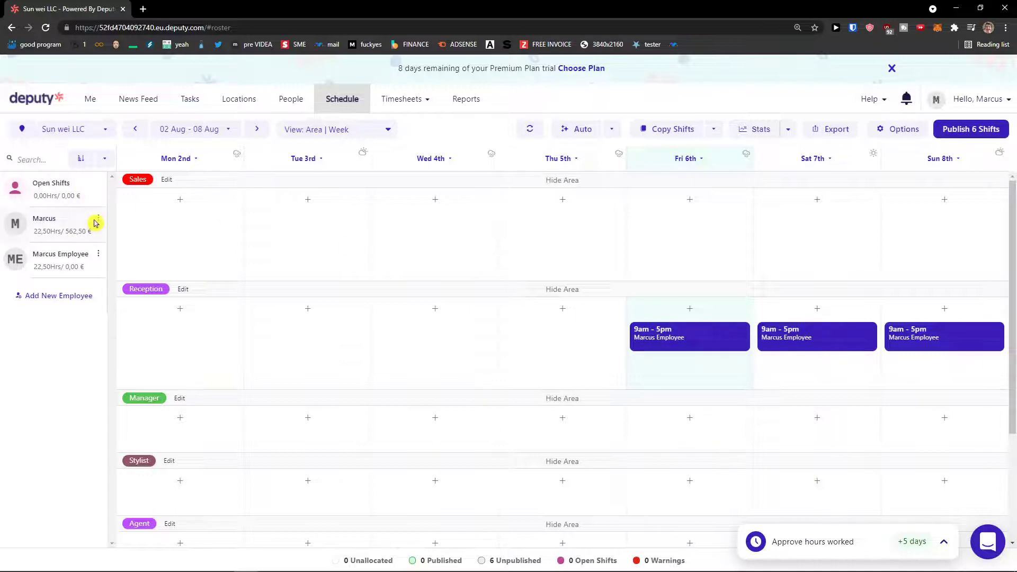
pyautogui.click(98, 222)
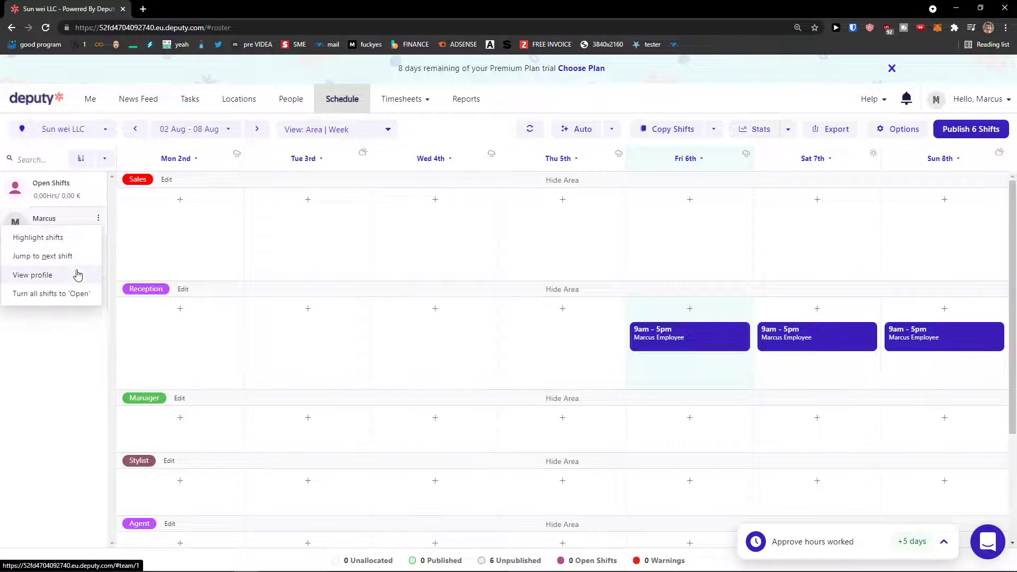
pyautogui.click(33, 275)
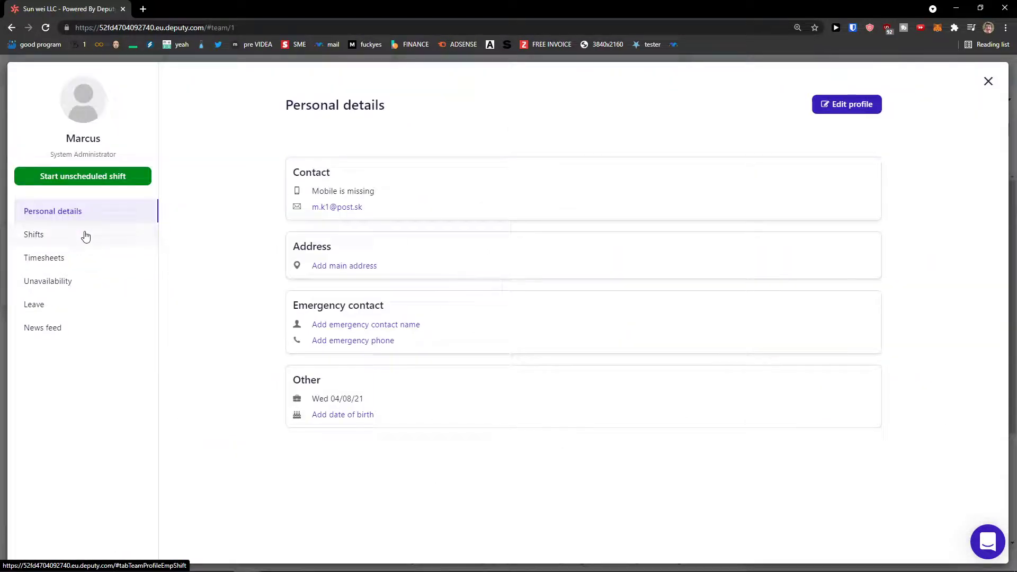
pyautogui.click(34, 234)
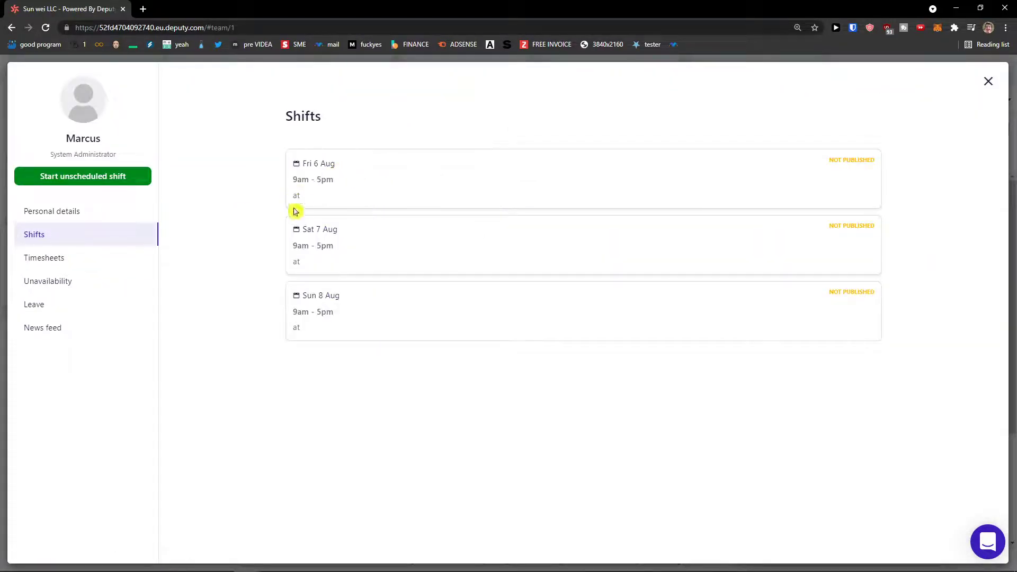
pyautogui.click(45, 257)
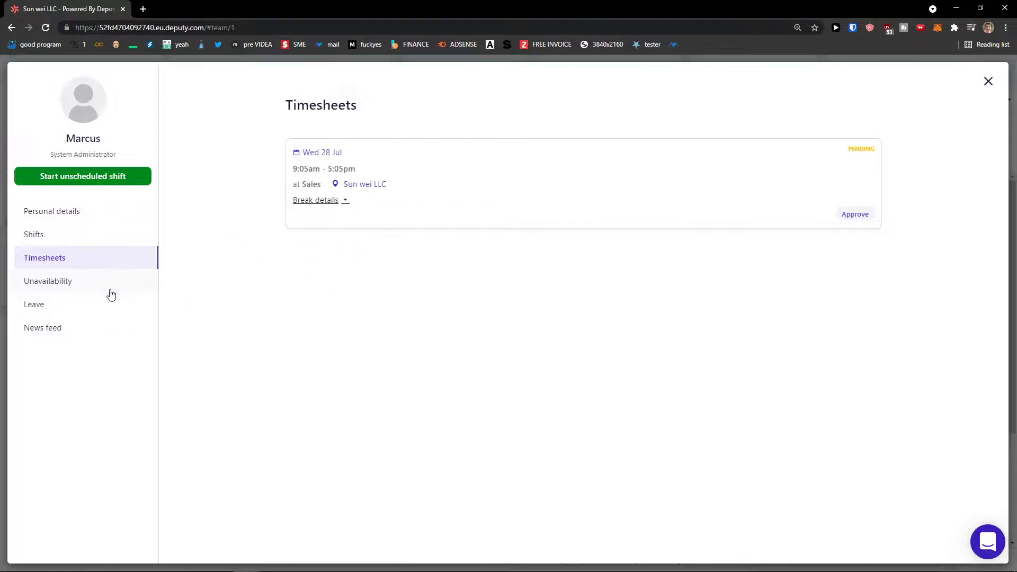
pyautogui.click(52, 210)
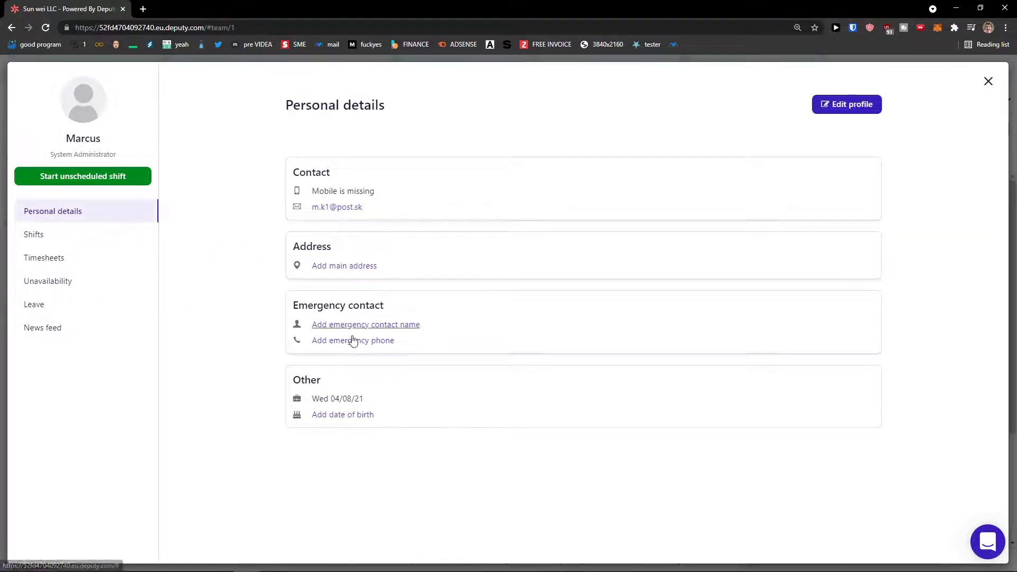
pyautogui.click(846, 104)
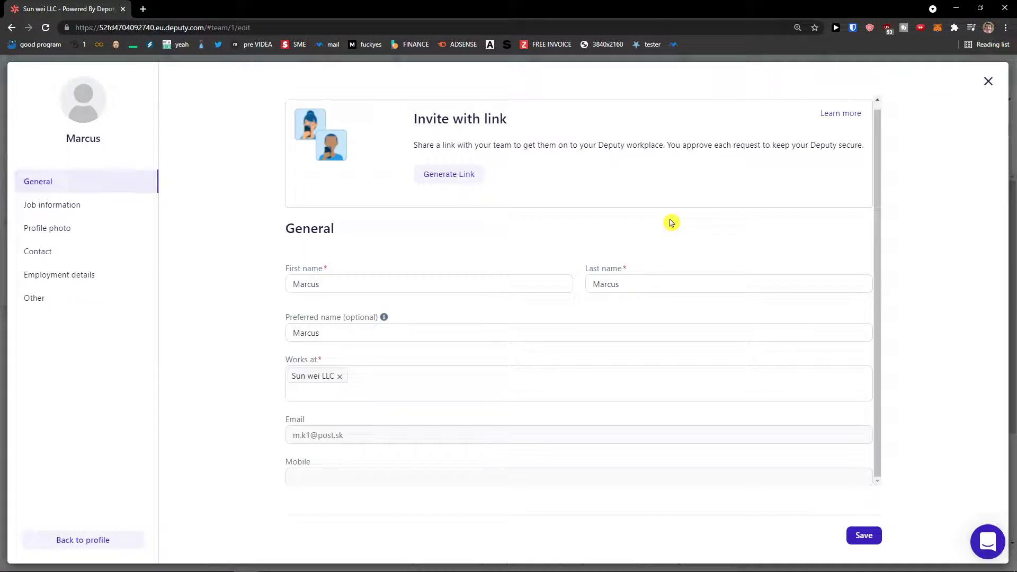
pyautogui.click(987, 81)
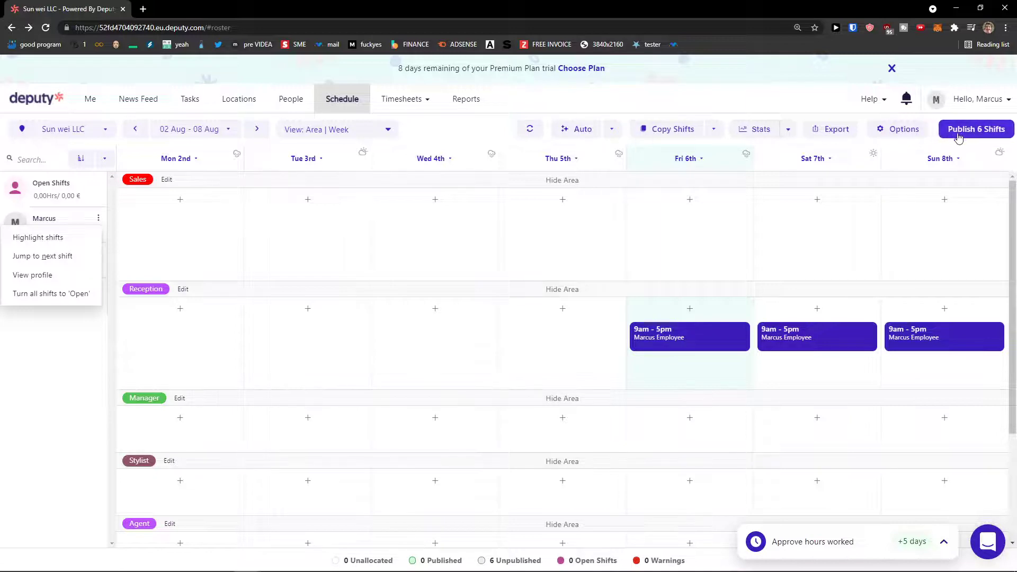
pyautogui.click(902, 128)
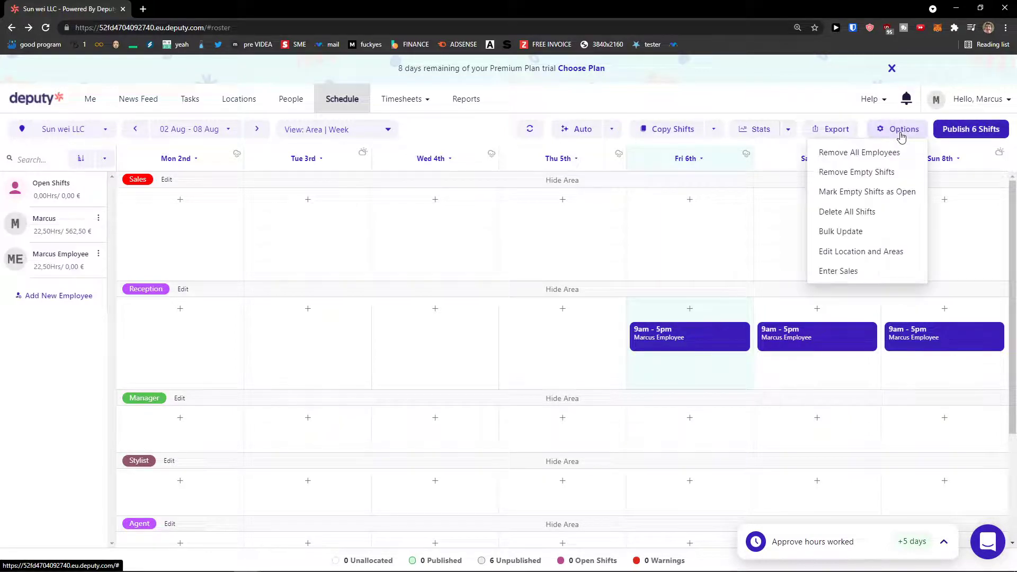
pyautogui.moveTo(856, 172)
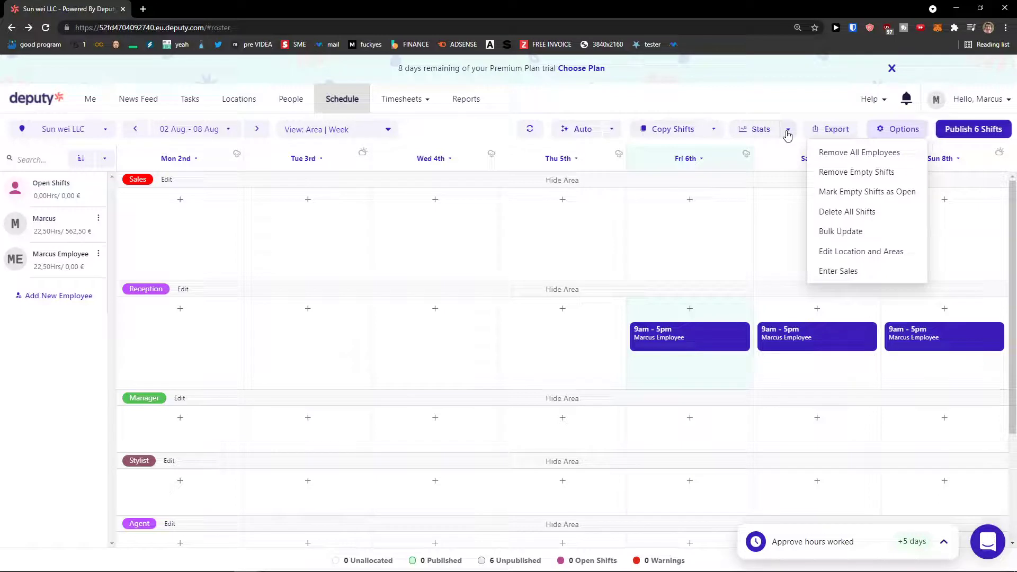
pyautogui.moveTo(698, 136)
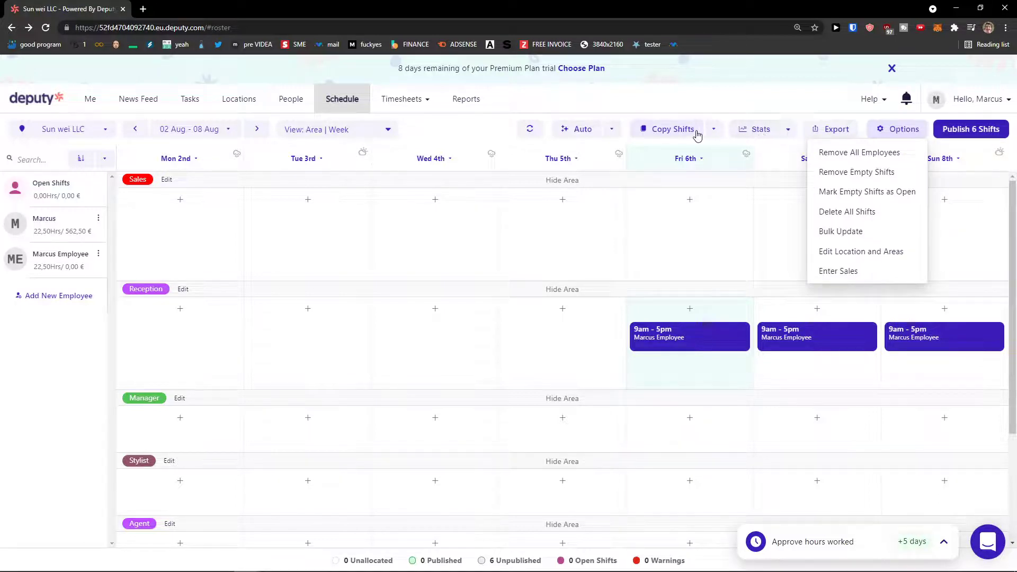
pyautogui.click(712, 129)
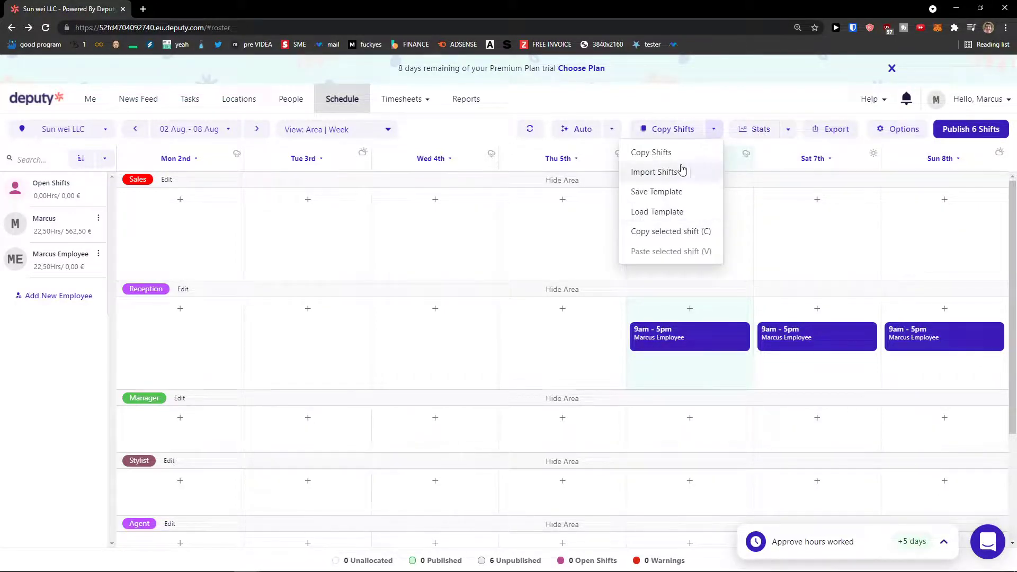
# Publish all six shifts across every area with no staff notifications, dismissing the error popup.
pyautogui.click(970, 129)
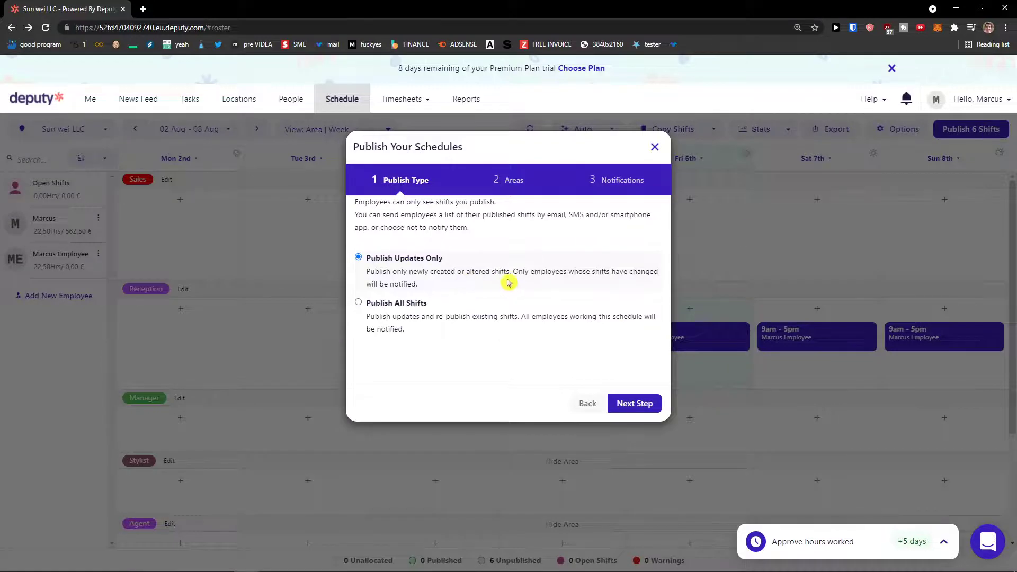
pyautogui.click(358, 302)
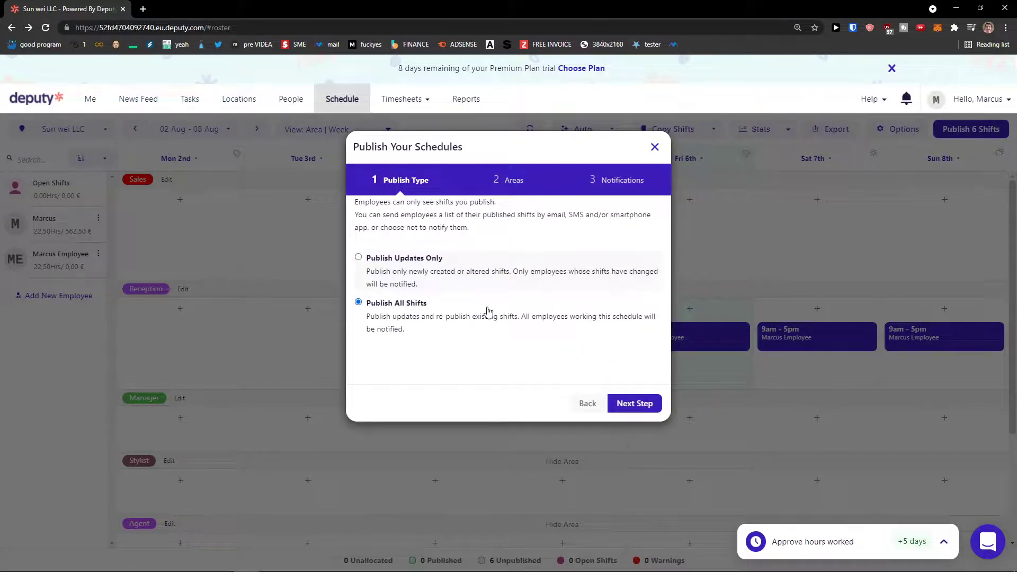
pyautogui.click(633, 403)
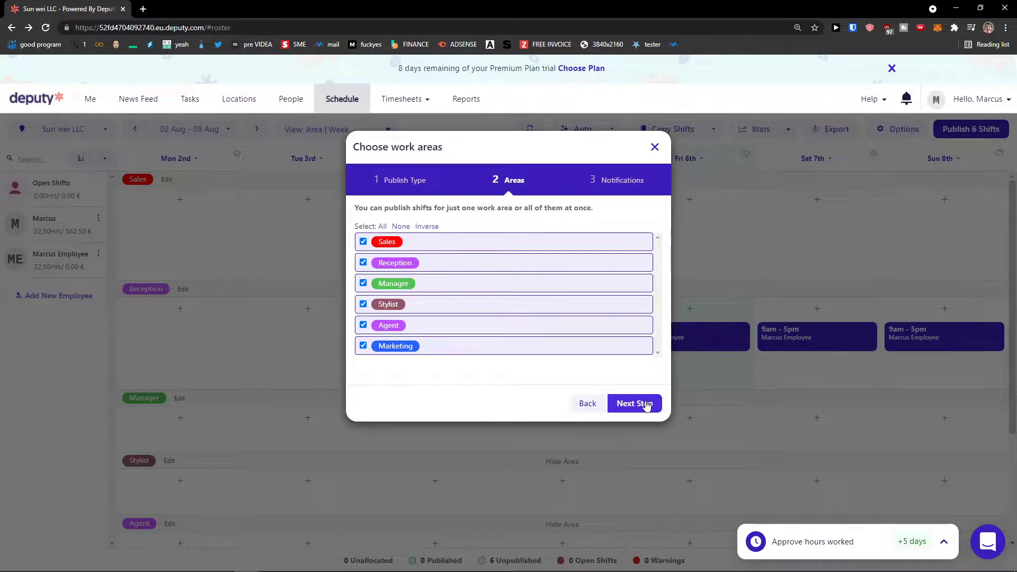
pyautogui.click(633, 403)
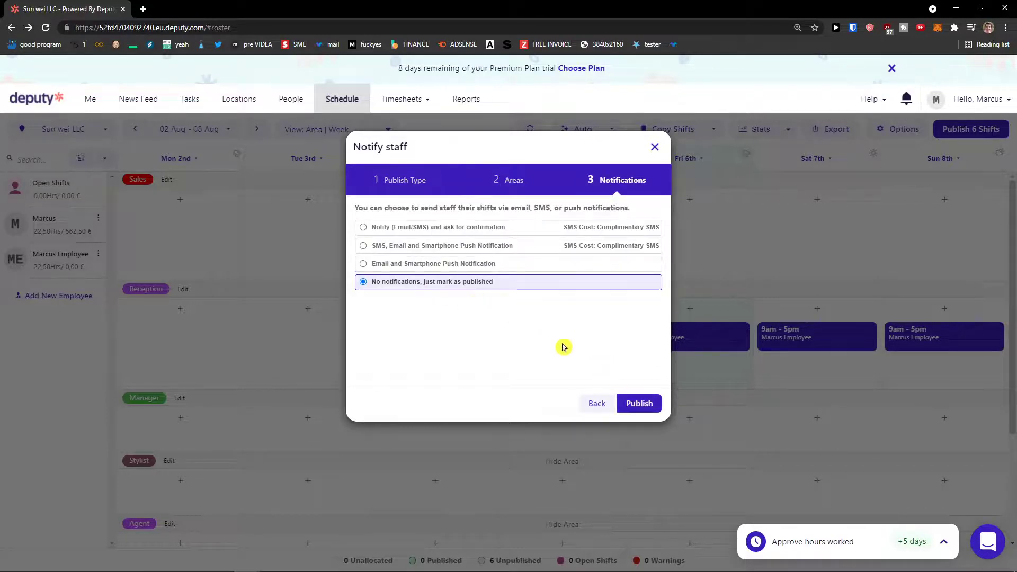
pyautogui.click(637, 402)
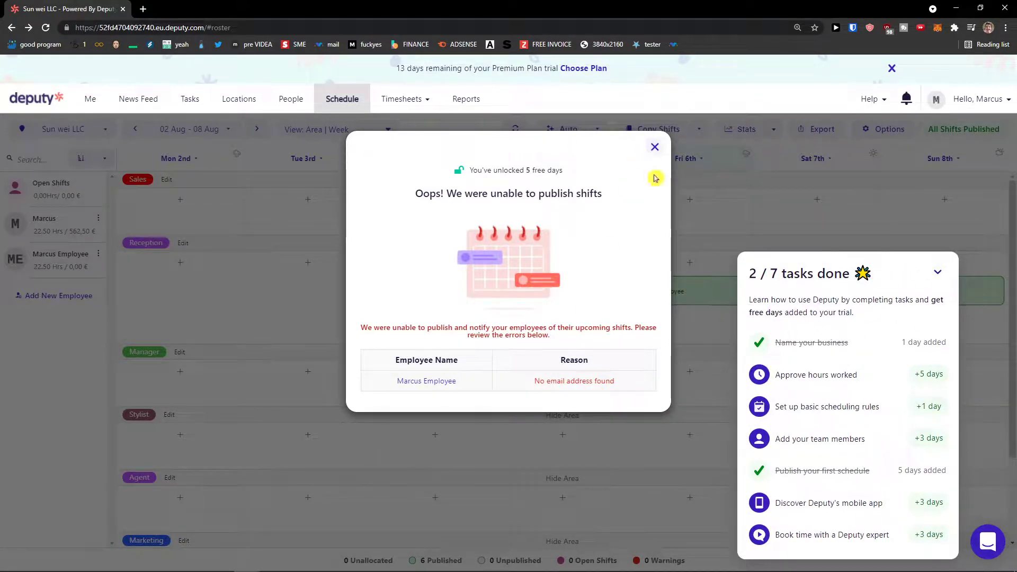
pyautogui.click(654, 148)
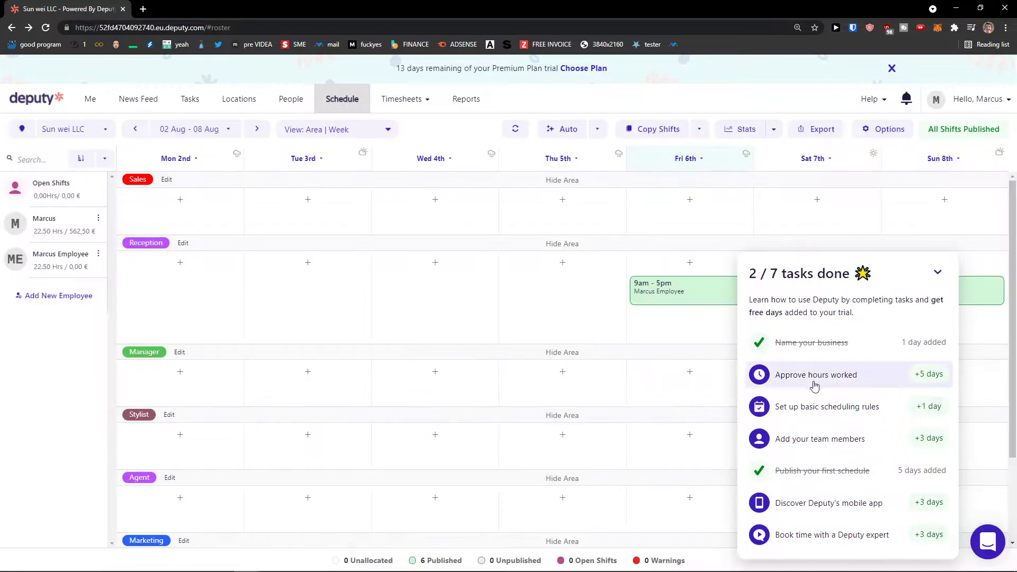
# Start the 'approve hours worked' starter task, landing on timesheet approval for 2–8 Aug.
pyautogui.click(816, 373)
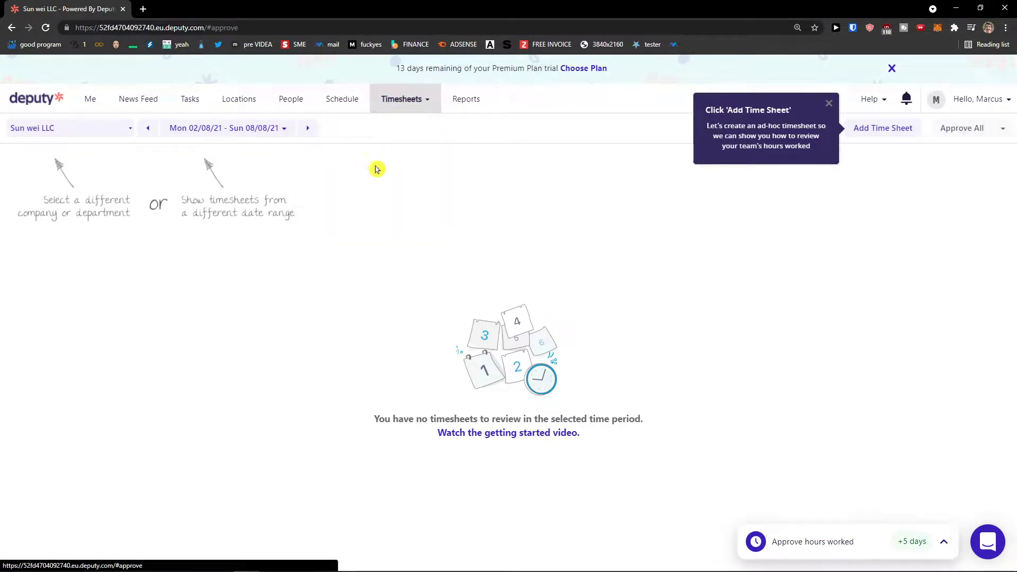
pyautogui.moveTo(343, 219)
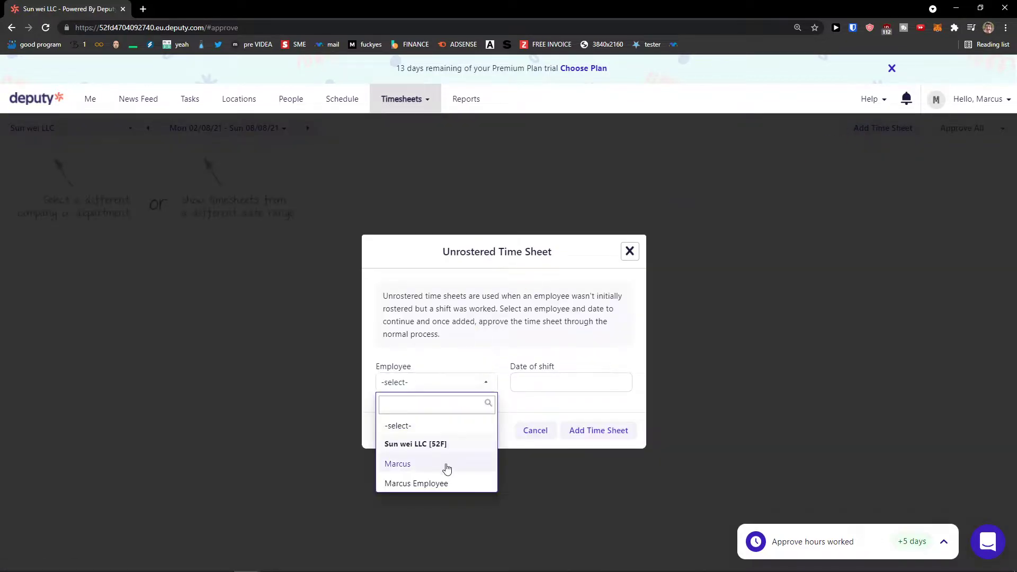
# Choose administrator Marcus and date Wed 04/08/21 for the new unrostered timesheet.
pyautogui.click(397, 463)
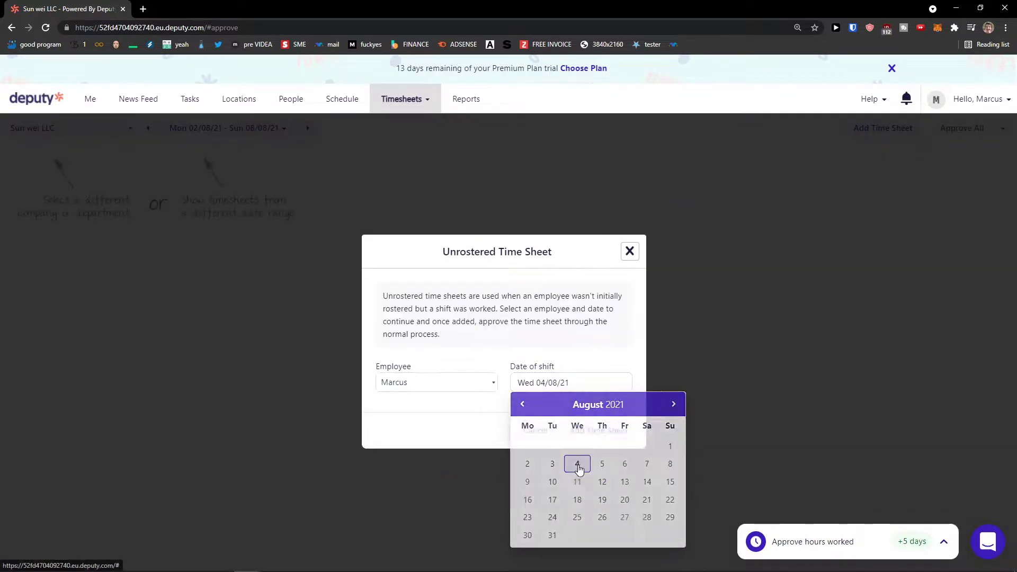
pyautogui.click(576, 463)
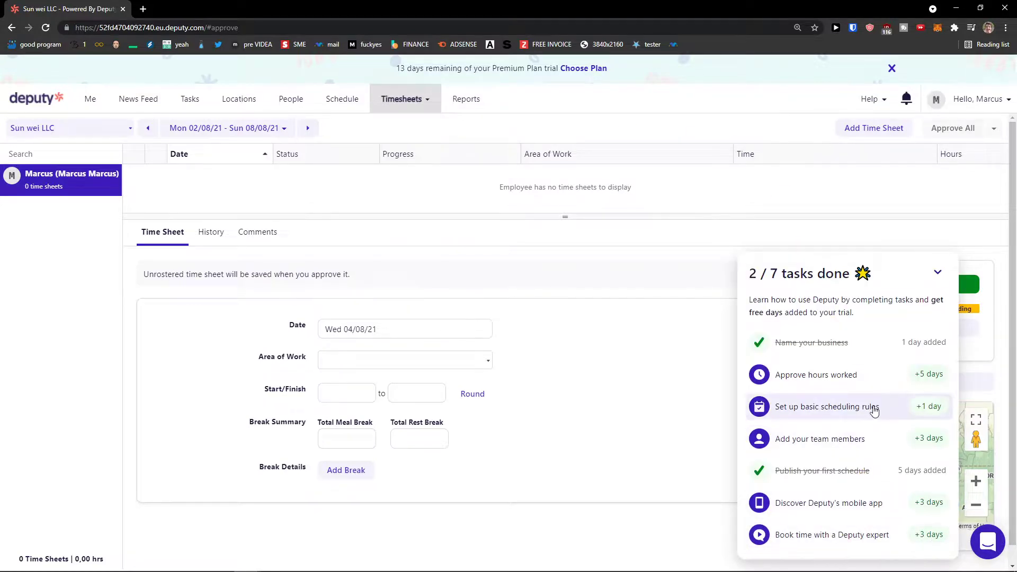
# Complete basic scheduling rules: Monday week start, 9:00 am–5:00 pm shift, 30-minute unpaid break.
pyautogui.click(827, 406)
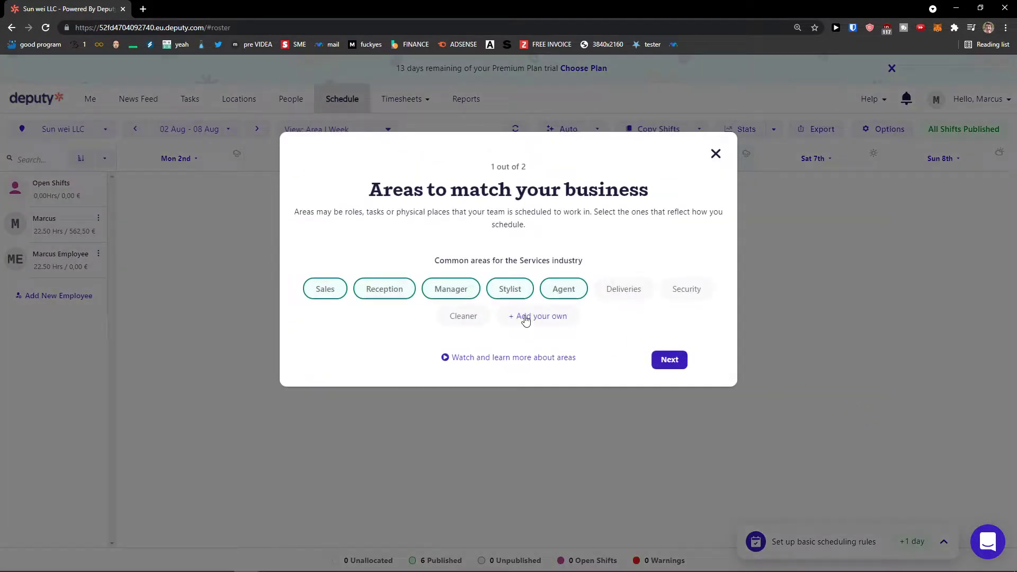
pyautogui.click(668, 359)
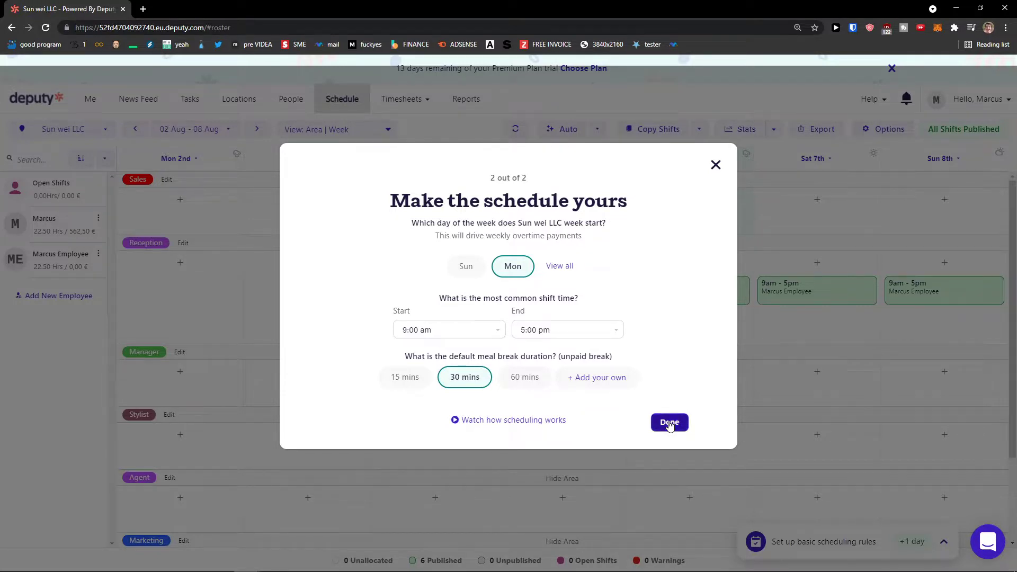
pyautogui.click(668, 422)
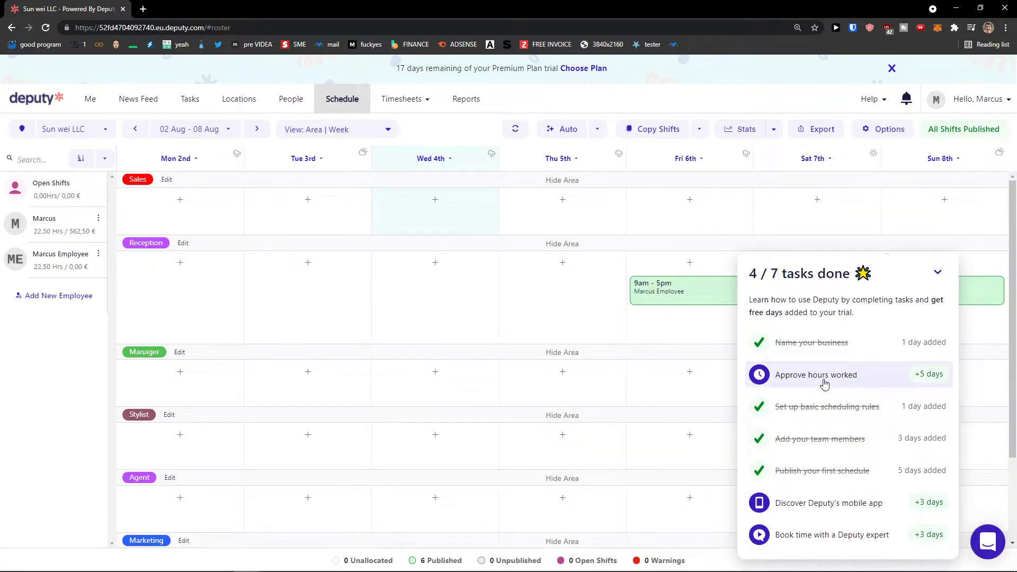
# Browse the schedule Options dropdown and close it without changing anything.
pyautogui.scroll(-3)
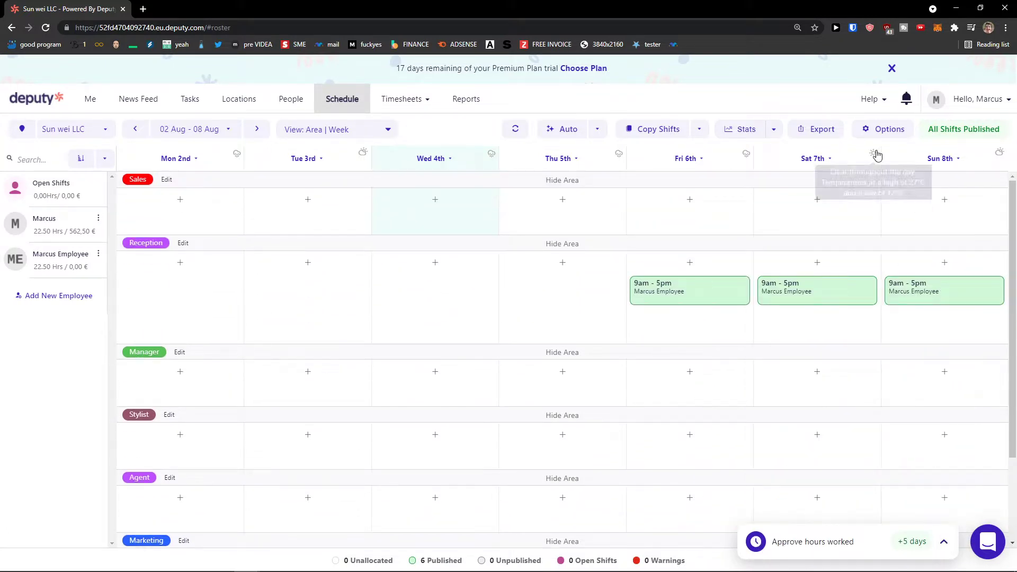
pyautogui.click(888, 128)
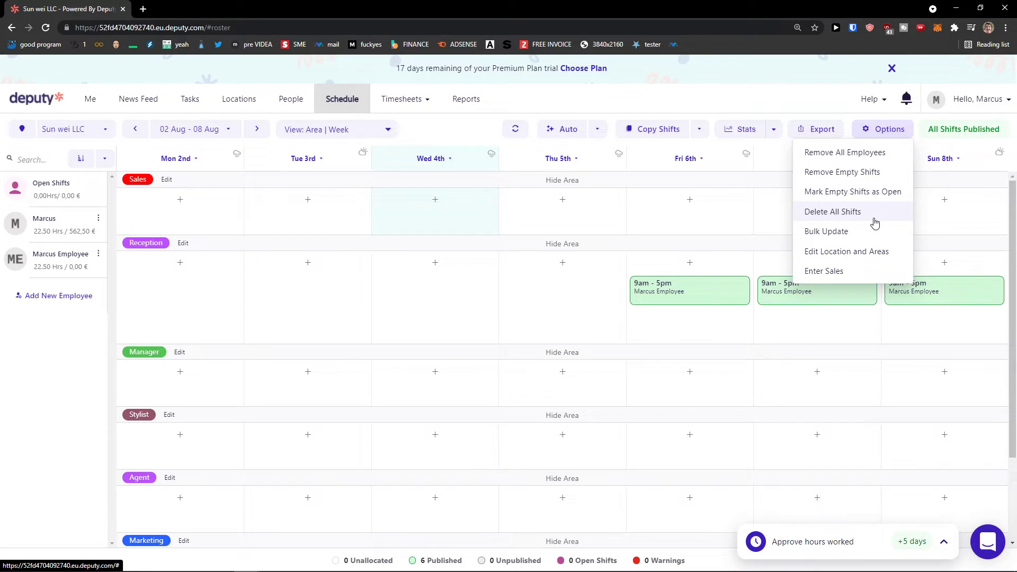
pyautogui.scroll(-3)
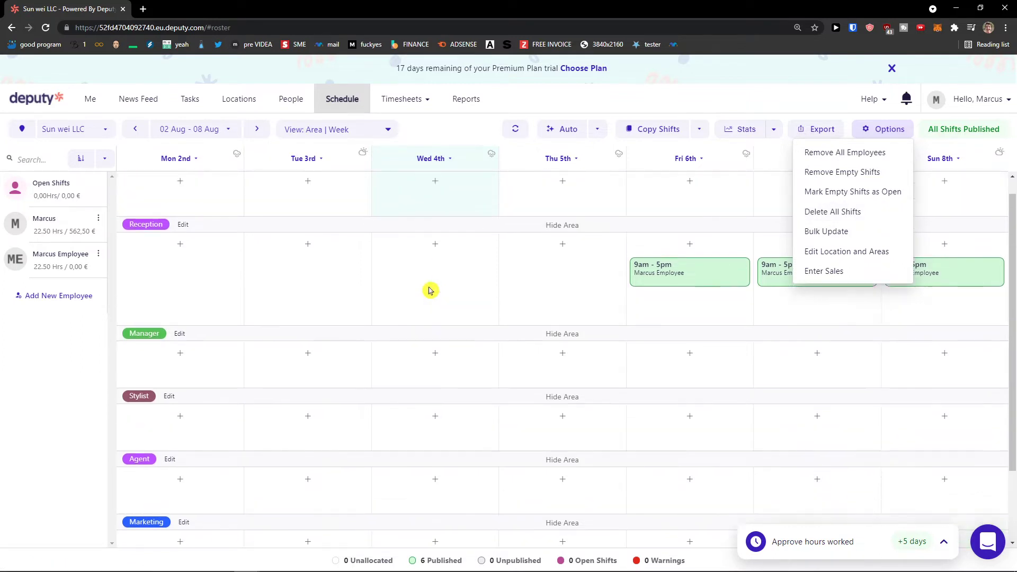
pyautogui.click(882, 128)
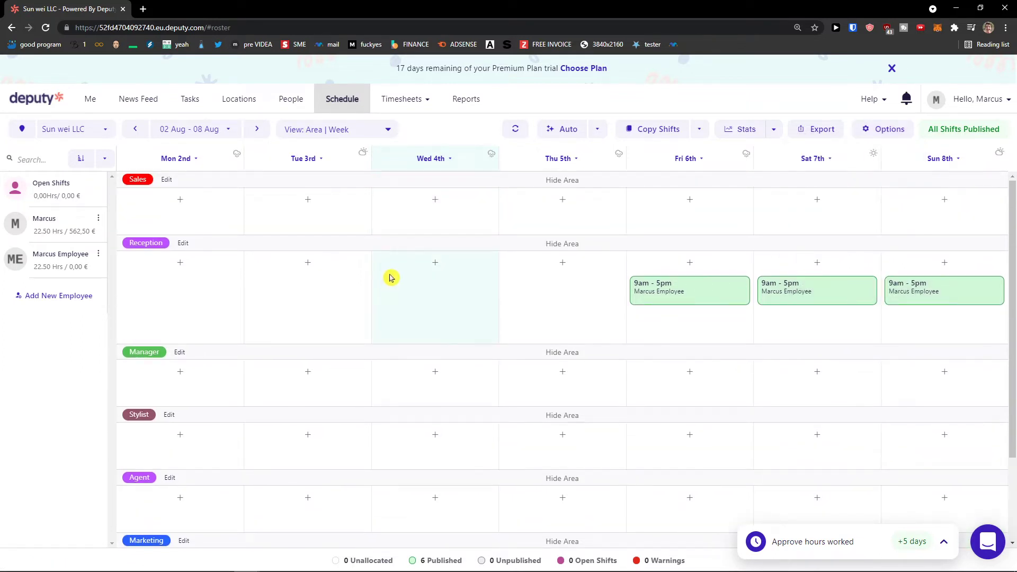